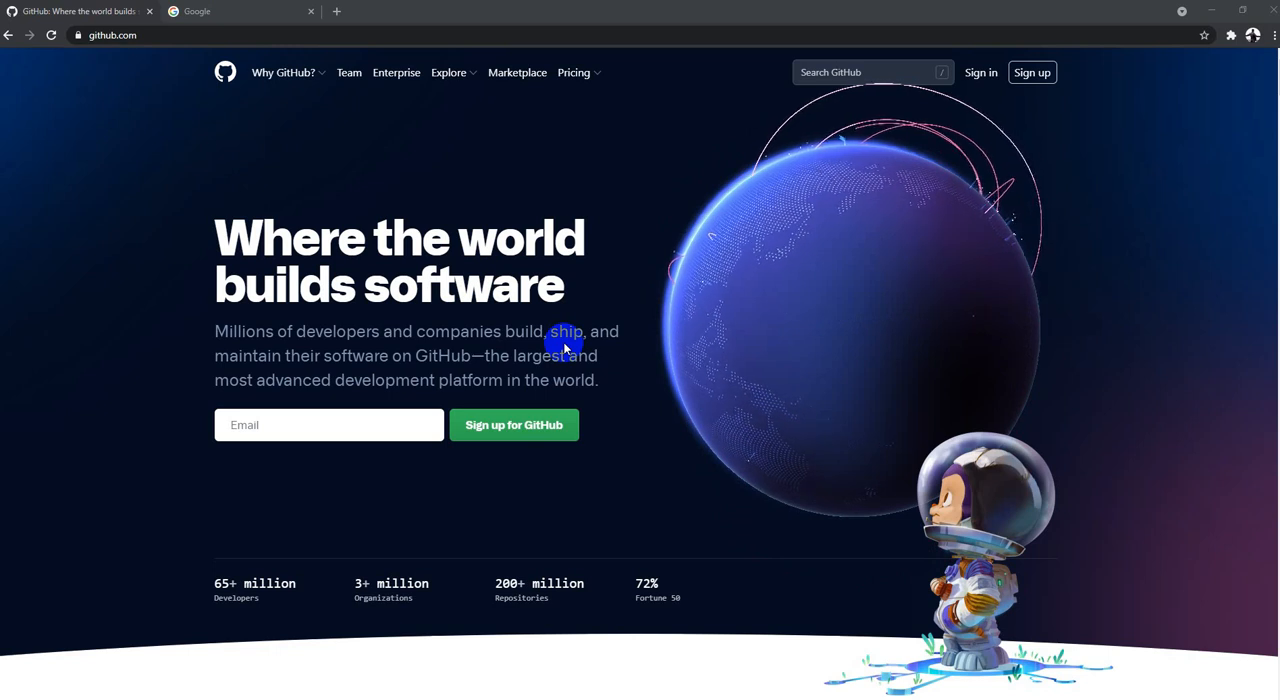
pyautogui.moveTo(736, 332)
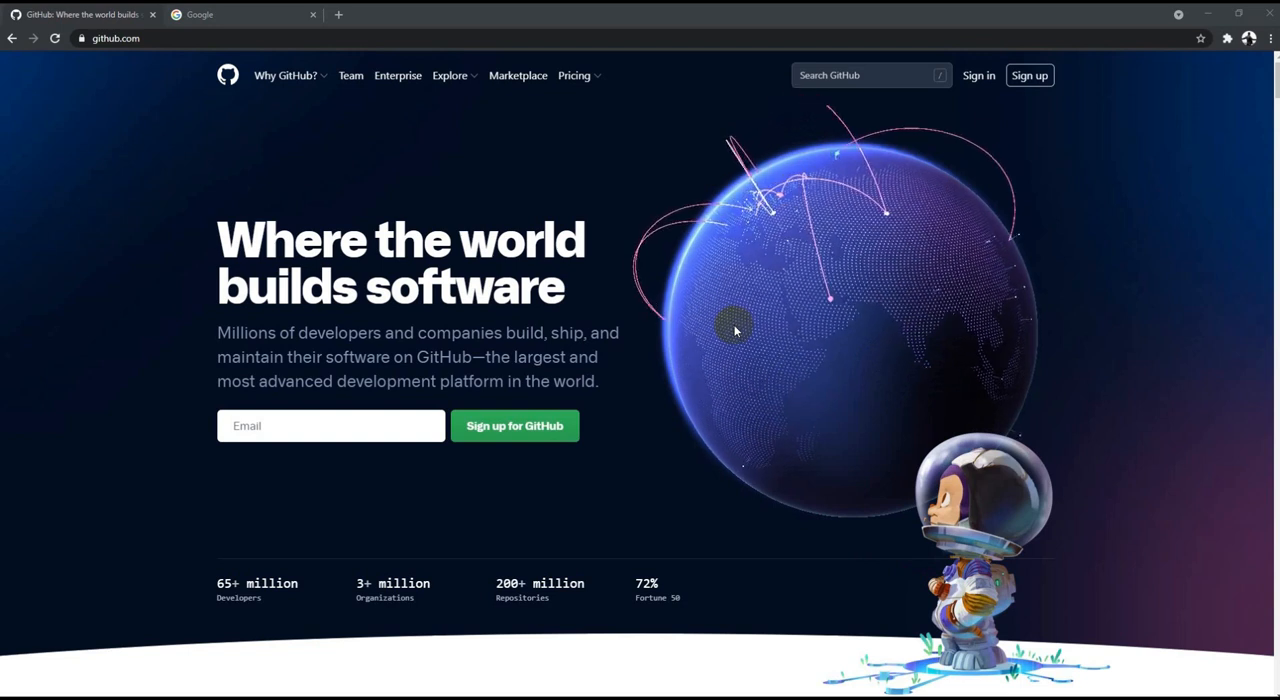
# Search Google for 'google dorks', bringing up the Google Hacking Database result
pyautogui.scroll(-3)
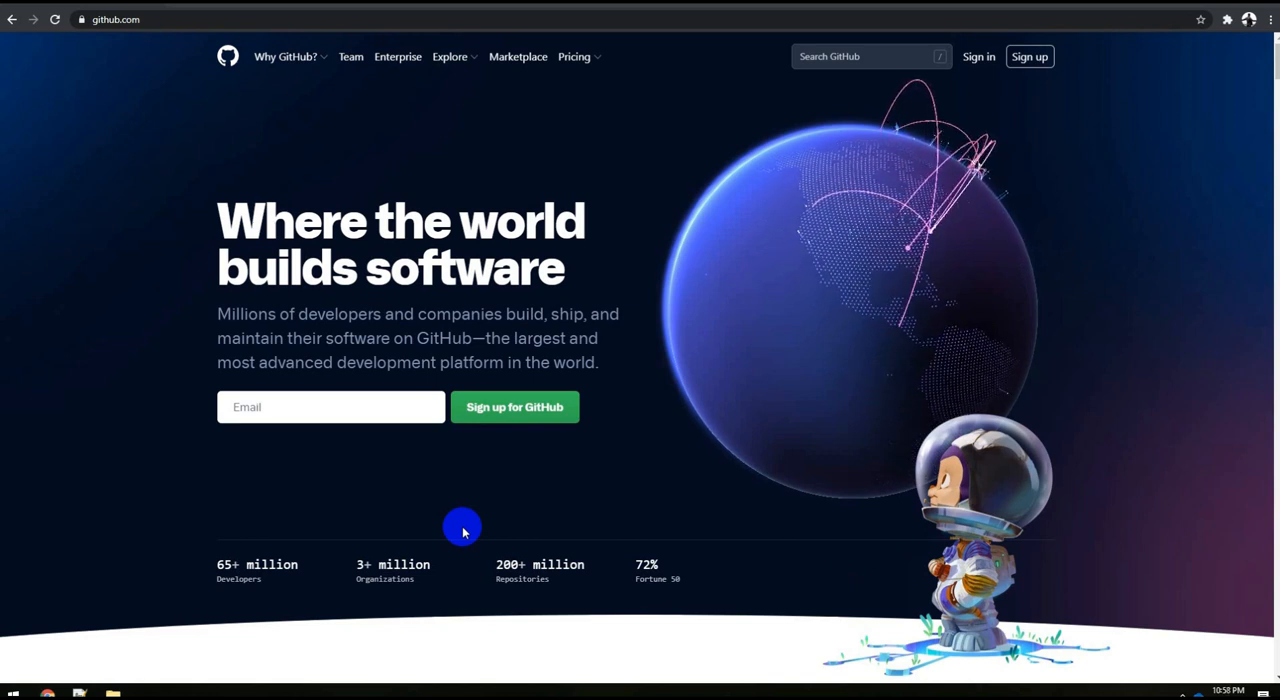
pyautogui.moveTo(484, 296)
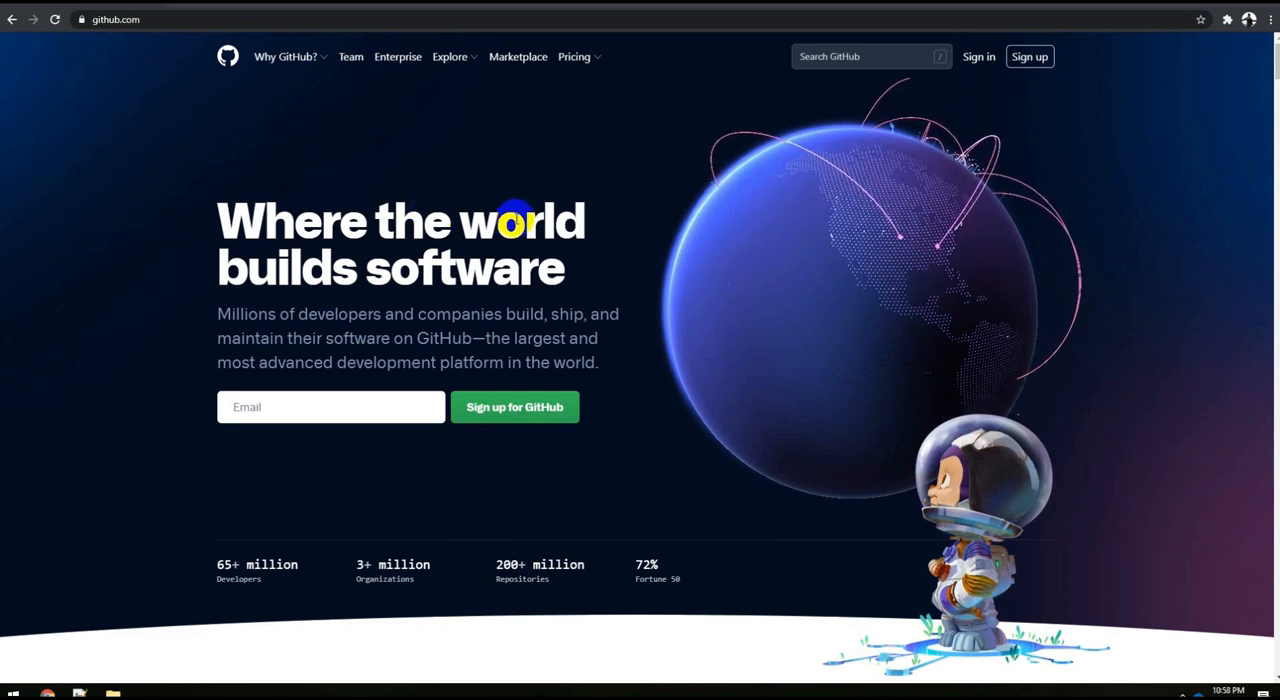
pyautogui.moveTo(458, 236)
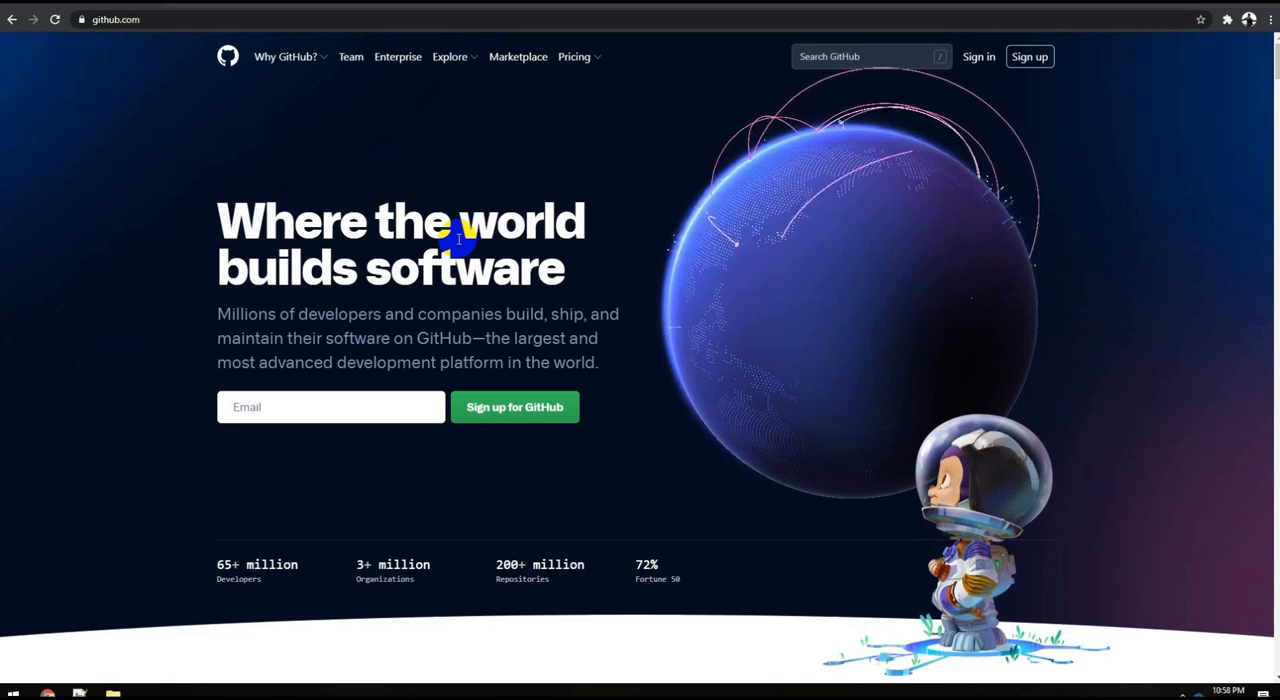
pyautogui.moveTo(504, 540)
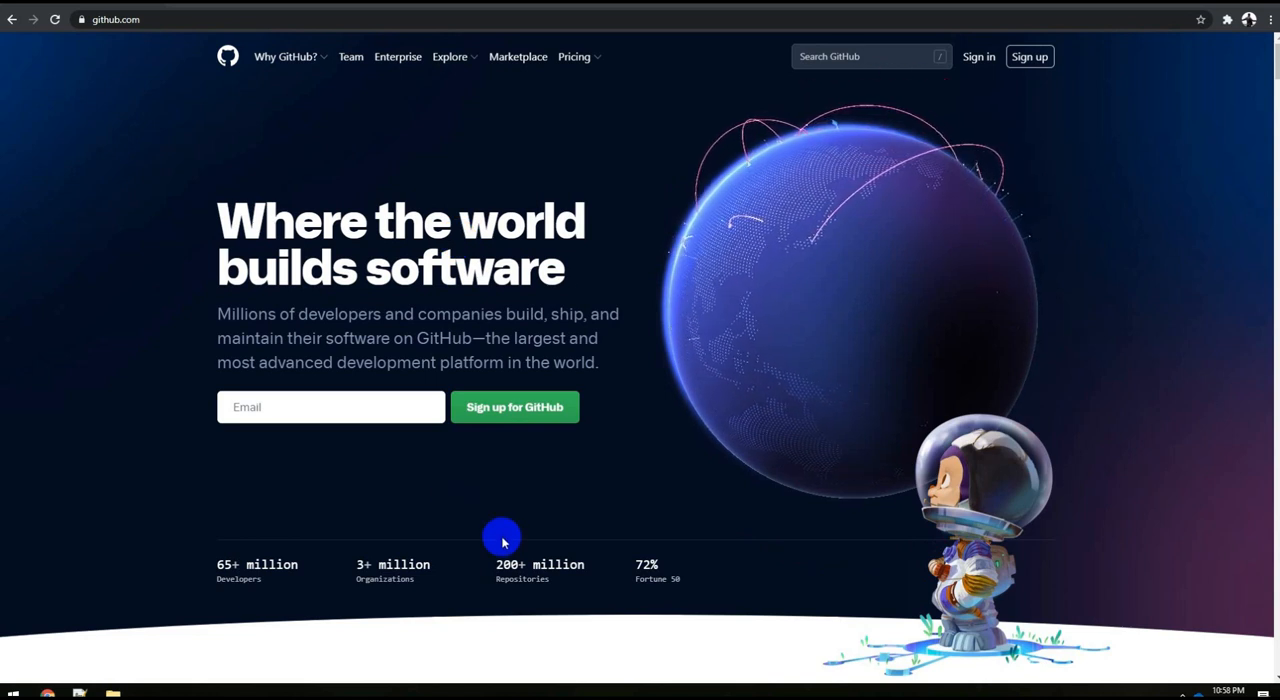
pyautogui.moveTo(496, 536)
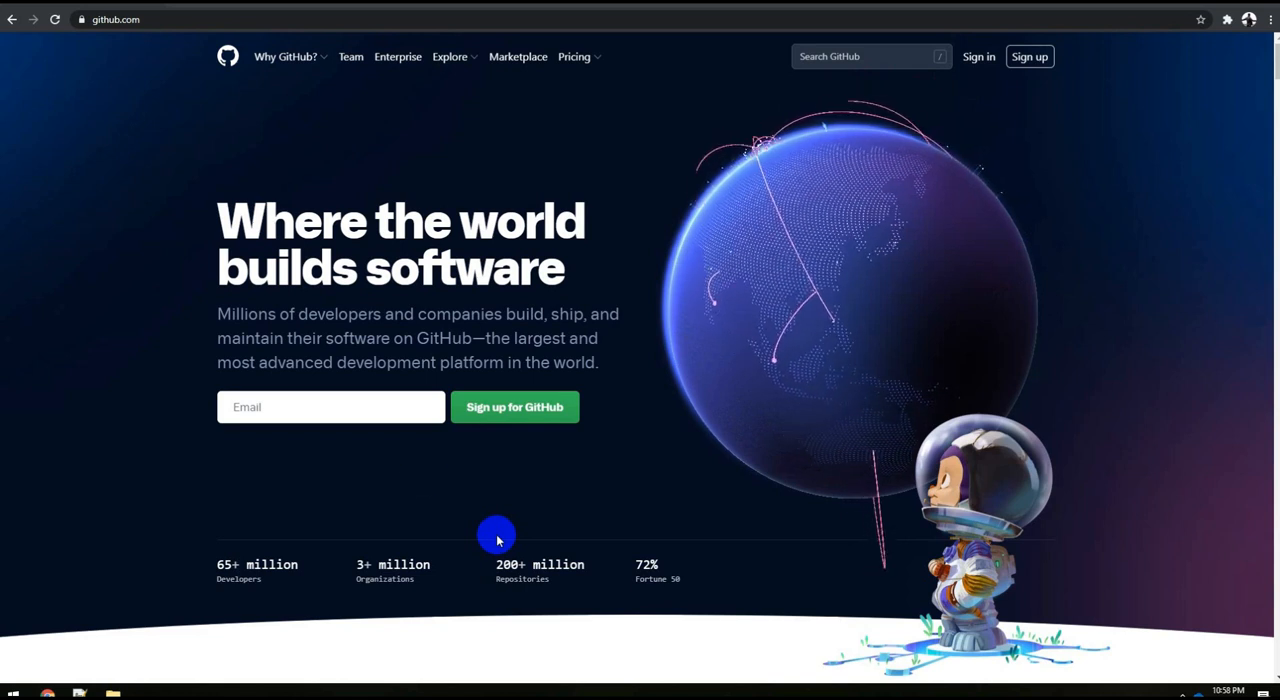
pyautogui.moveTo(420, 476)
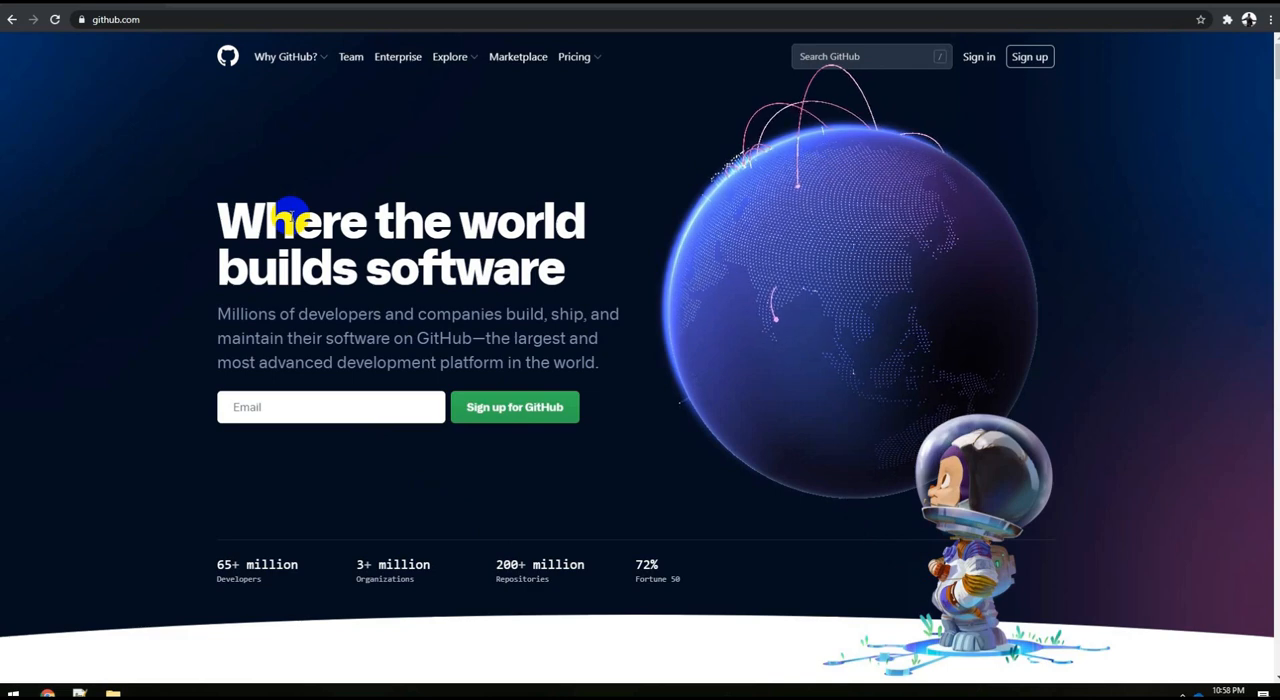
pyautogui.click(338, 14)
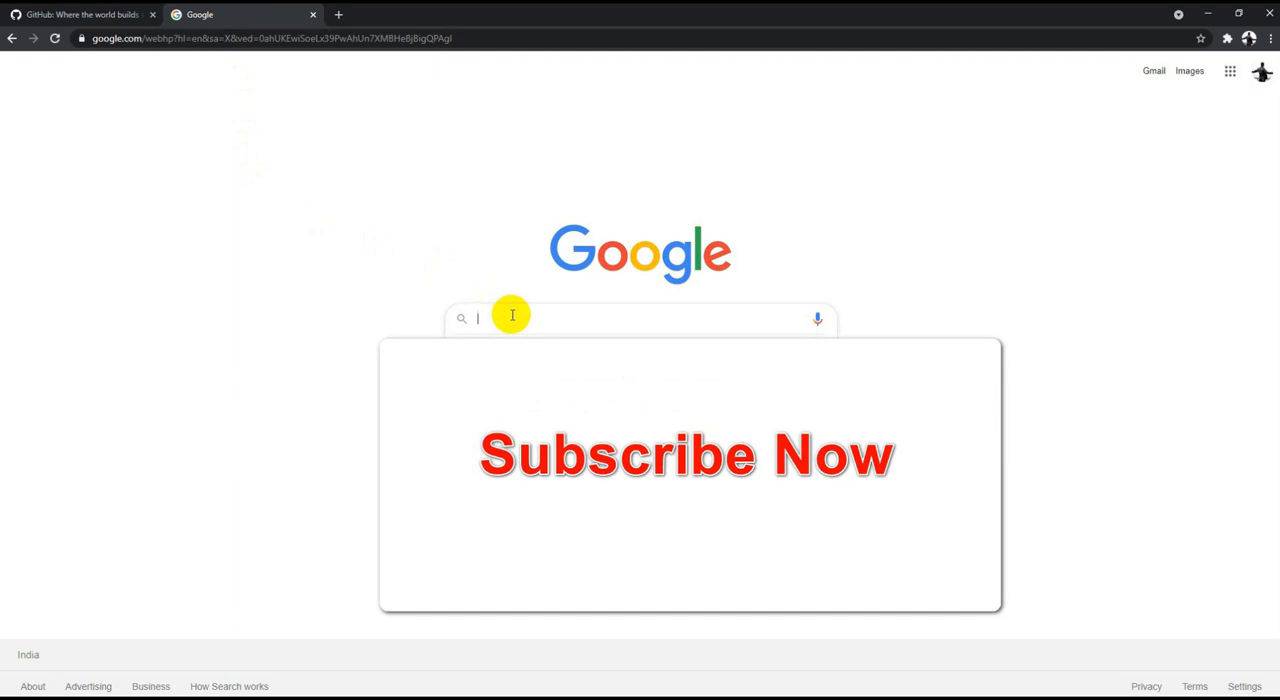
pyautogui.write('gd')
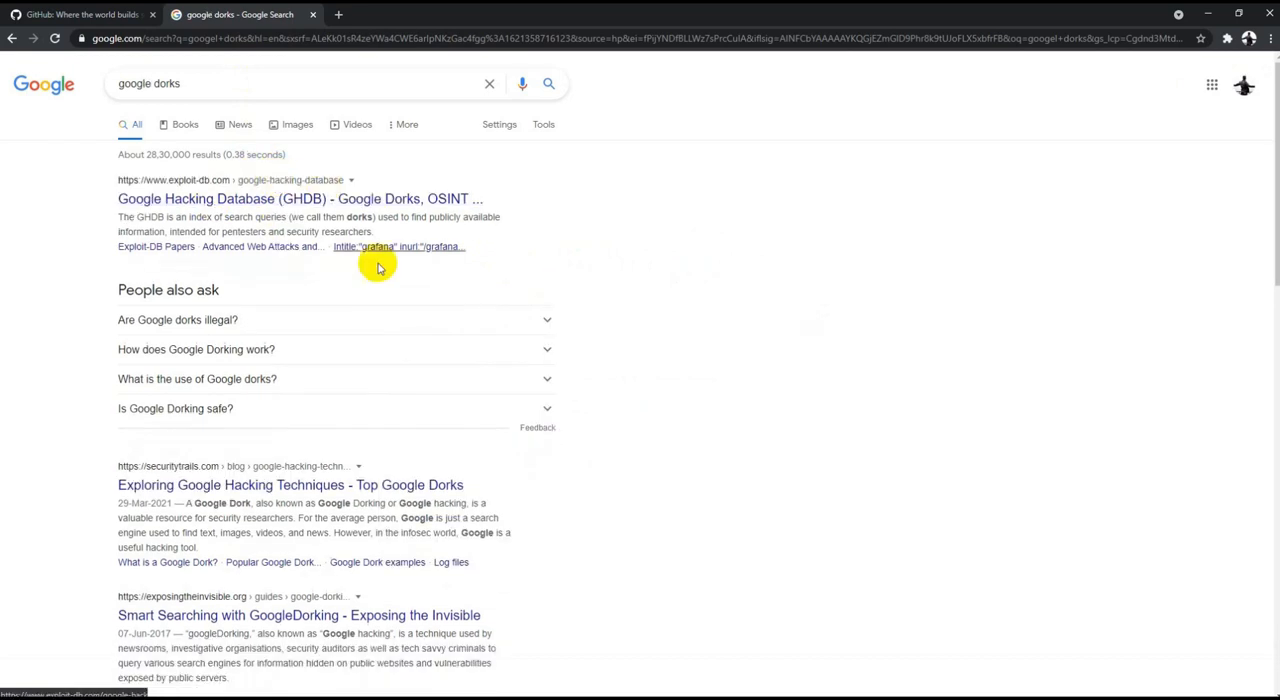
pyautogui.moveTo(460, 334)
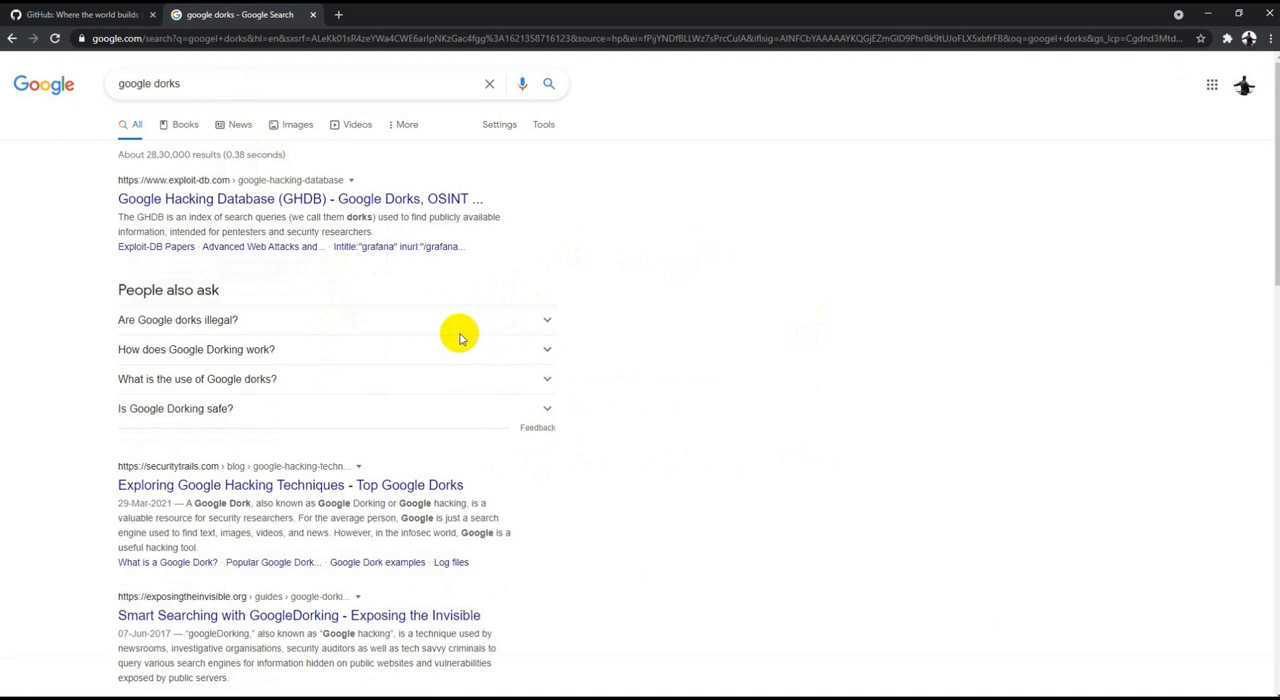
pyautogui.moveTo(604, 378)
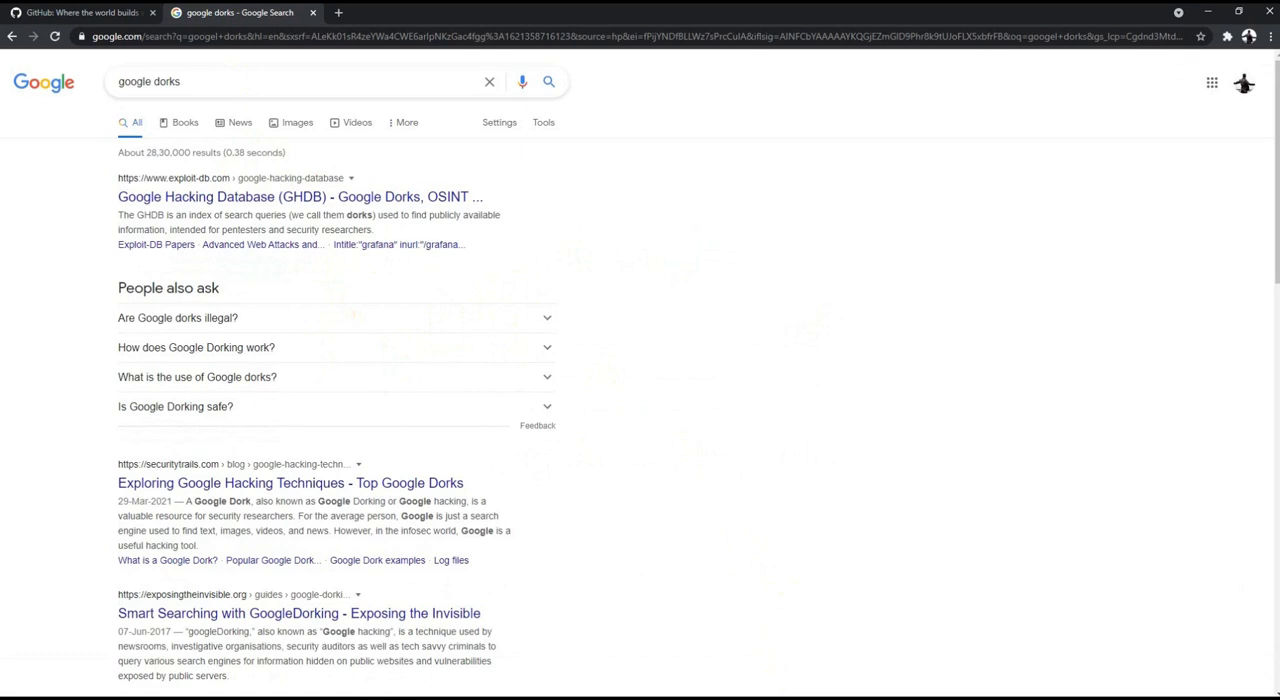
pyautogui.moveTo(444, 196)
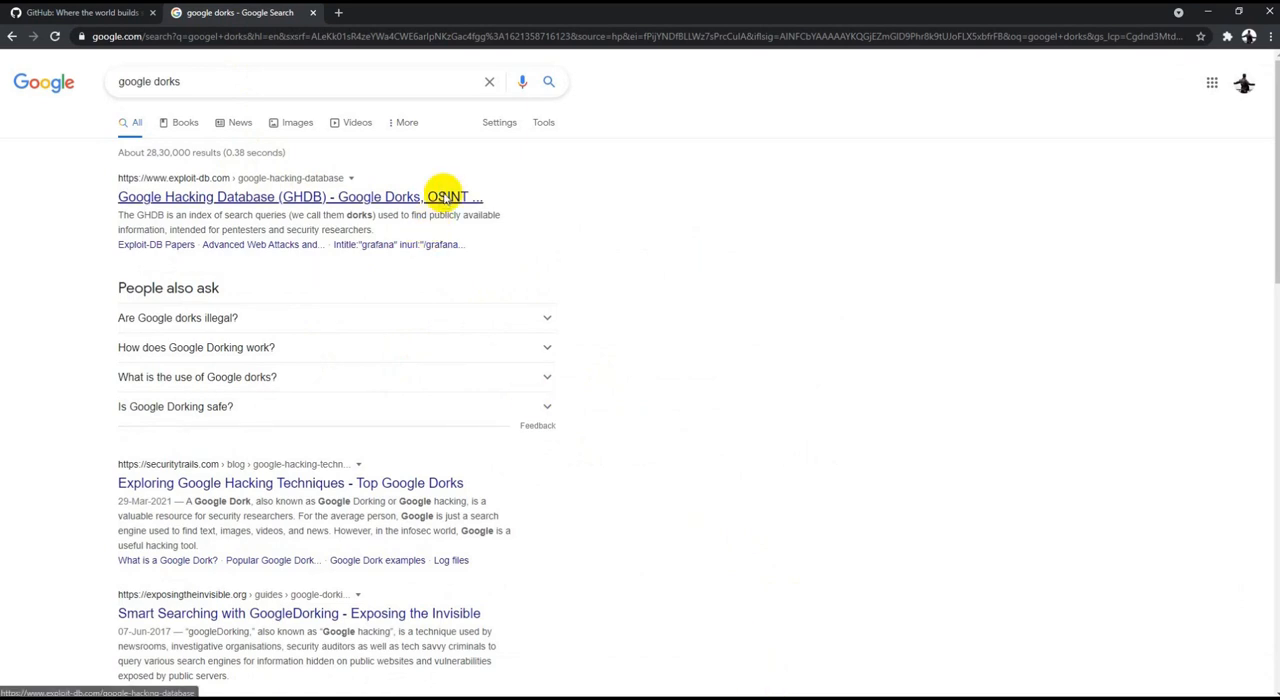
# View the Saferoads VMS login dork in Exploit-DB's Google Hacking Database, then return to GitHub
pyautogui.click(300, 196)
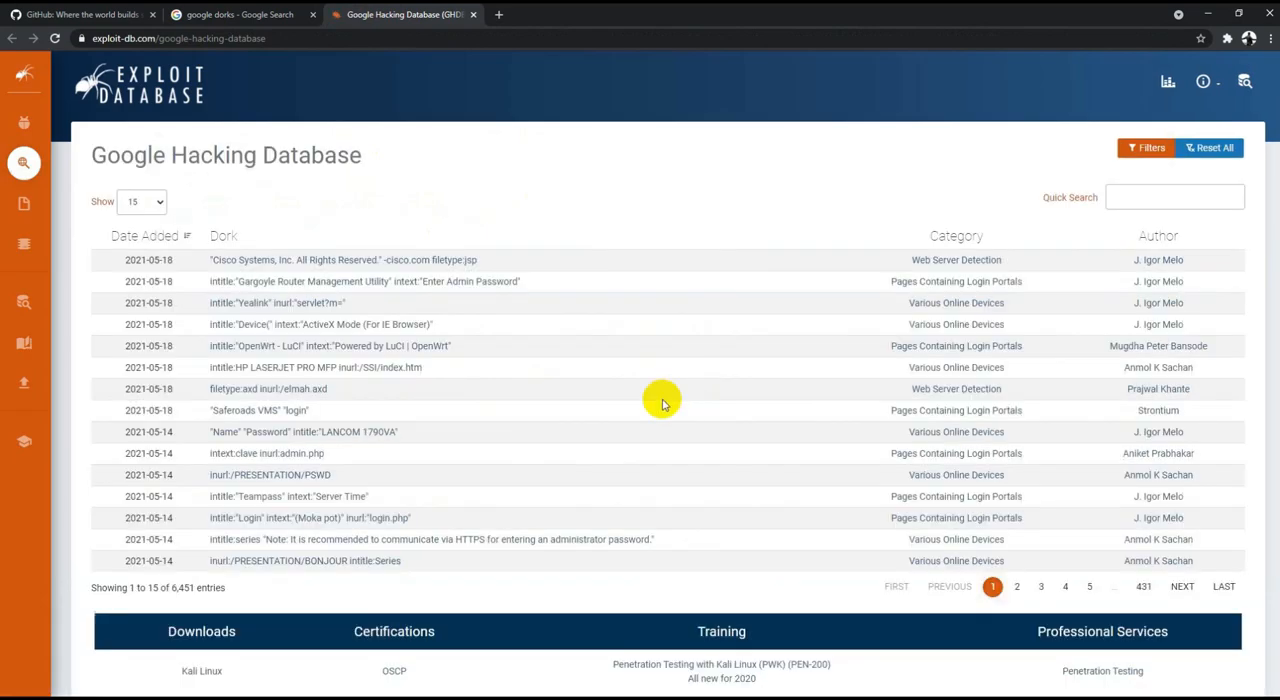
pyautogui.click(258, 410)
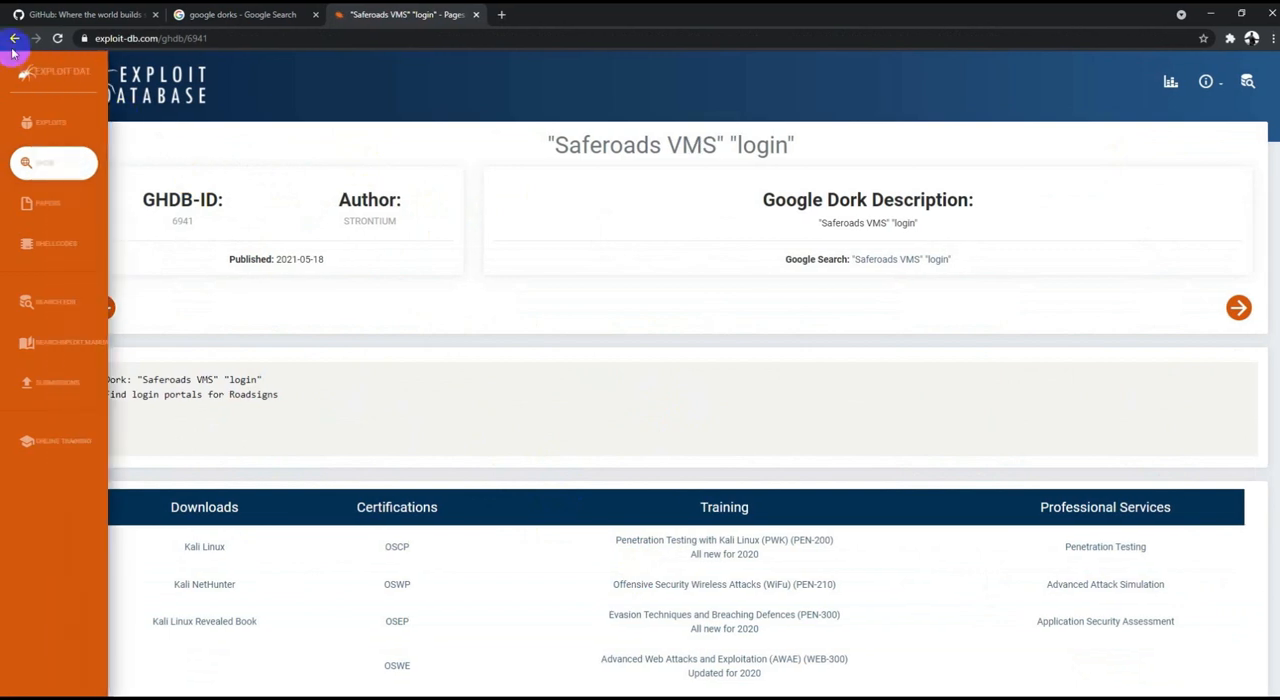
pyautogui.click(16, 38)
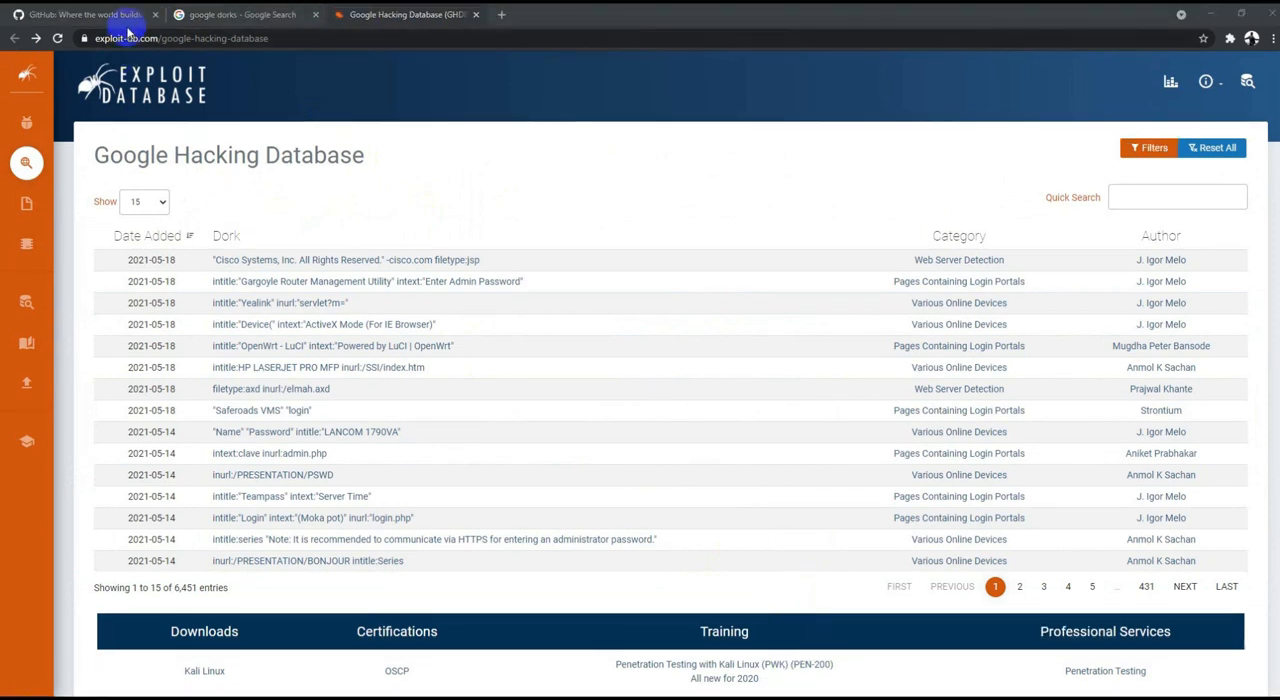
pyautogui.click(80, 14)
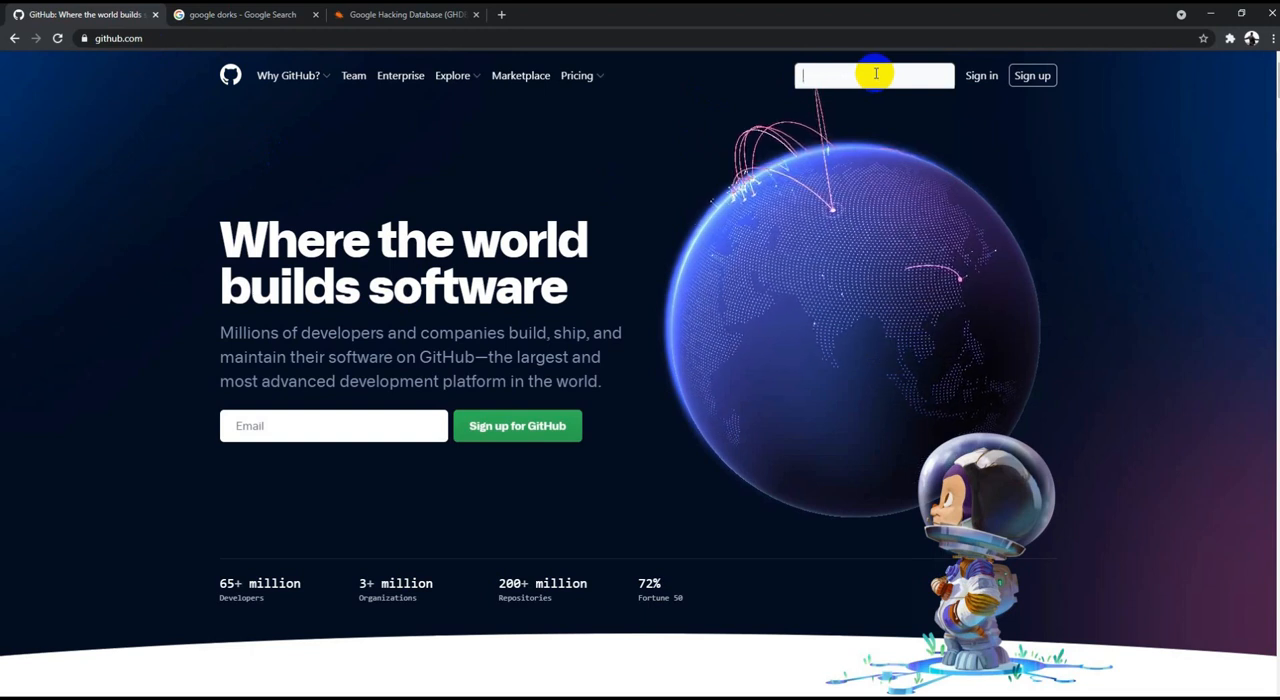
# Search GitHub for 'microsoft' and browse the 51,262 repository results
pyautogui.write('microsoft')
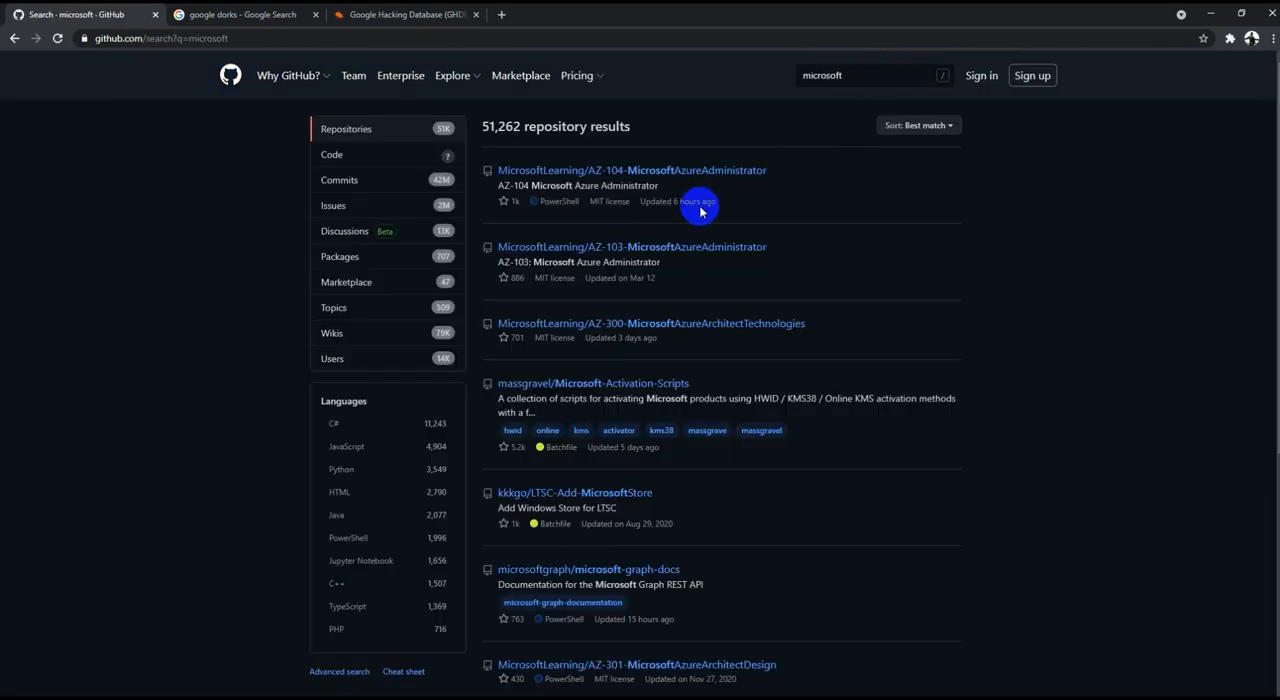
pyautogui.moveTo(552, 170)
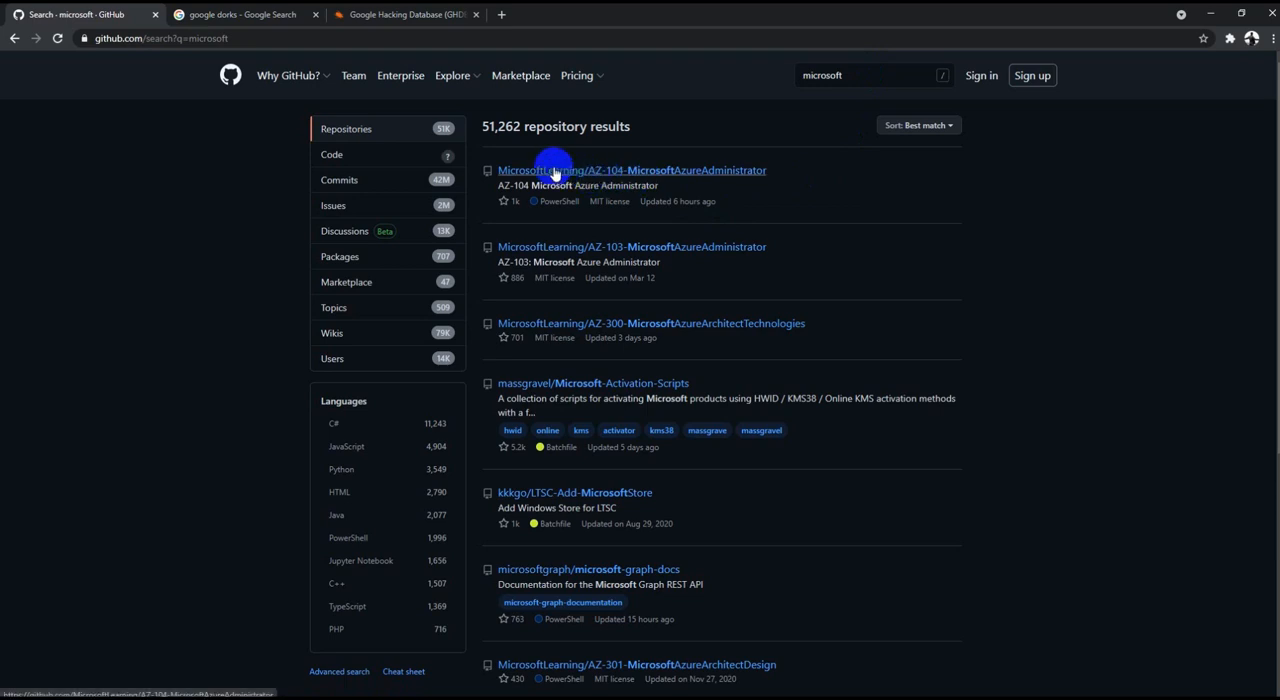
pyautogui.moveTo(556, 568)
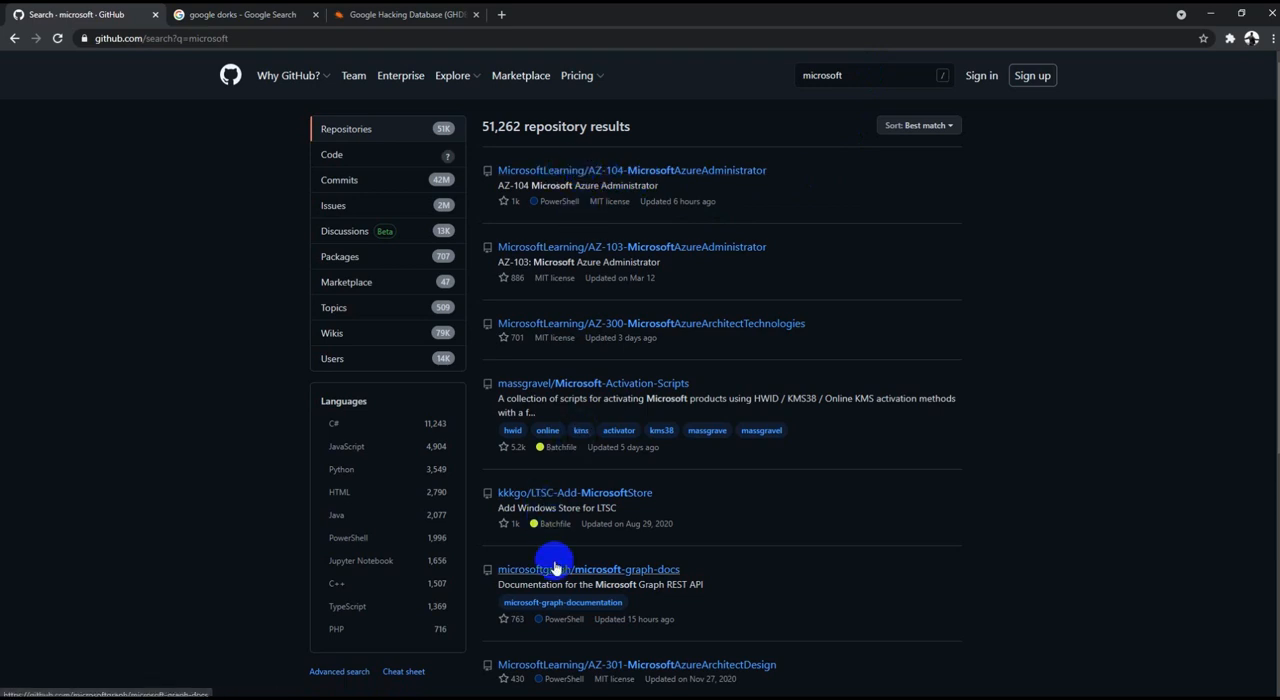
pyautogui.scroll(-3)
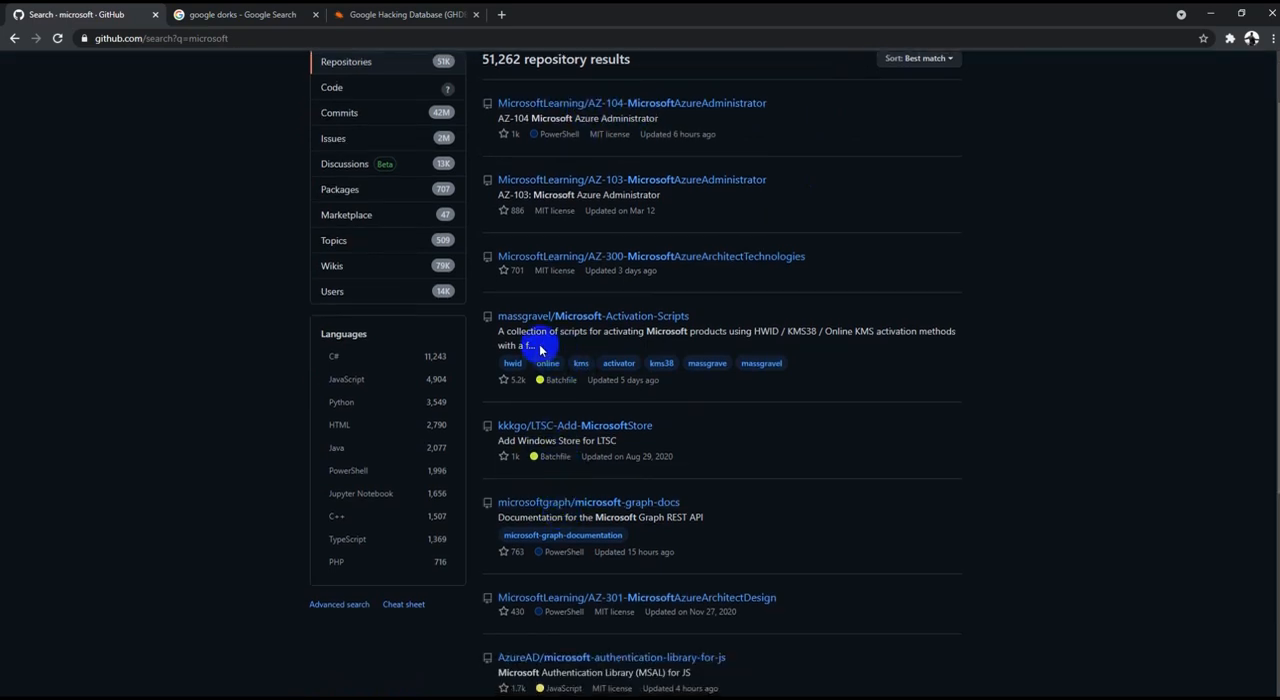
pyautogui.scroll(-3)
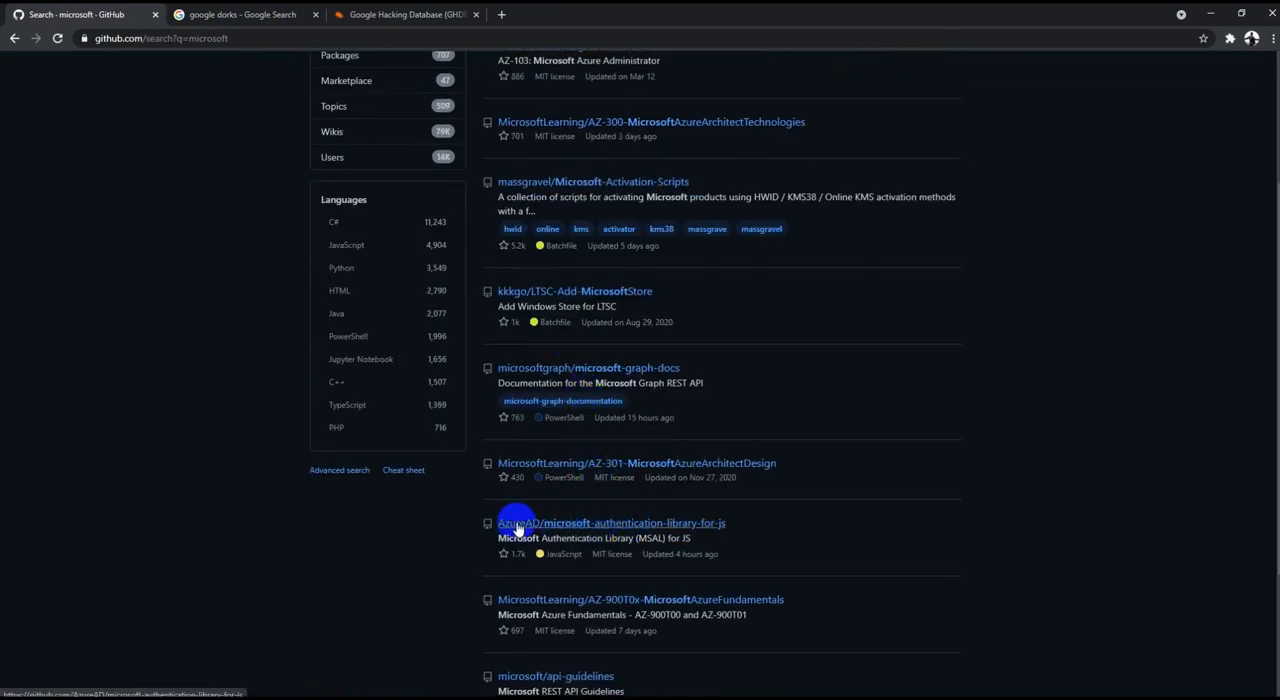
pyautogui.scroll(-3)
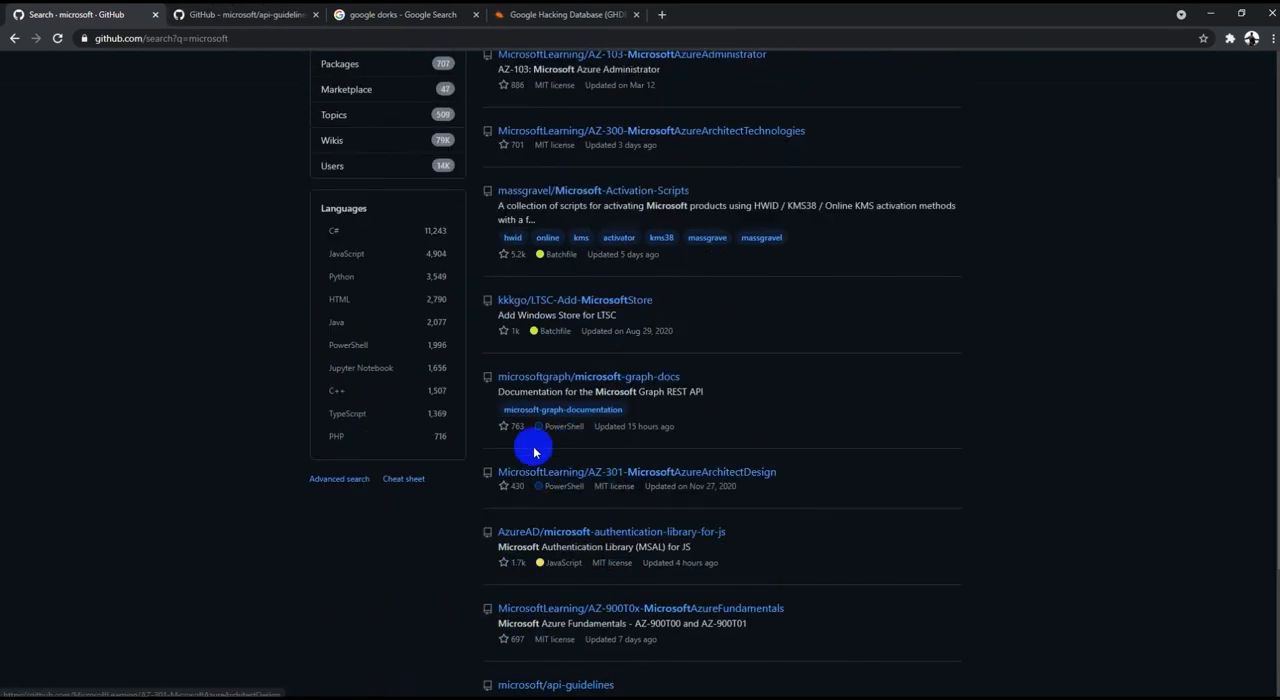
pyautogui.moveTo(636, 376)
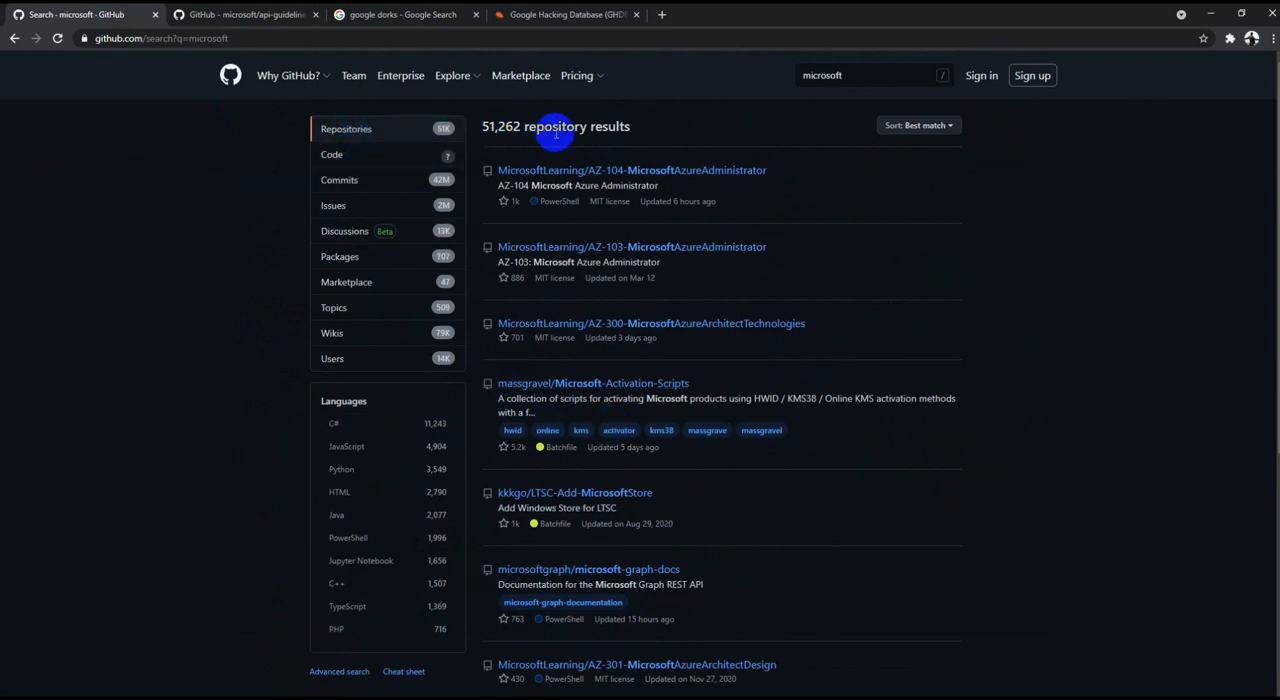
pyautogui.moveTo(716, 270)
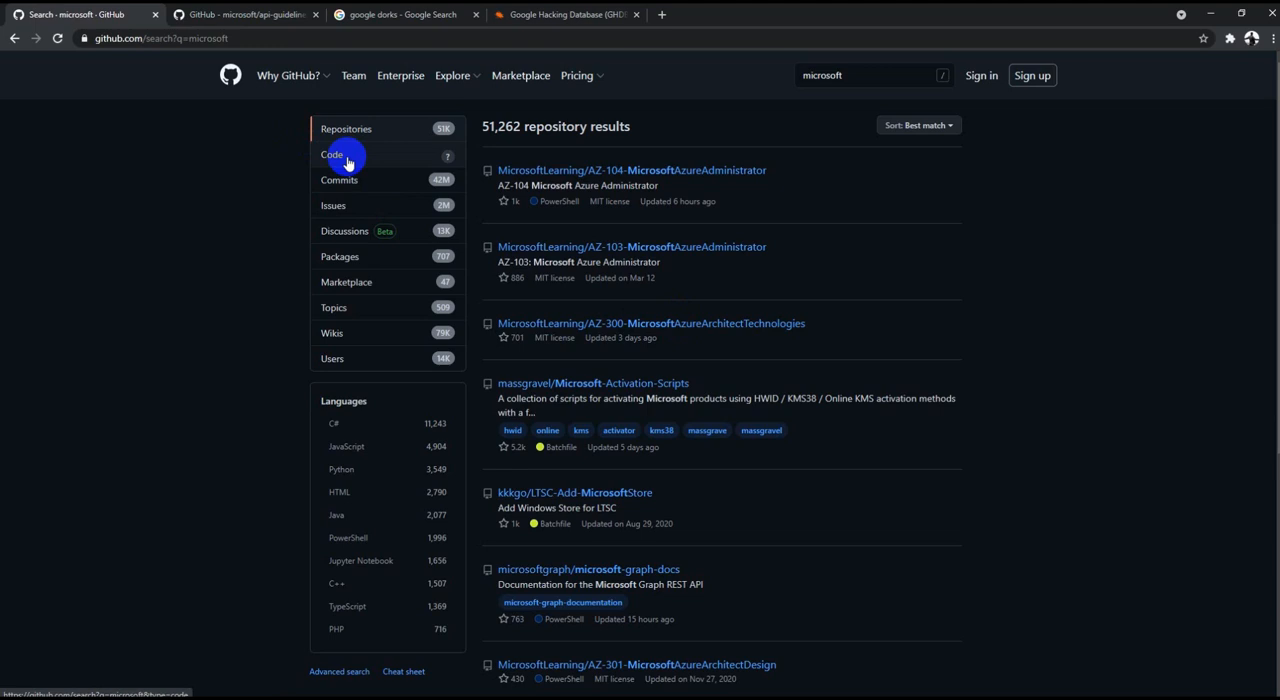
pyautogui.moveTo(368, 166)
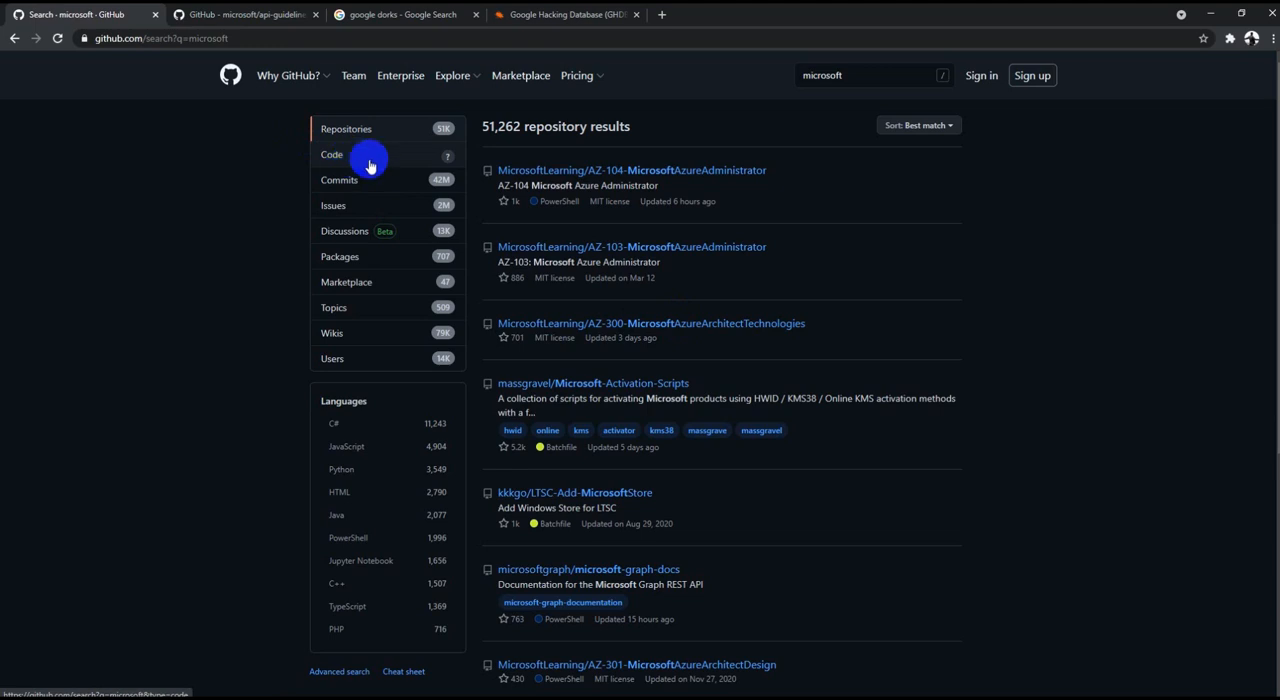
# View the code results, then the 16,157,162 commit results for the microsoft search
pyautogui.click(332, 154)
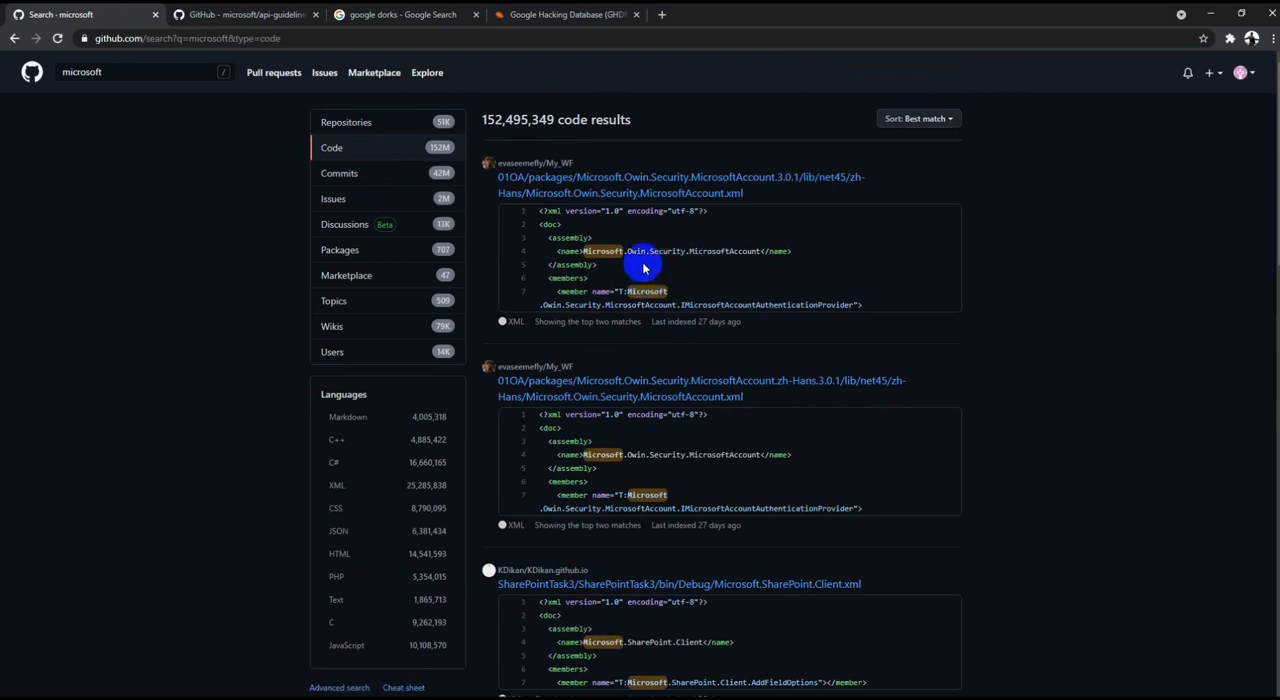
pyautogui.moveTo(904, 476)
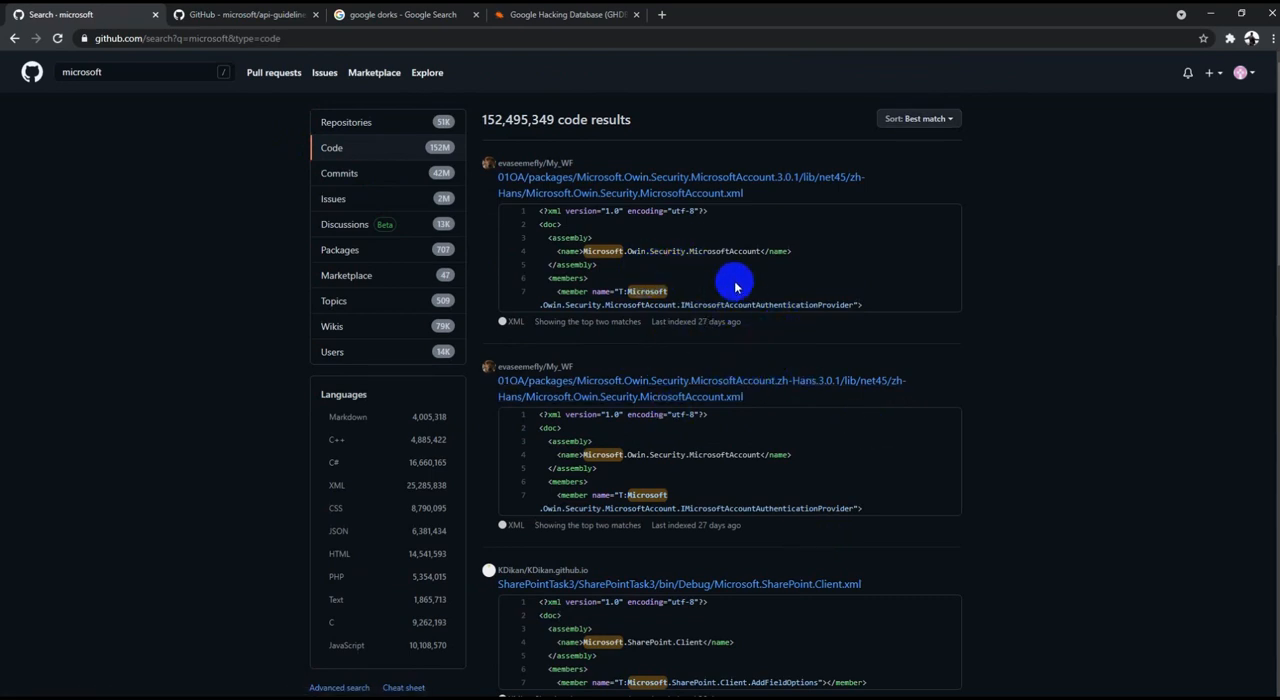
pyautogui.moveTo(796, 322)
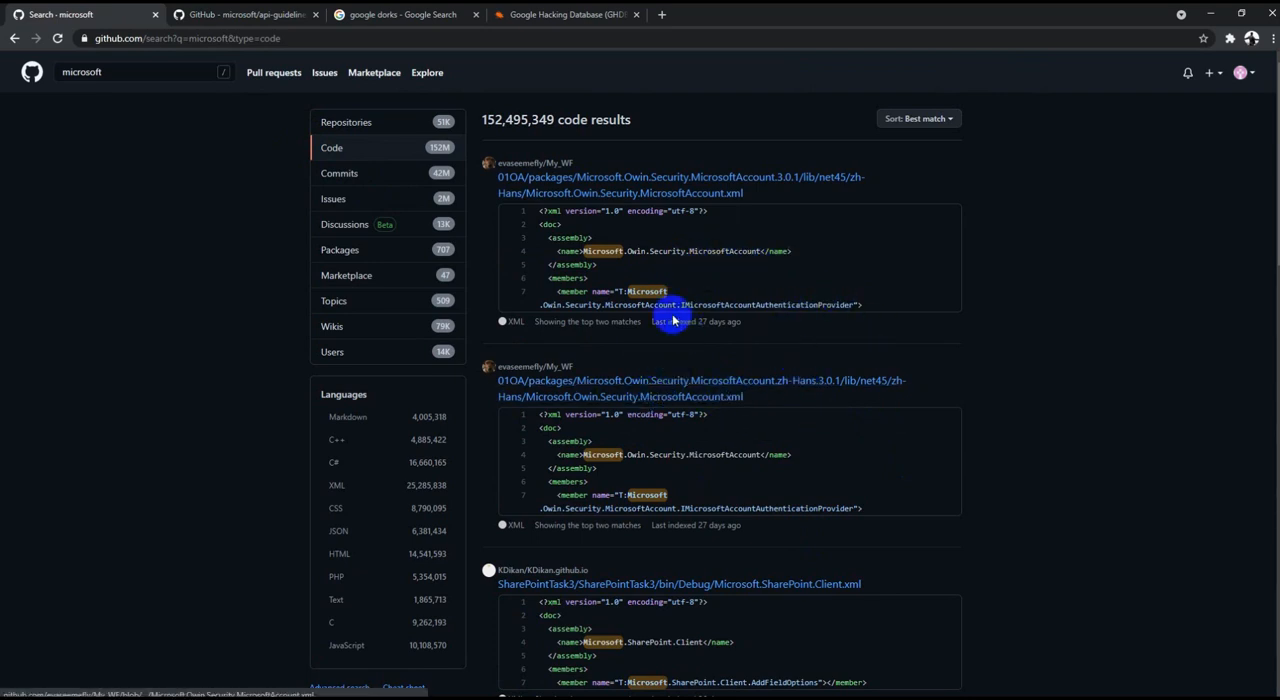
pyautogui.scroll(-3)
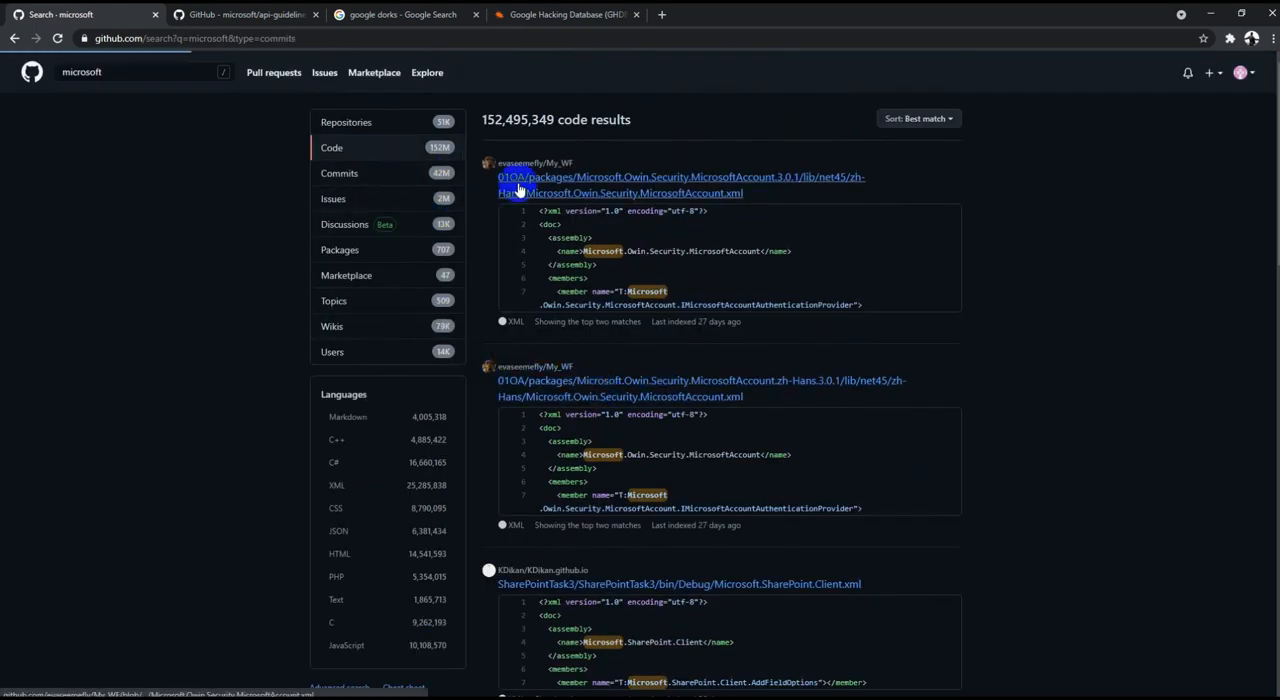
pyautogui.click(340, 172)
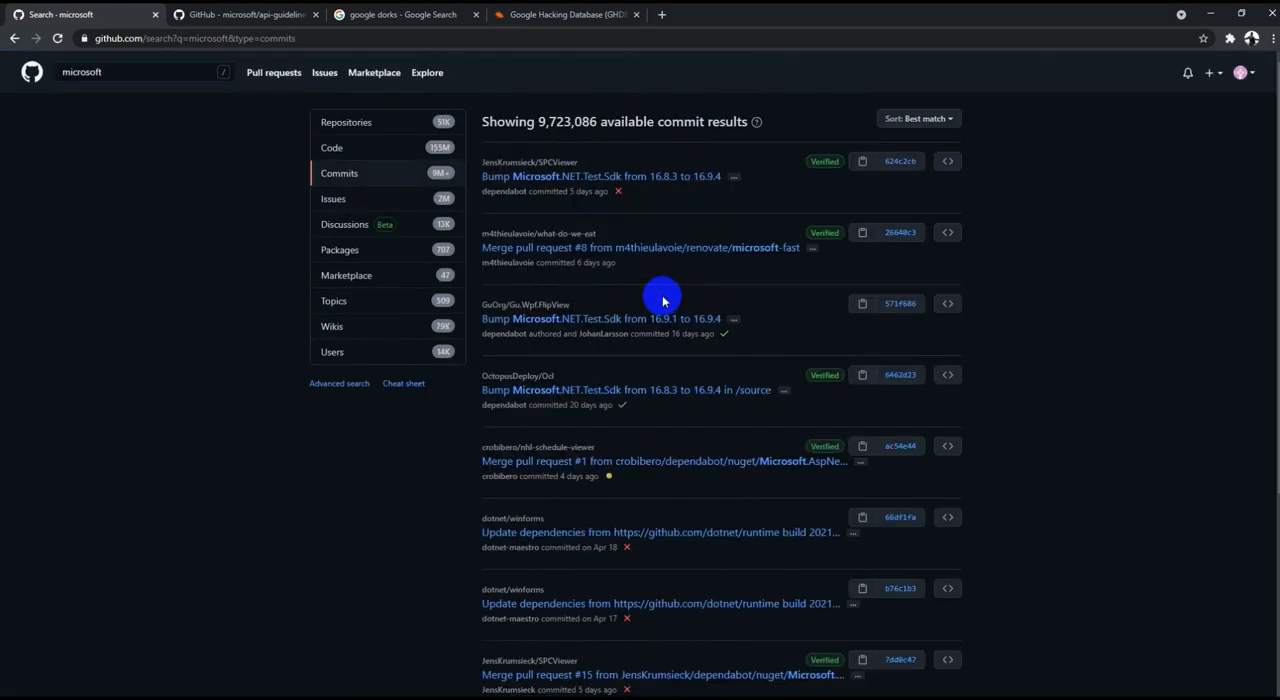
pyautogui.moveTo(580, 390)
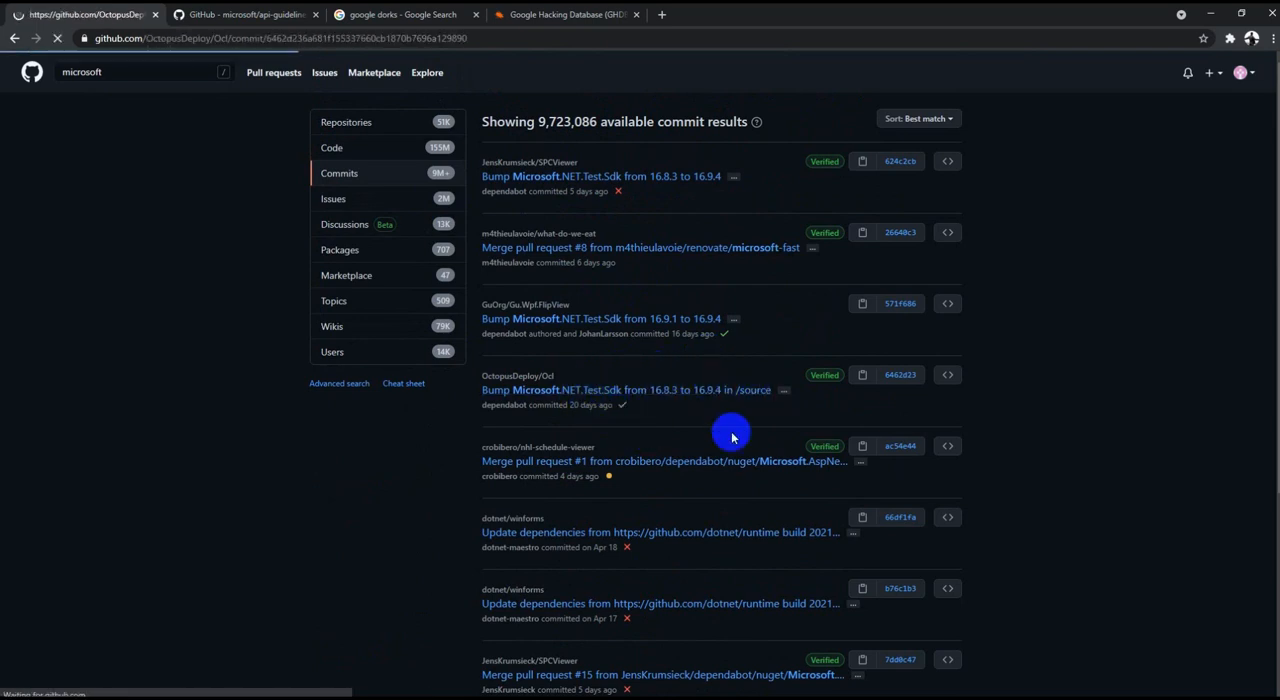
pyautogui.click(624, 388)
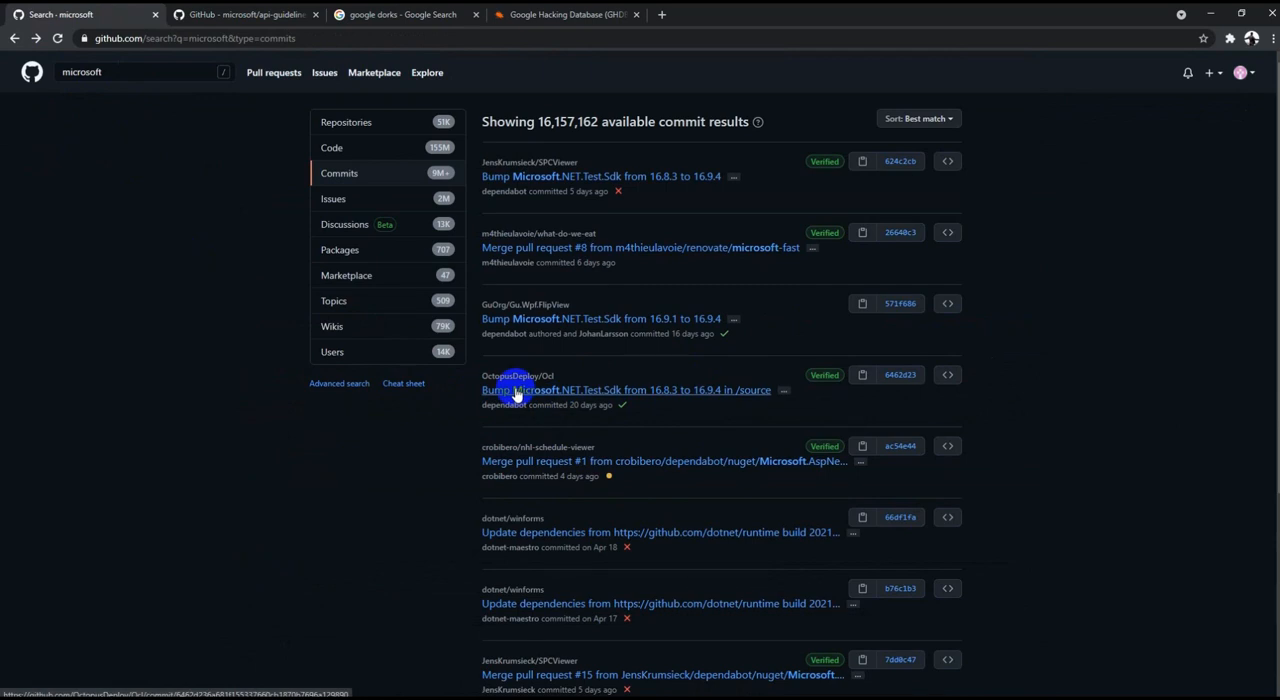
# Cycle through issues, discussions and packages, ending on the 509 topic results for microsoft
pyautogui.click(332, 198)
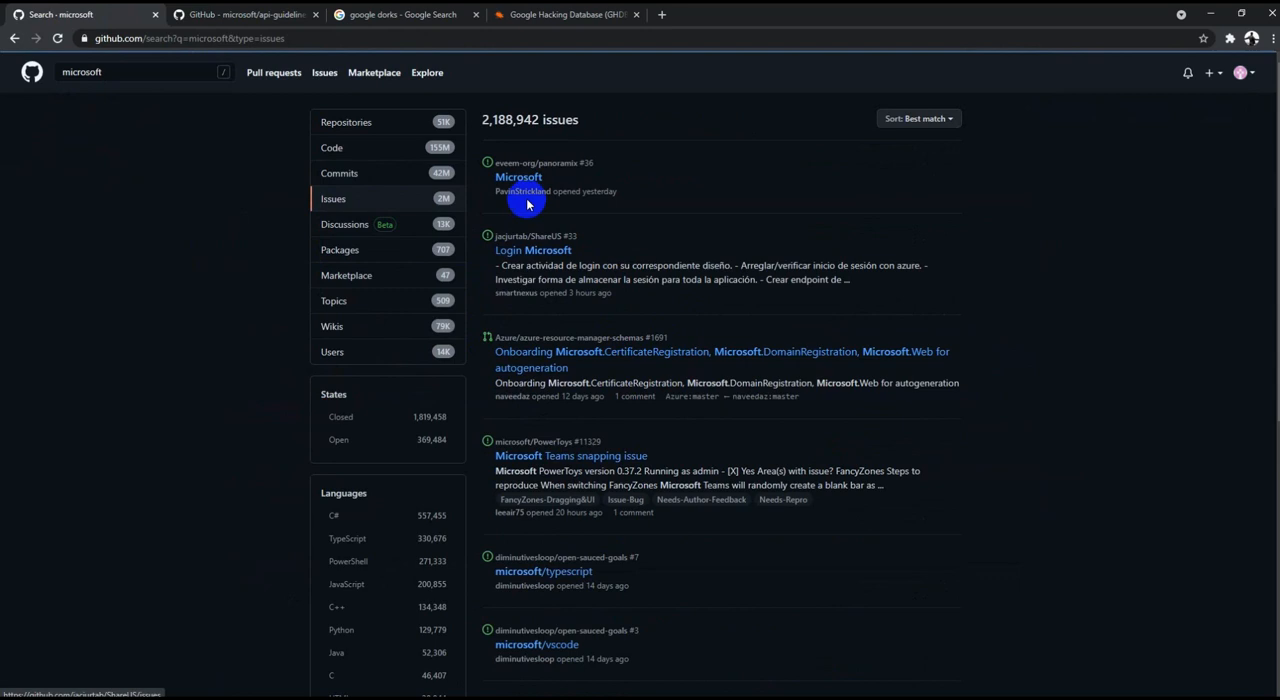
pyautogui.scroll(-3)
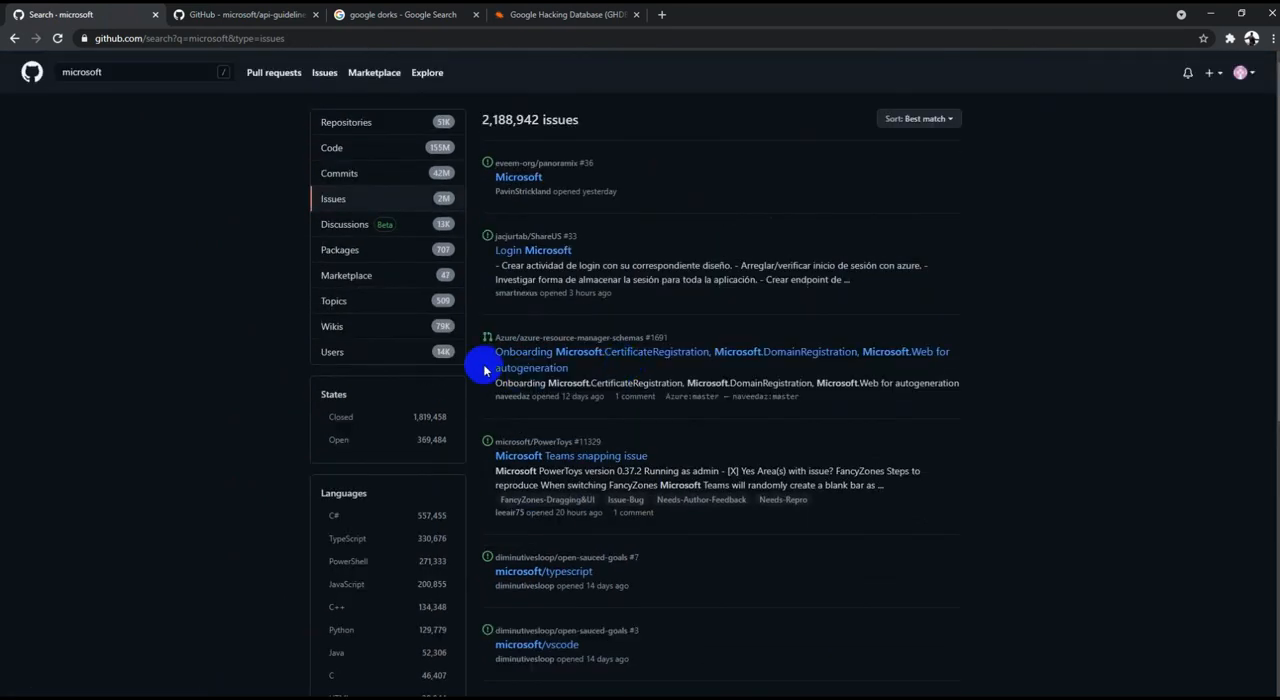
pyautogui.click(344, 224)
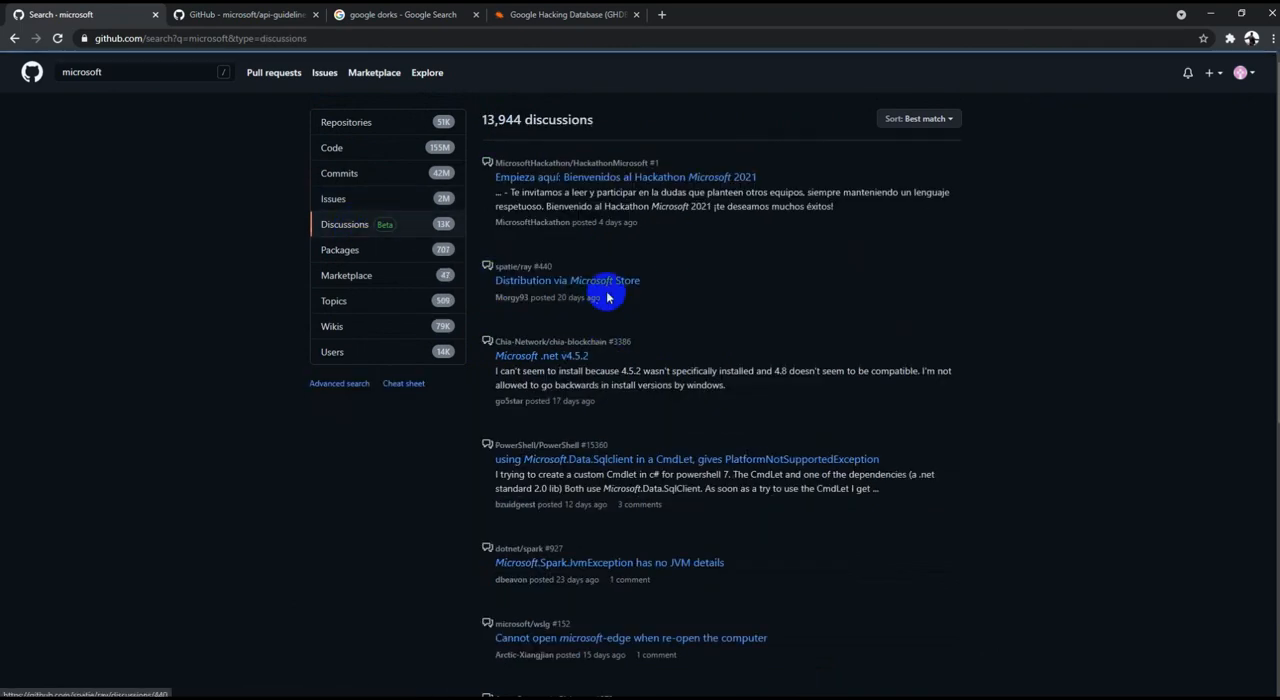
pyautogui.click(340, 248)
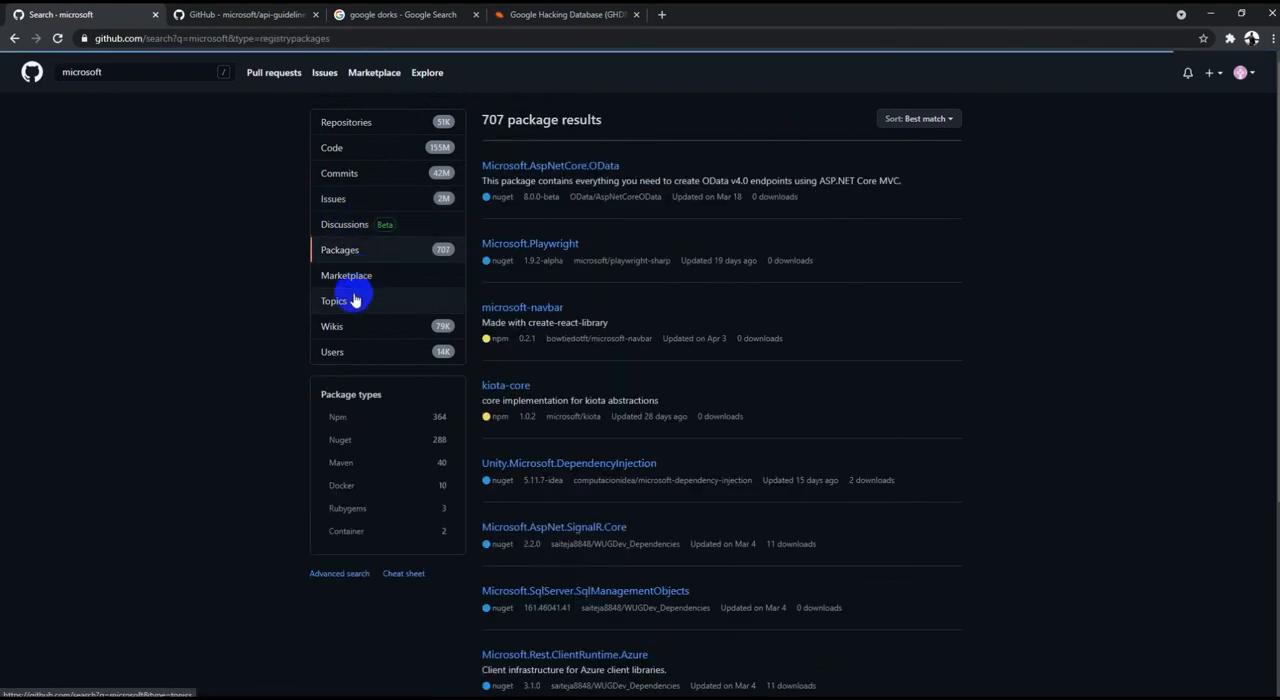
pyautogui.click(334, 300)
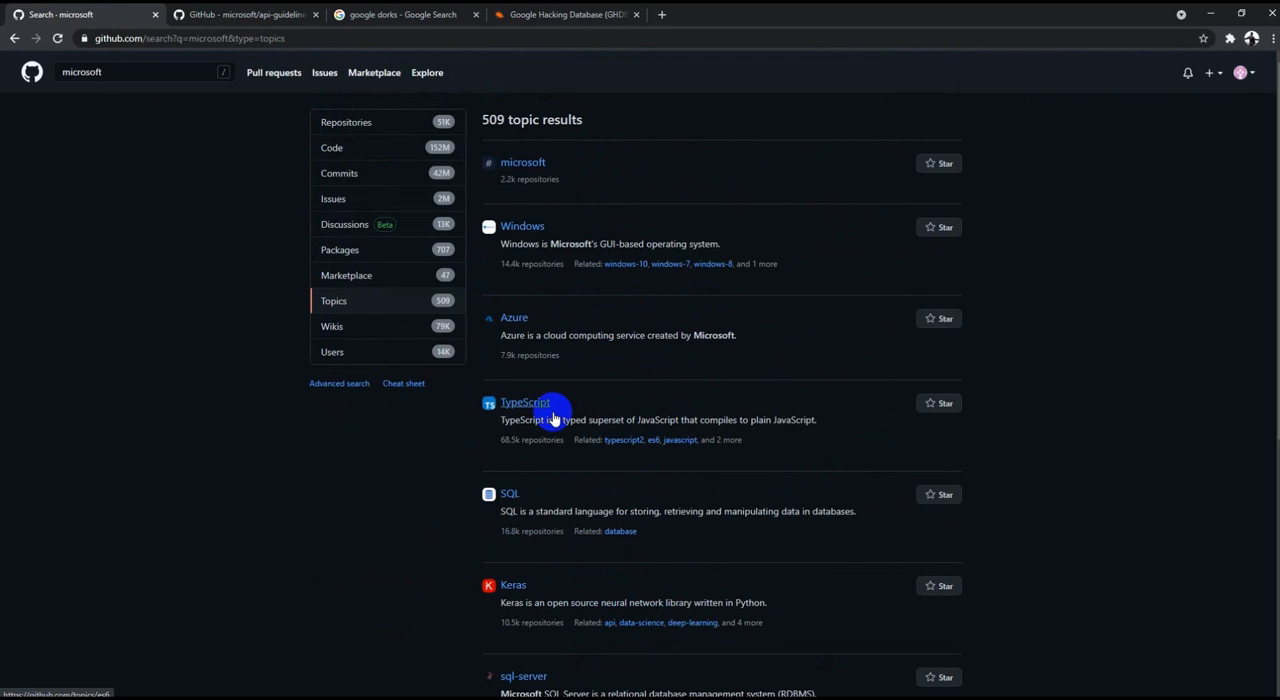
pyautogui.moveTo(332, 326)
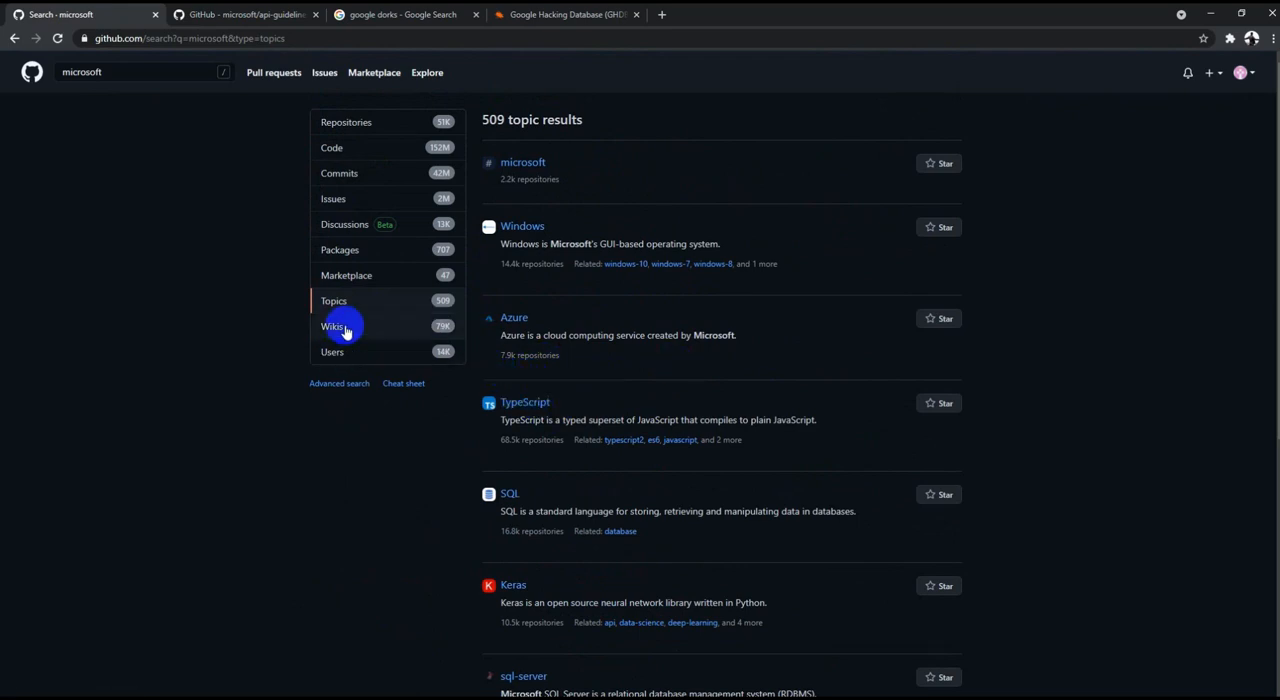
pyautogui.moveTo(350, 204)
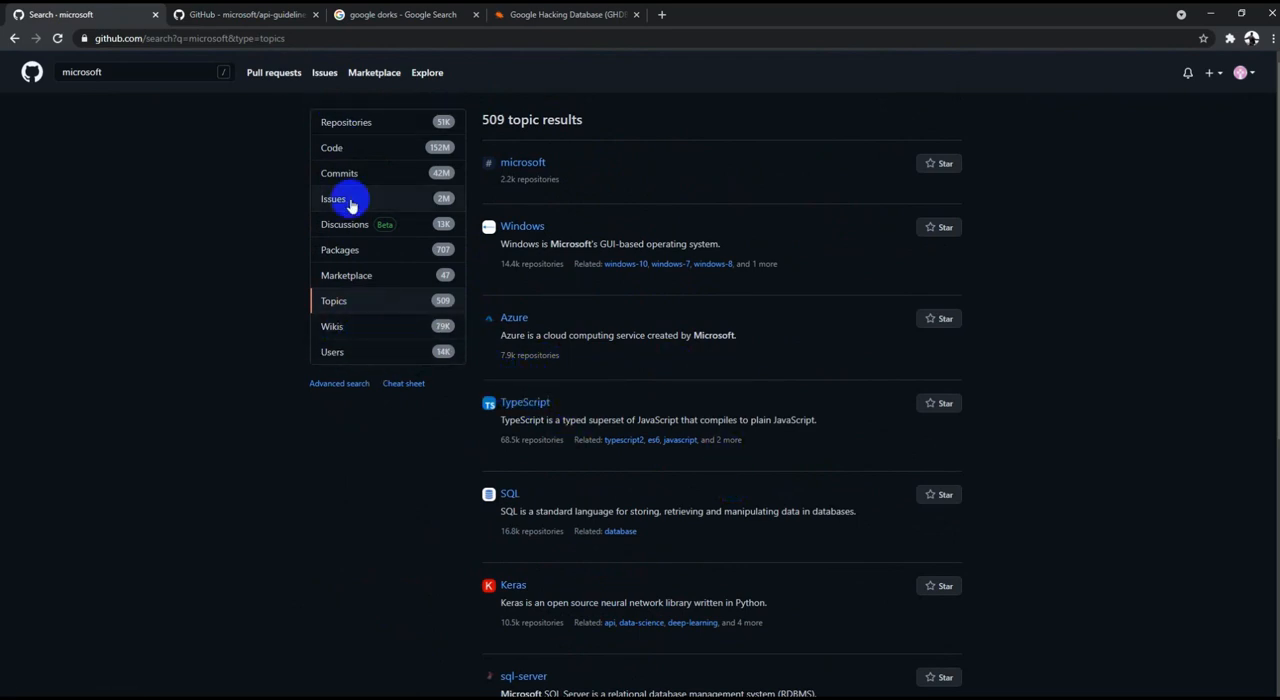
pyautogui.moveTo(420, 328)
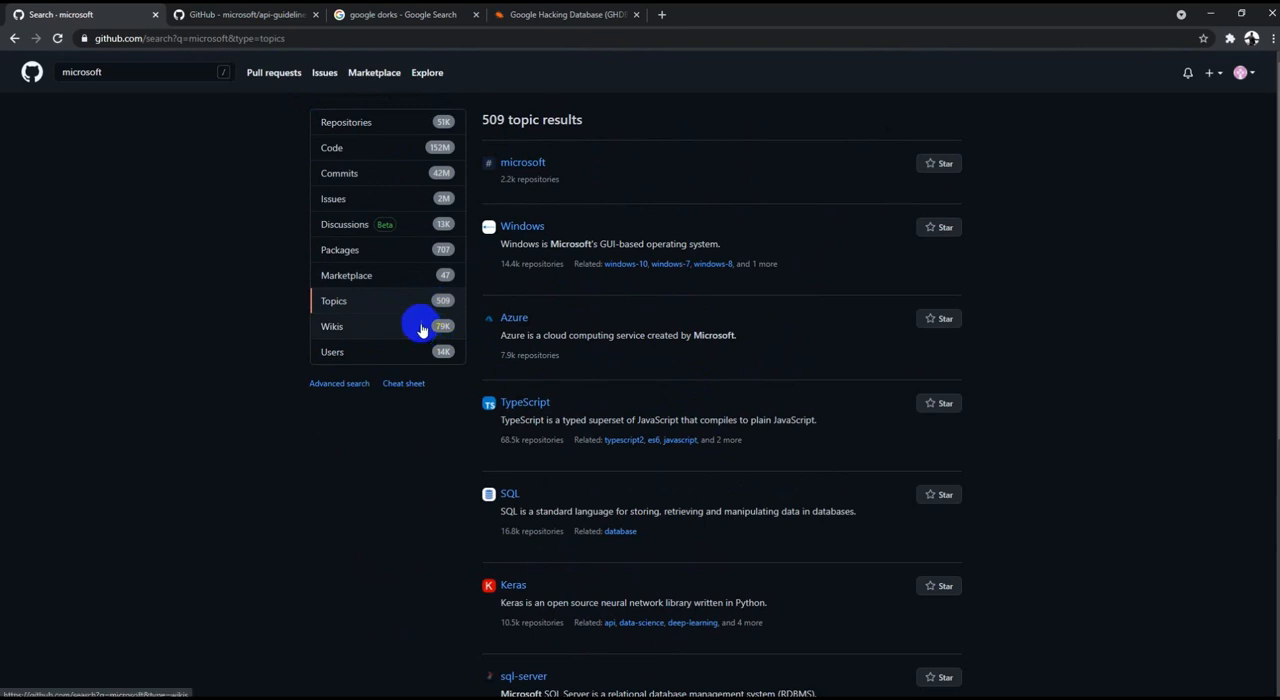
pyautogui.moveTo(164, 198)
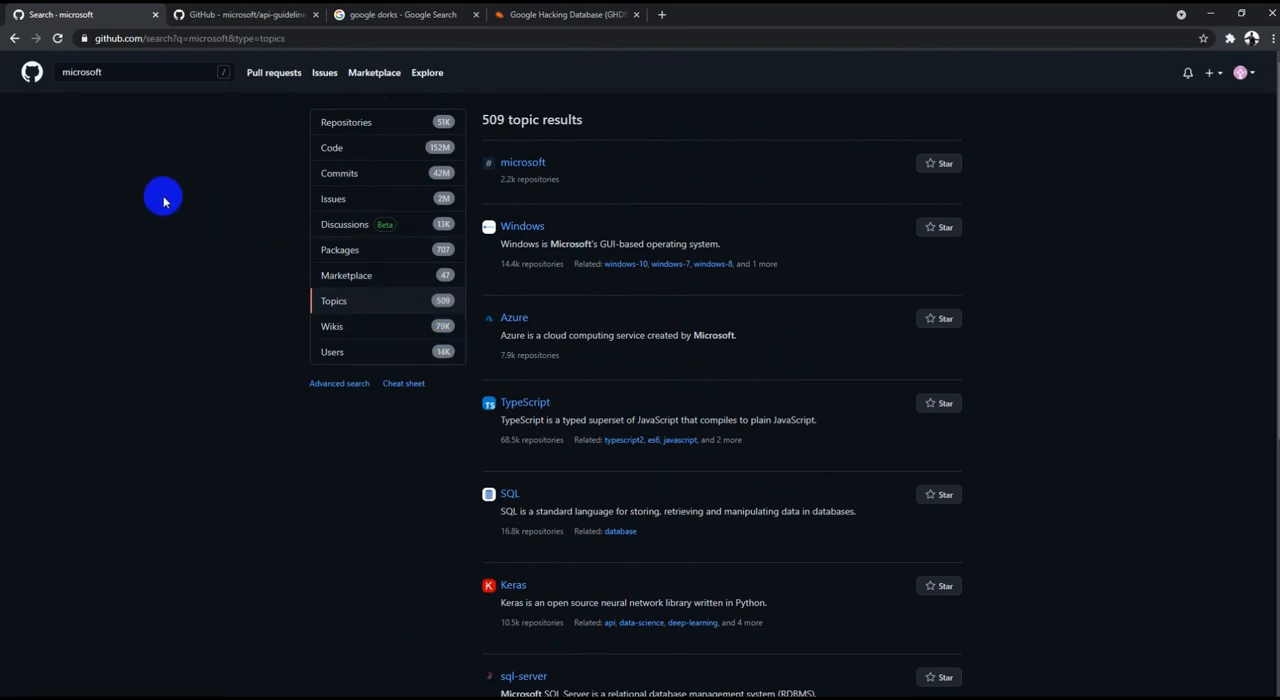
pyautogui.moveTo(194, 136)
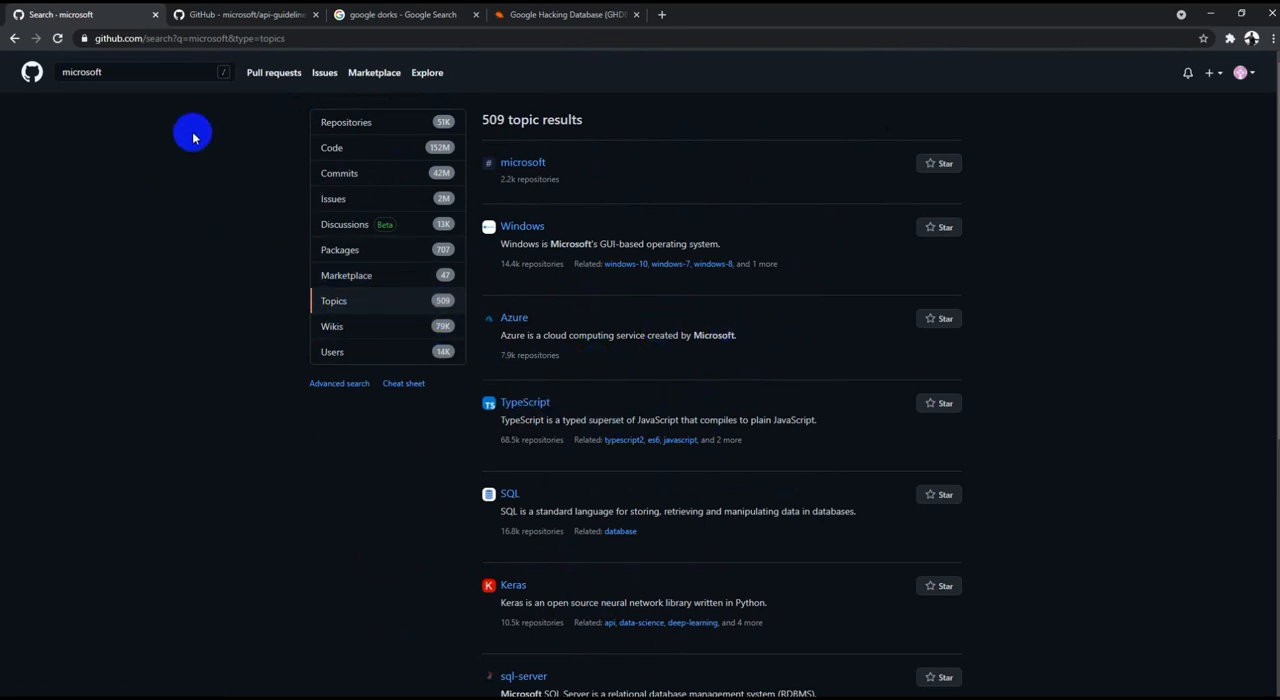
# Change the search to 'microsoft password' and show its 12,985,113 code results
pyautogui.write('p')
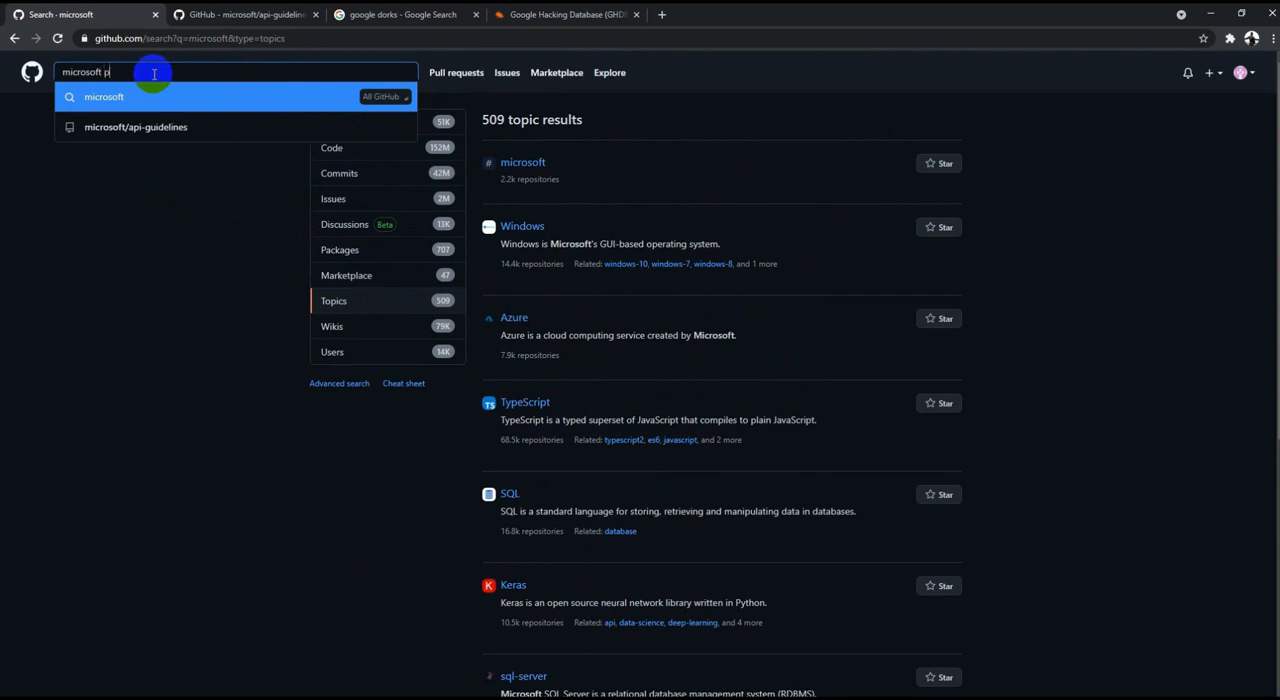
pyautogui.write('assword')
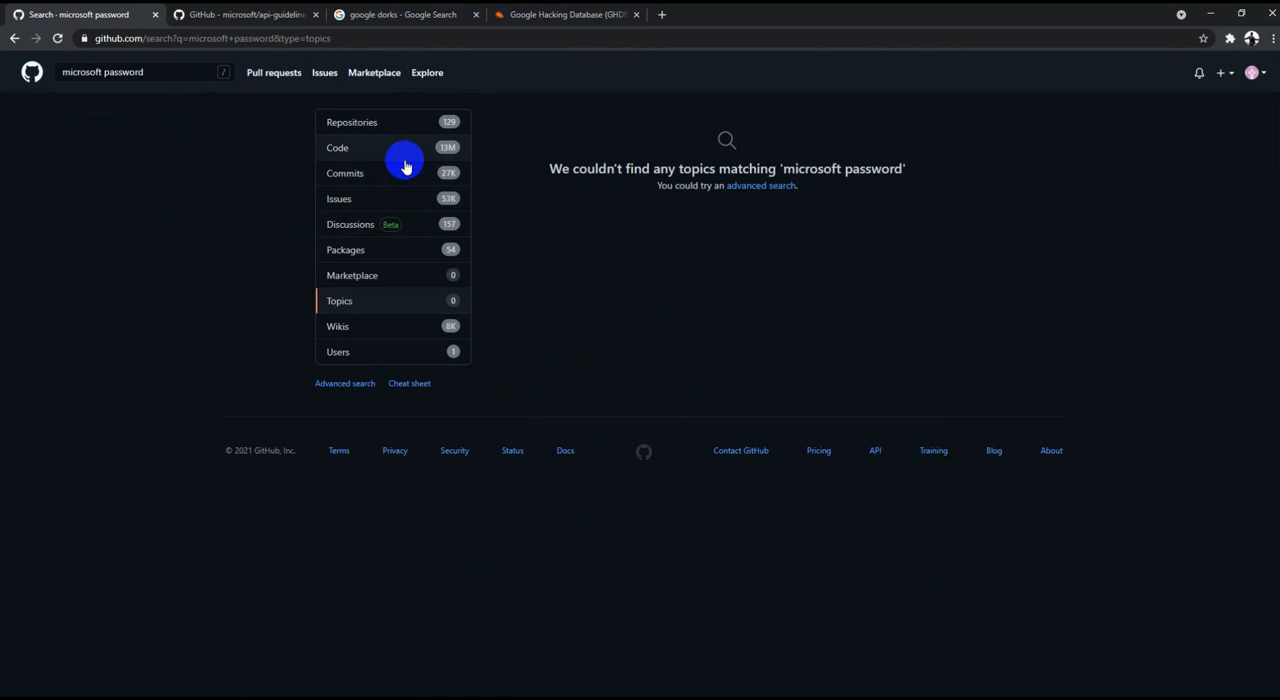
pyautogui.click(336, 148)
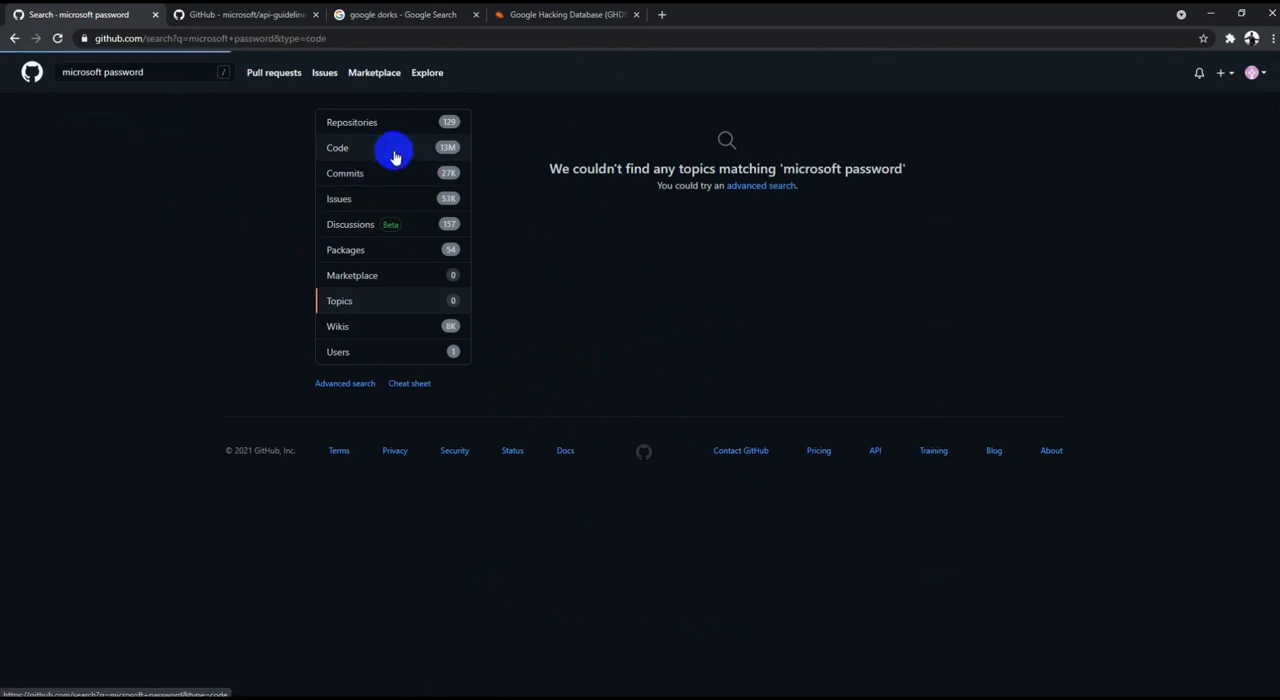
pyautogui.click(336, 148)
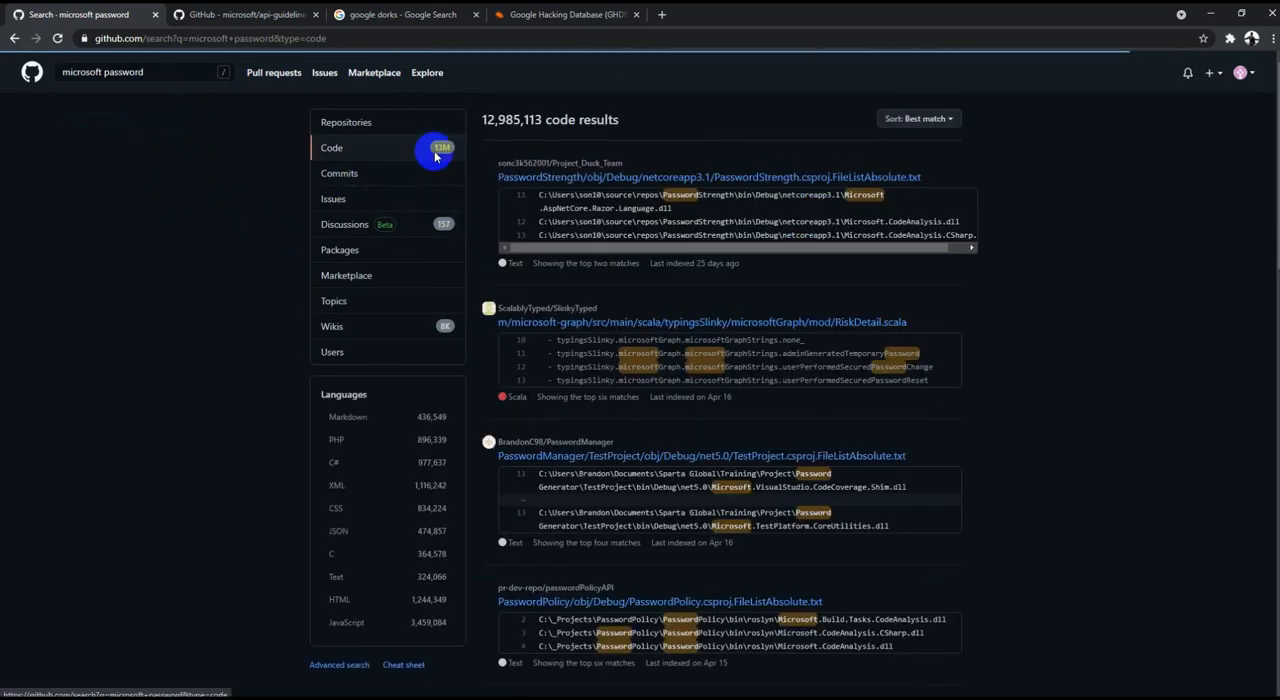
# Browse through the microsoft password code results looking for exposed credentials
pyautogui.scroll(-3)
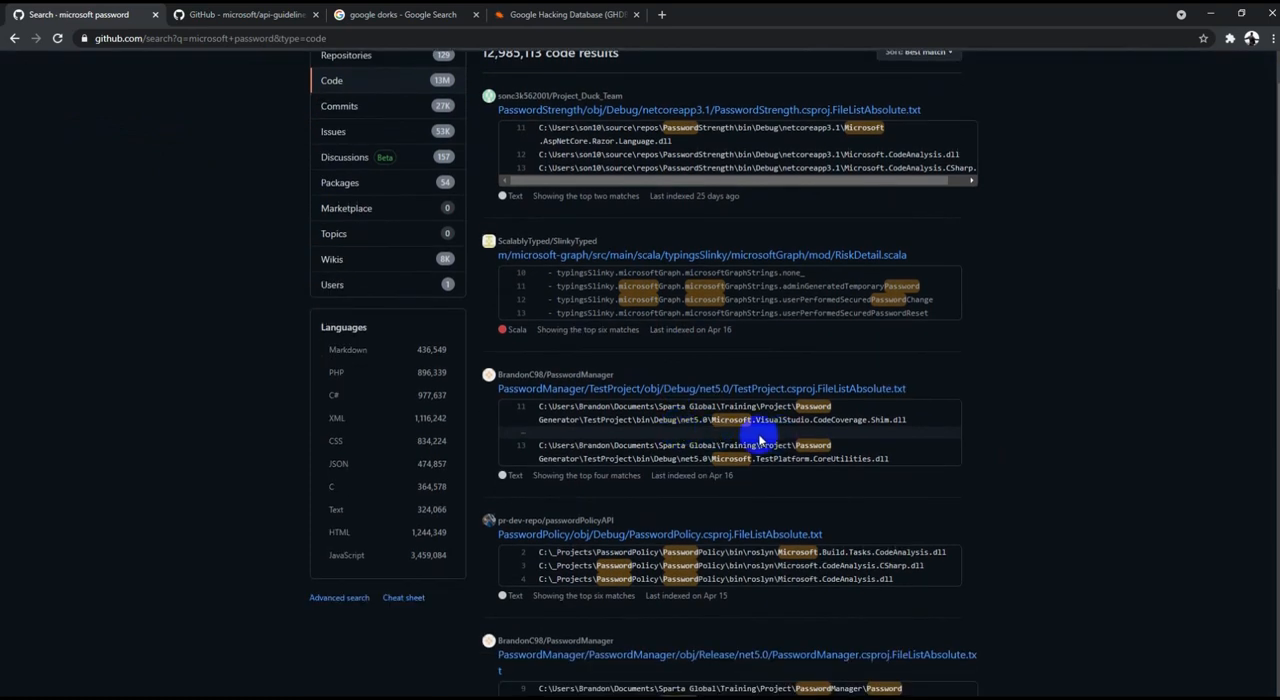
pyautogui.scroll(-3)
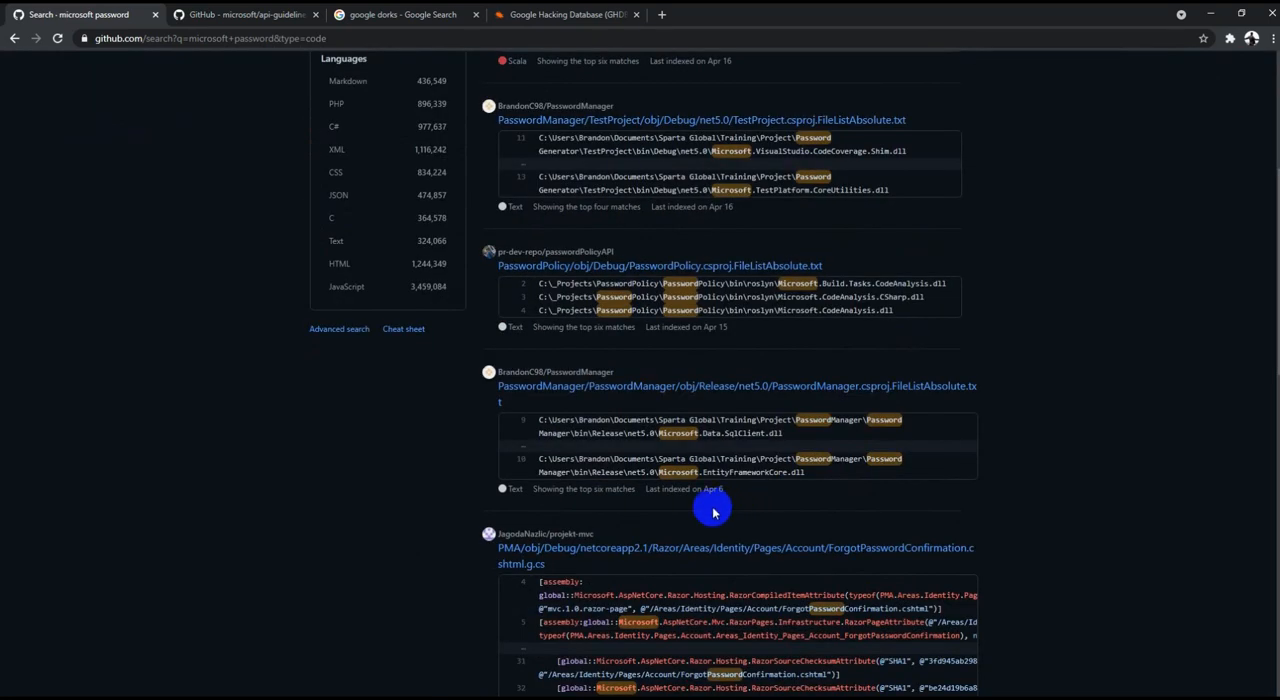
pyautogui.scroll(-3)
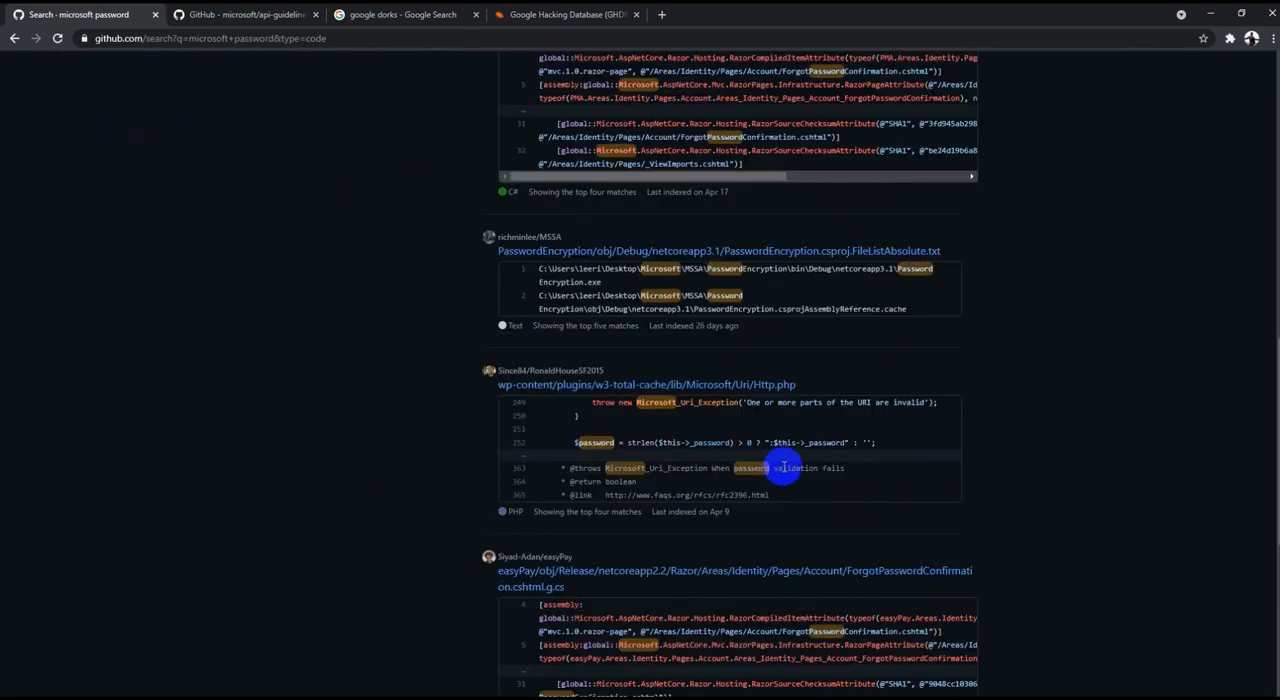
pyautogui.scroll(-3)
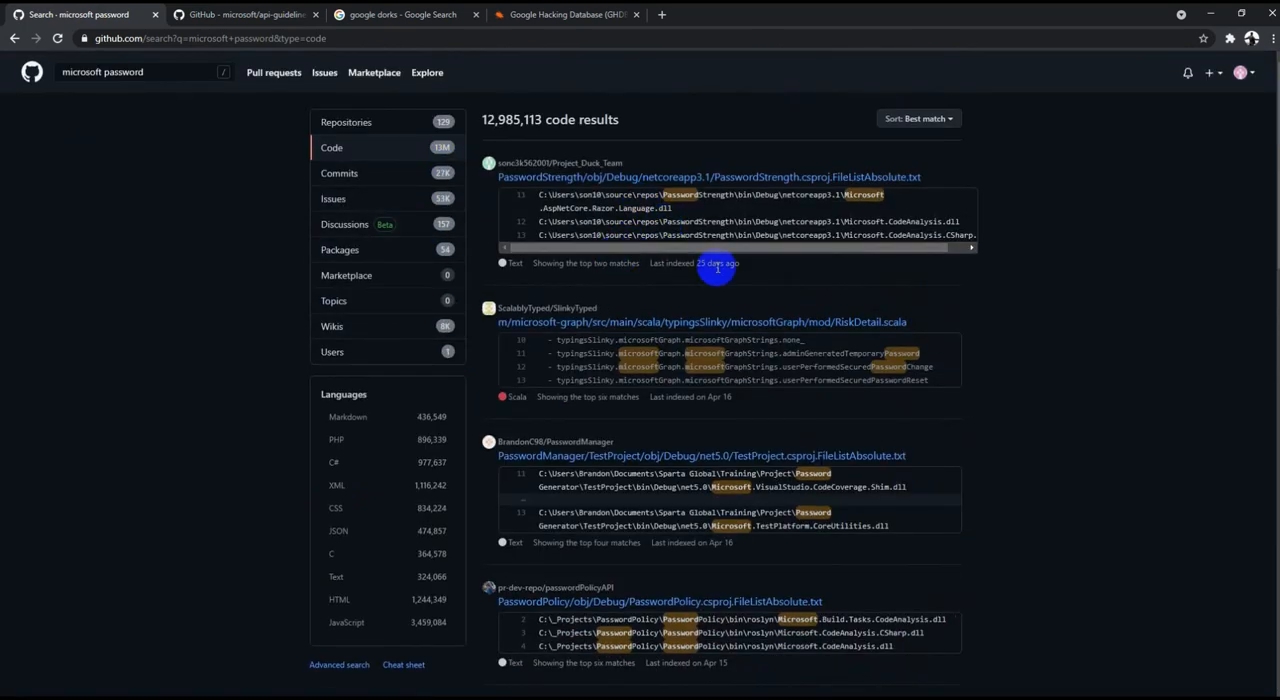
pyautogui.scroll(-3)
pyautogui.write('DOCKER_PASSWORD=')
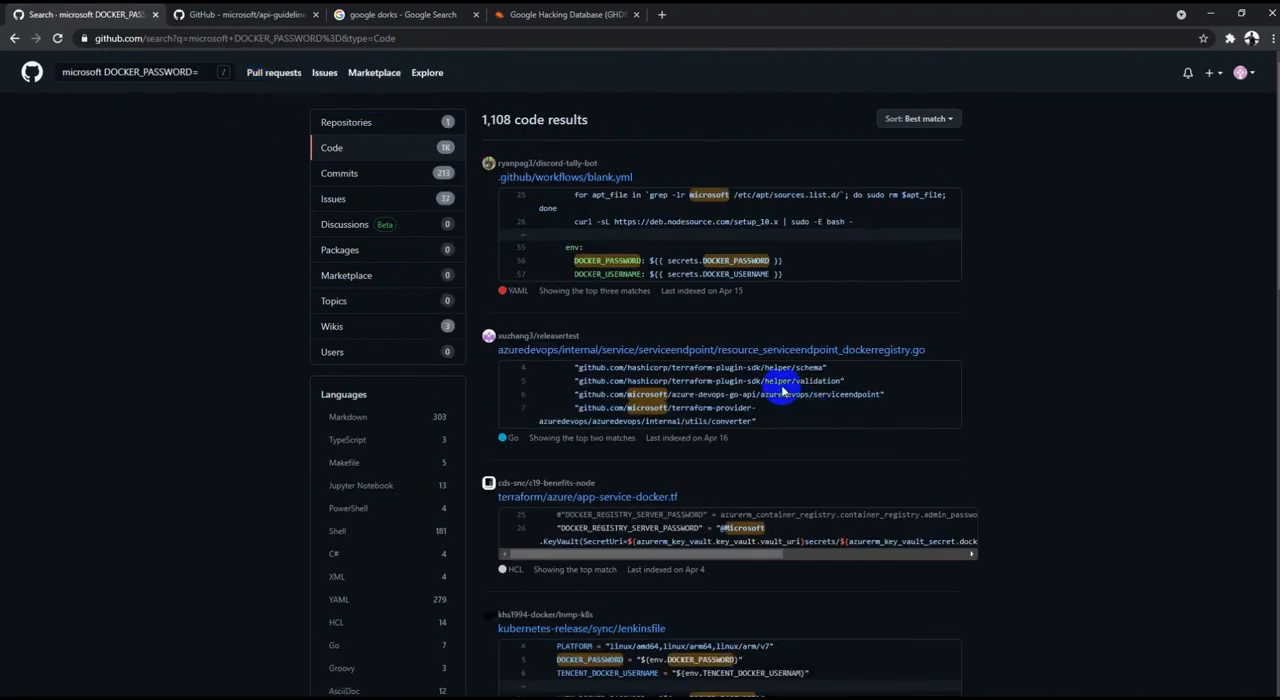
pyautogui.scroll(-3)
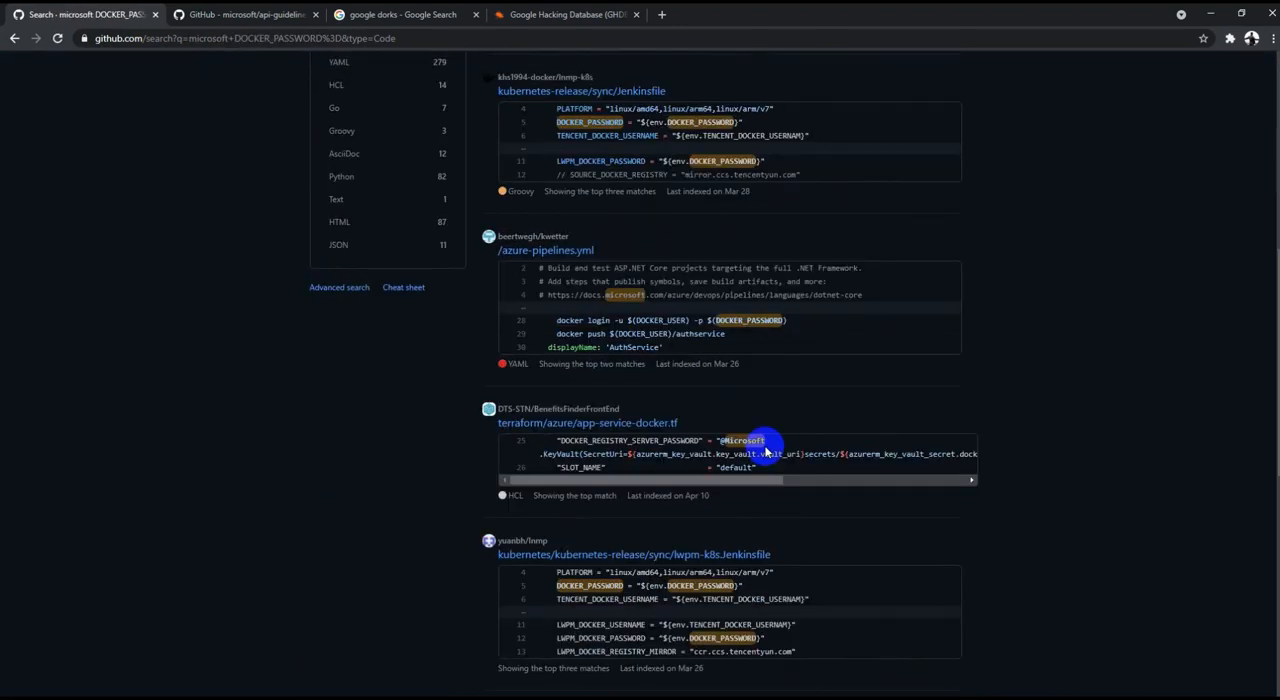
pyautogui.scroll(-3)
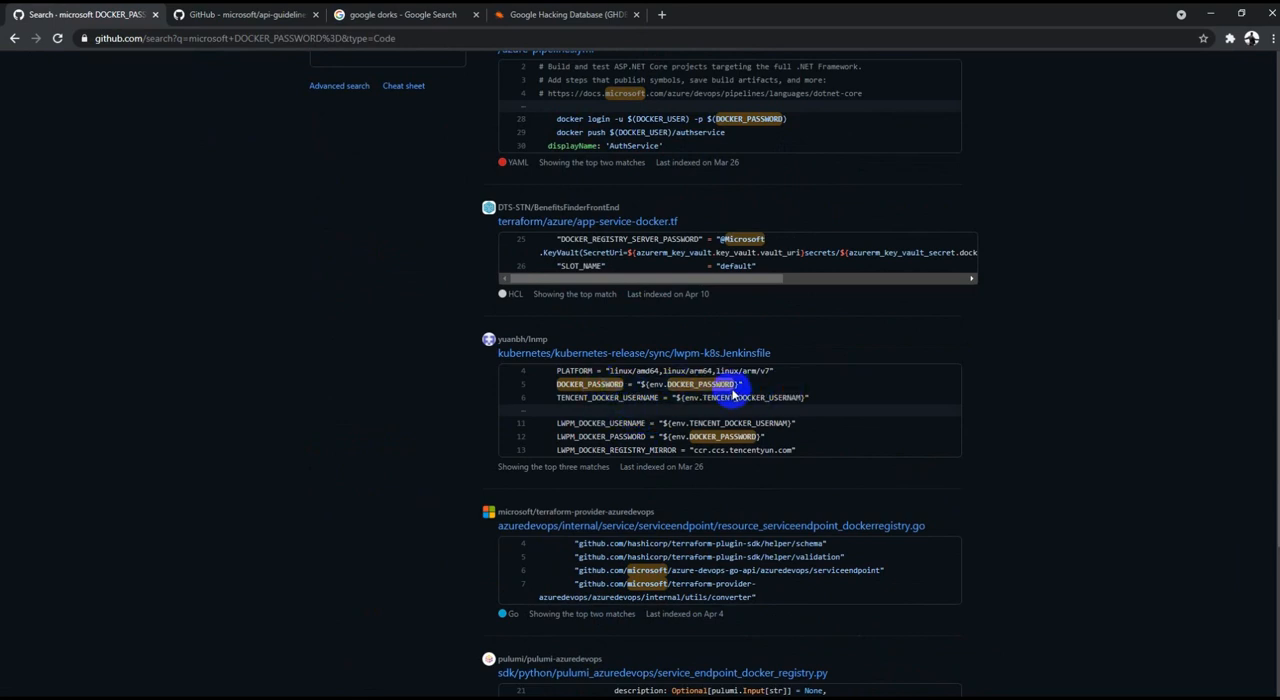
pyautogui.scroll(-3)
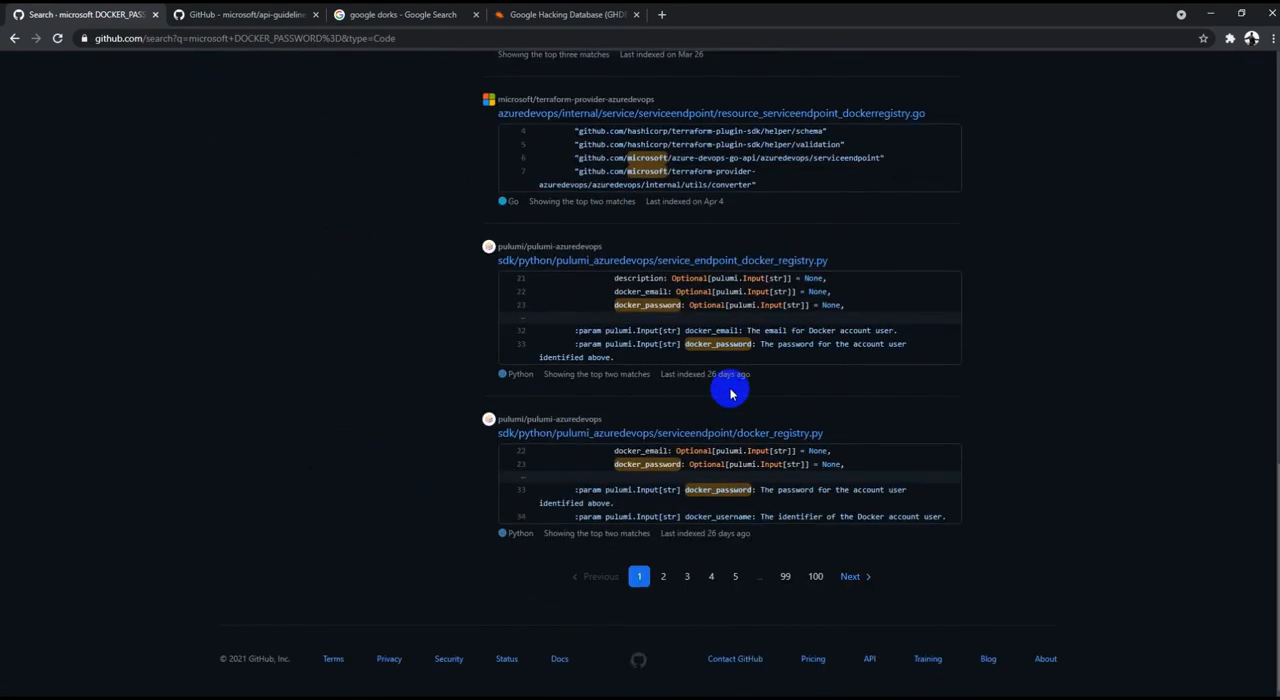
pyautogui.click(712, 576)
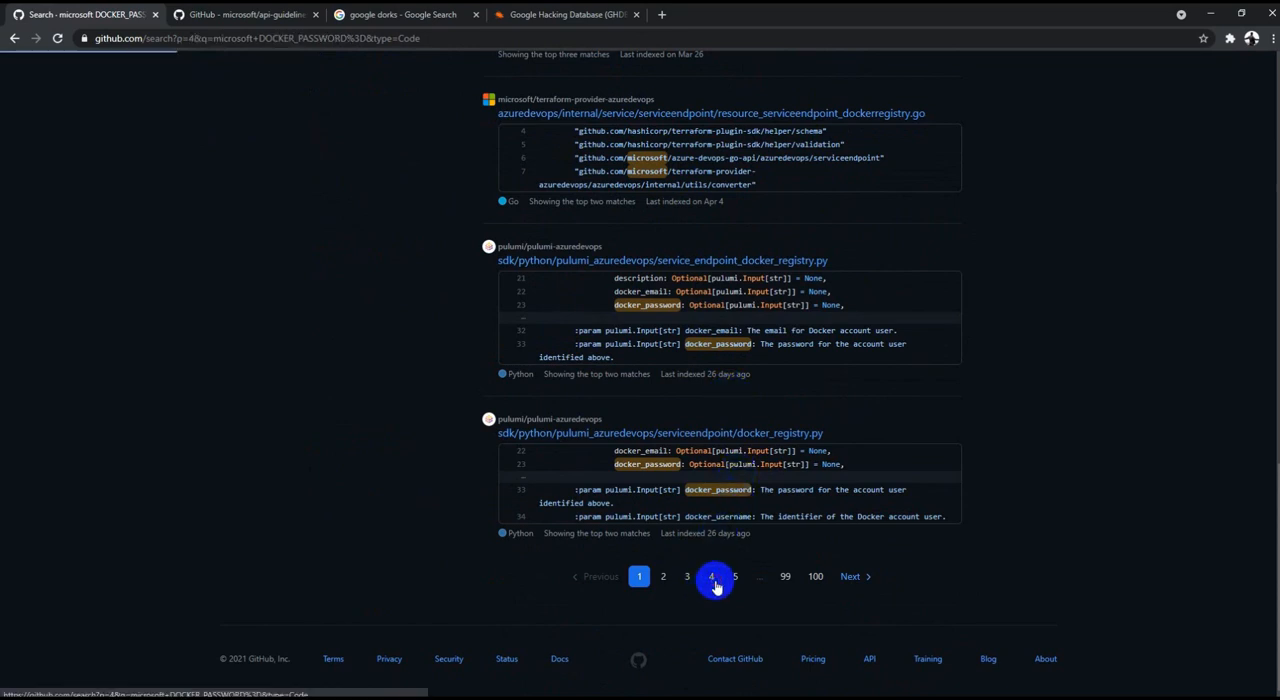
pyautogui.click(712, 576)
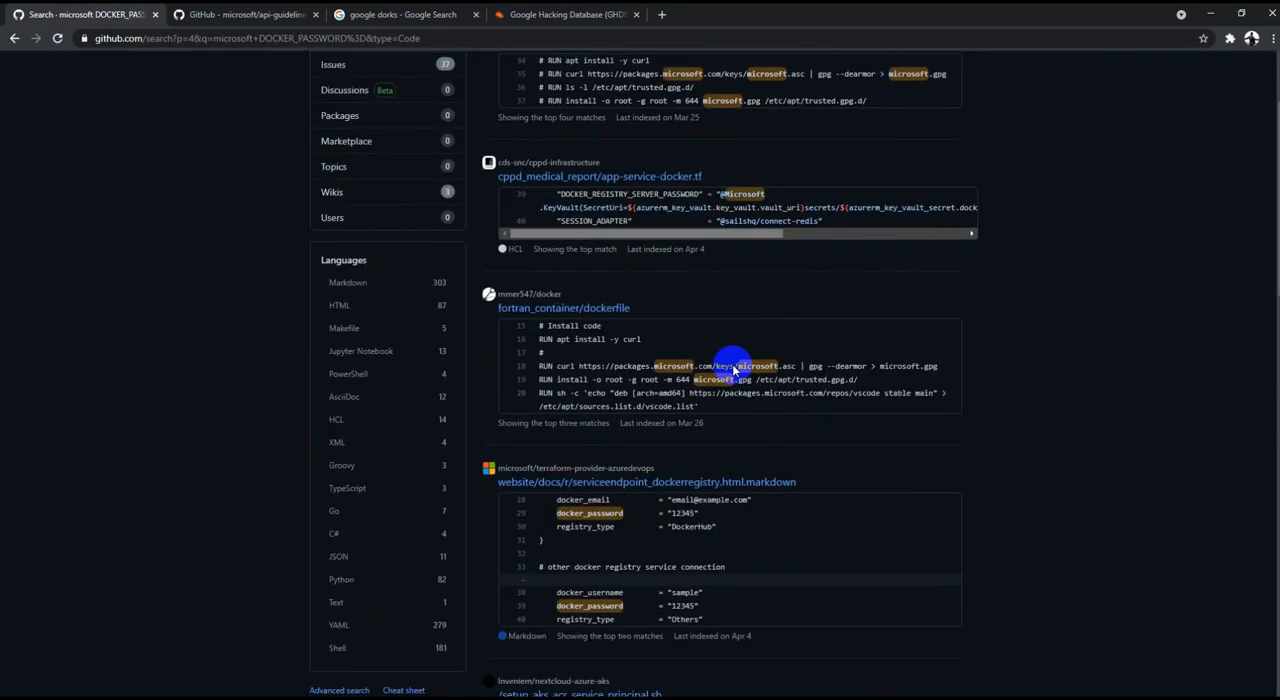
pyautogui.moveTo(552, 510)
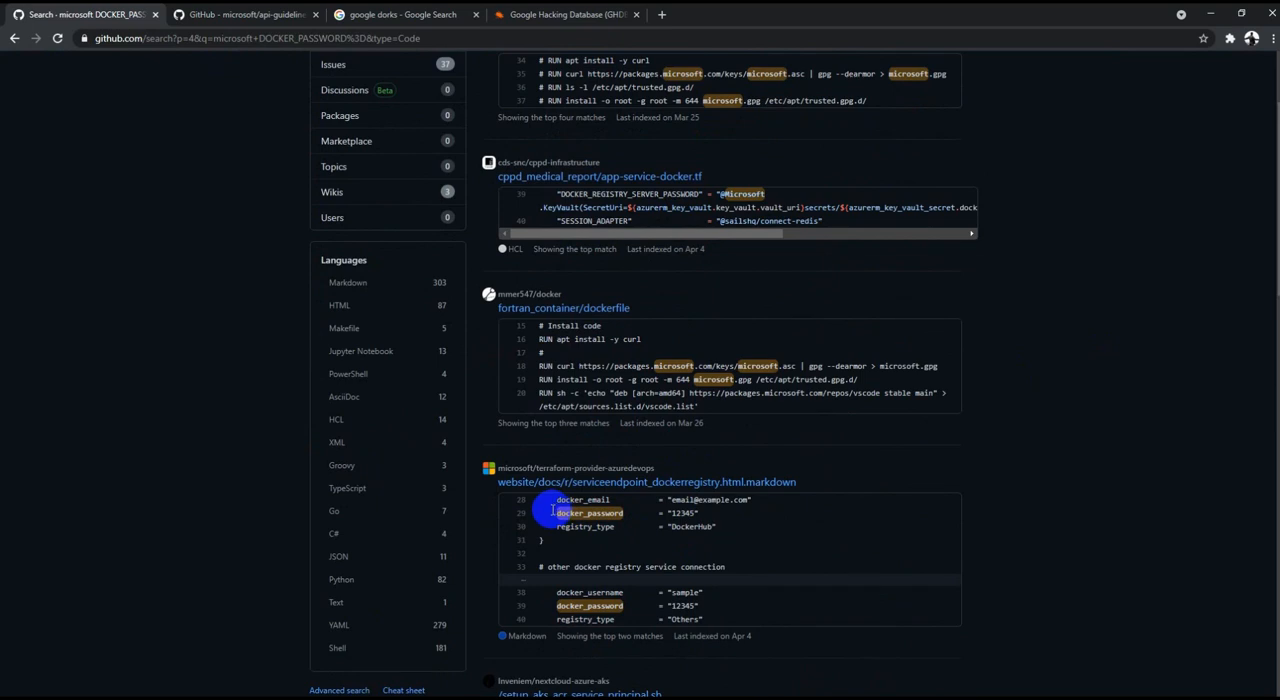
pyautogui.moveTo(638, 536)
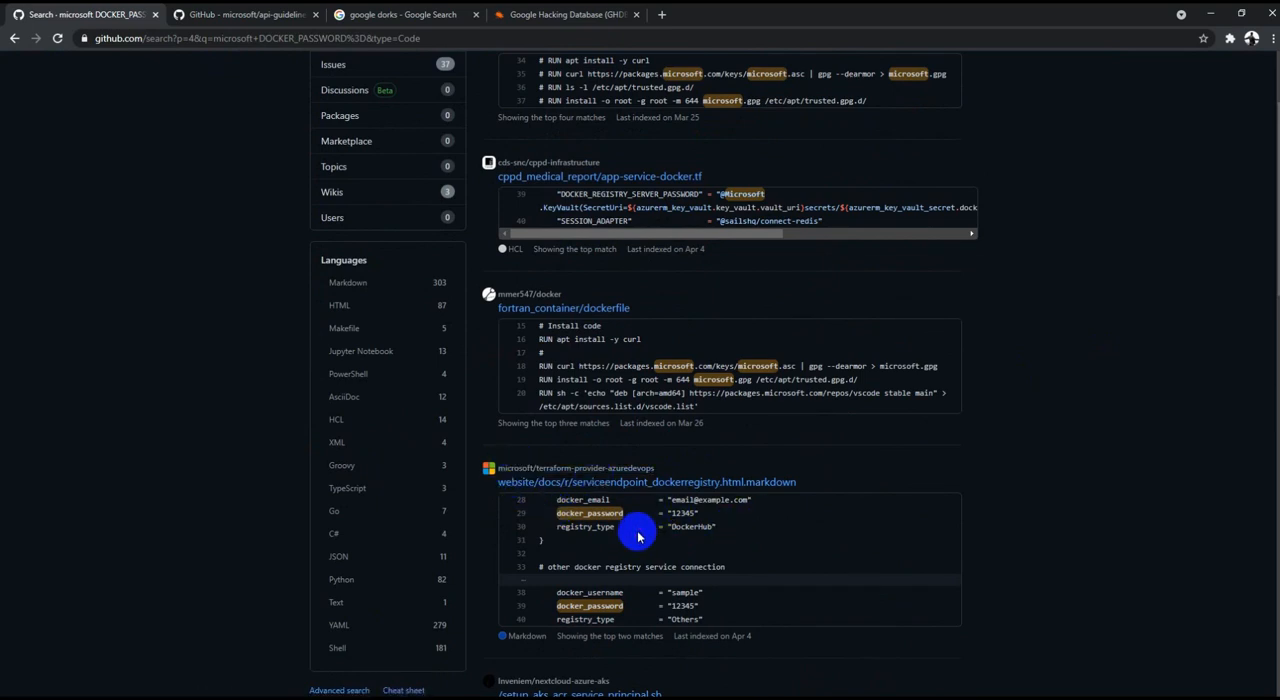
pyautogui.moveTo(700, 512)
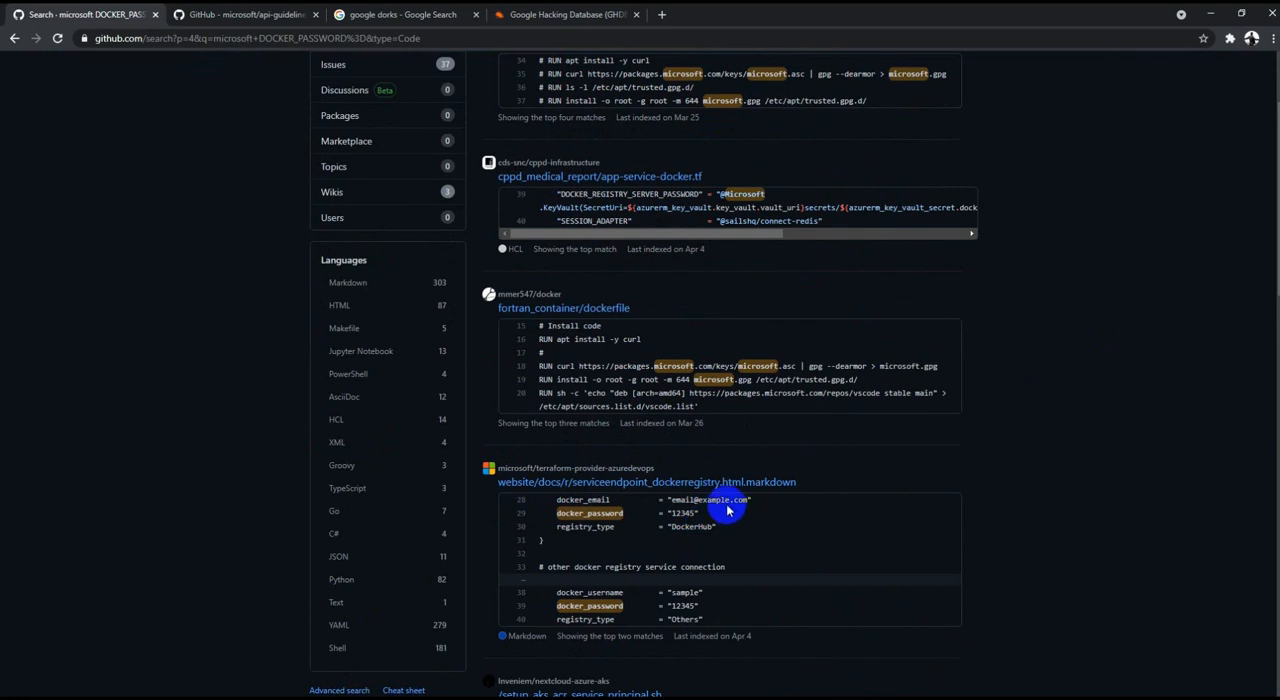
pyautogui.scroll(-3)
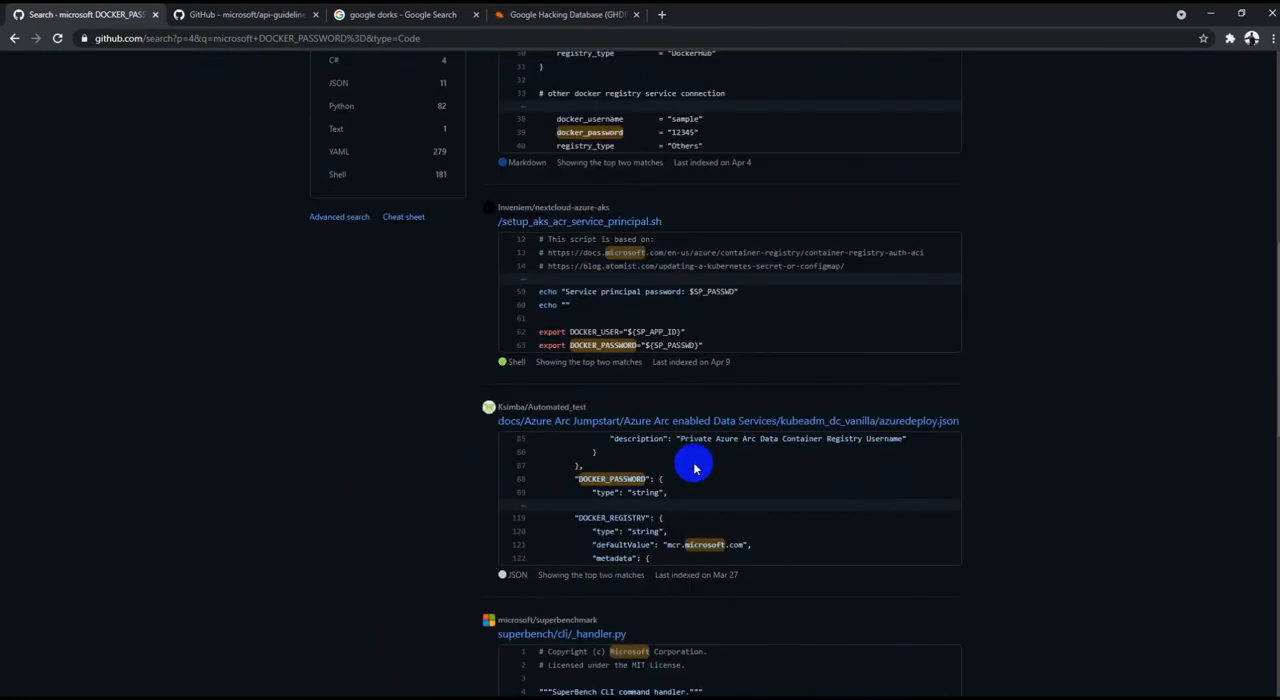
pyautogui.scroll(-3)
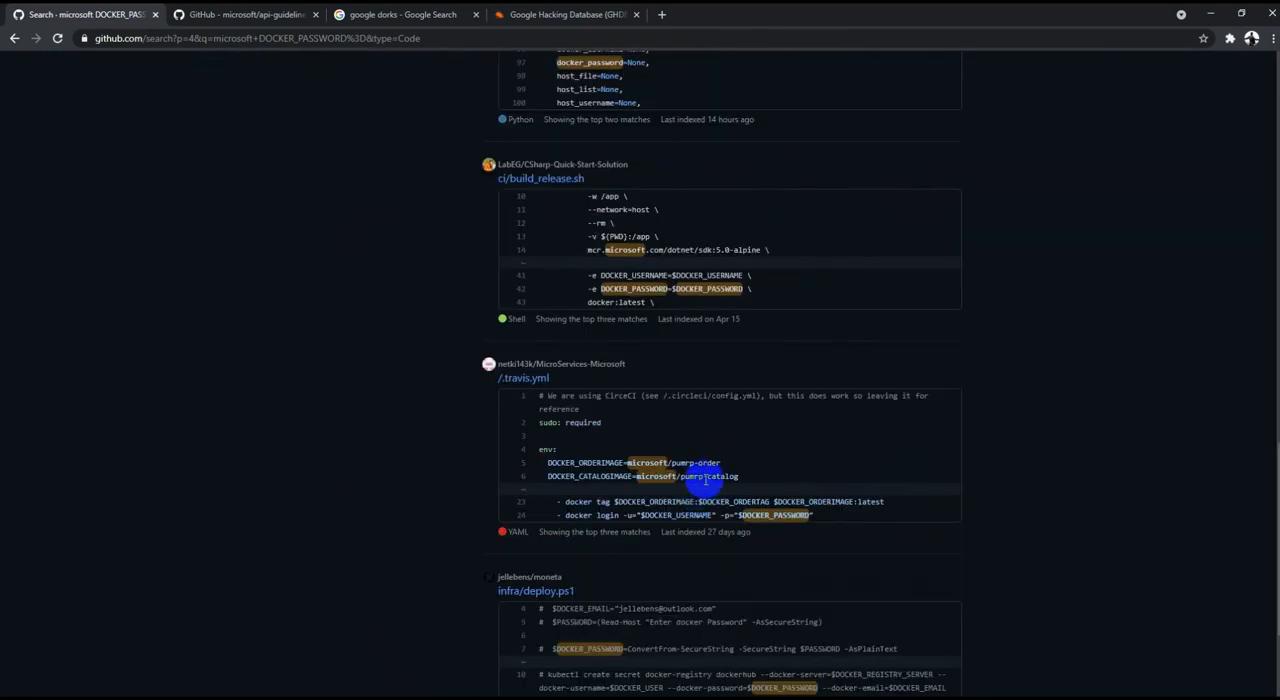
pyautogui.scroll(-3)
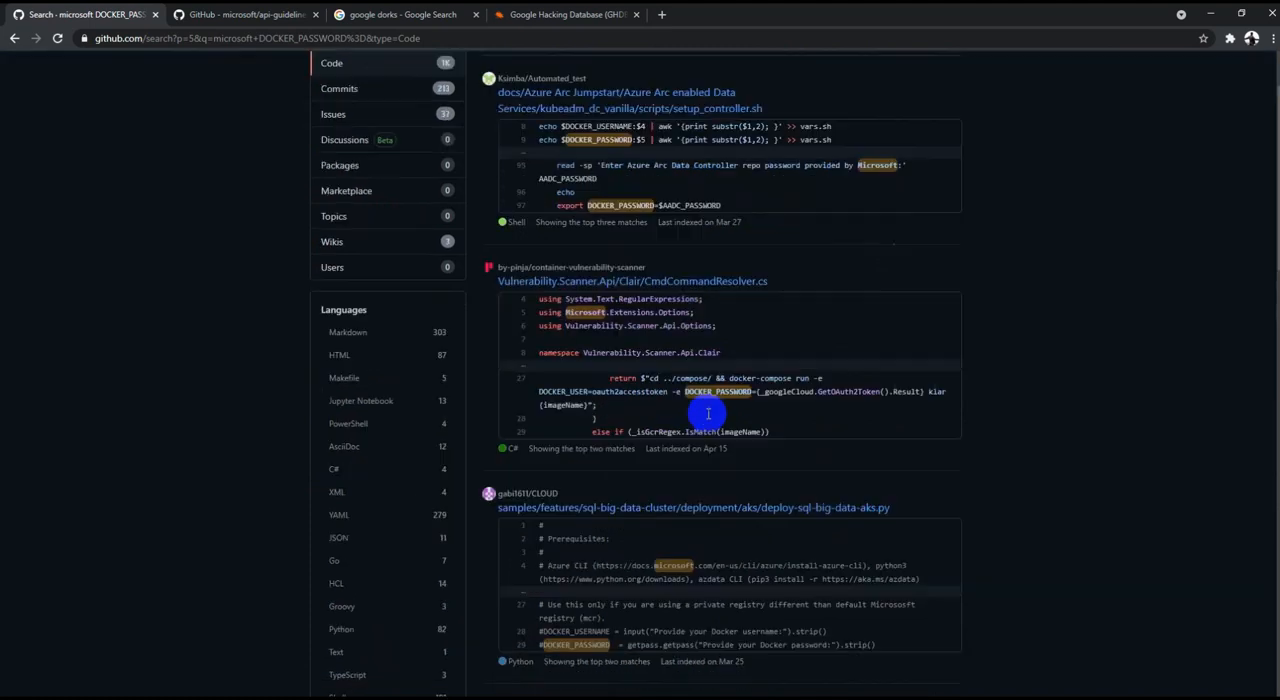
pyautogui.scroll(-3)
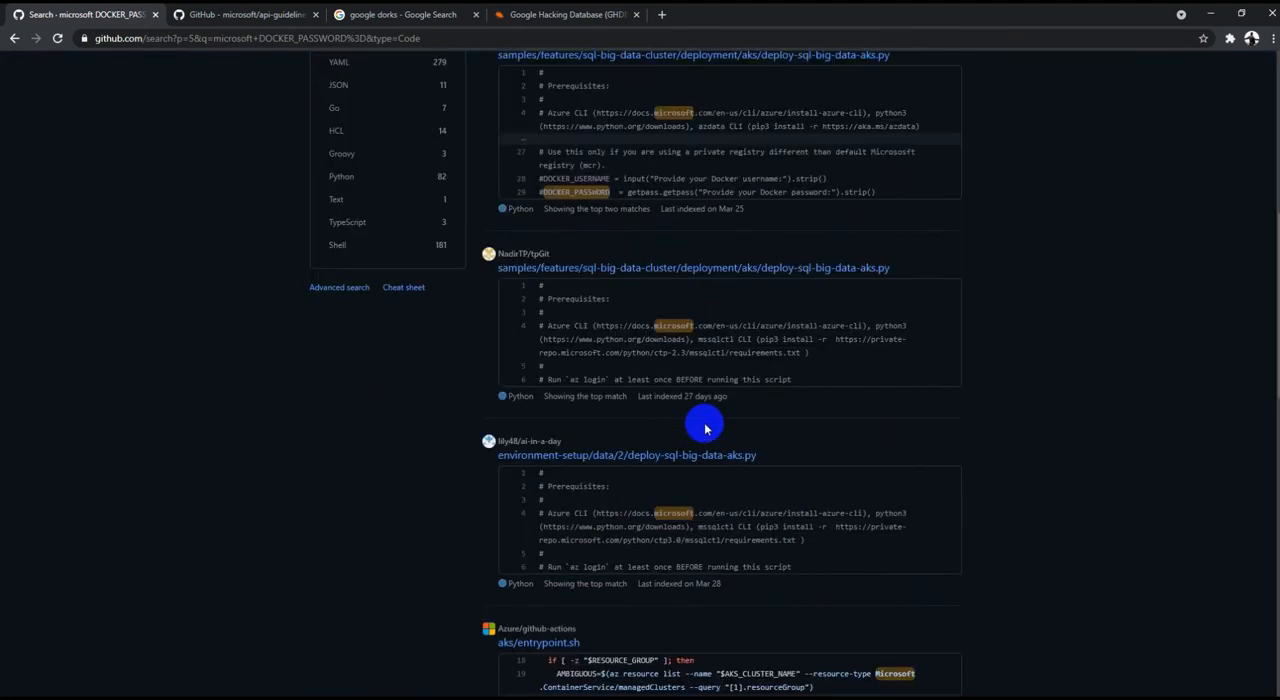
pyautogui.scroll(-3)
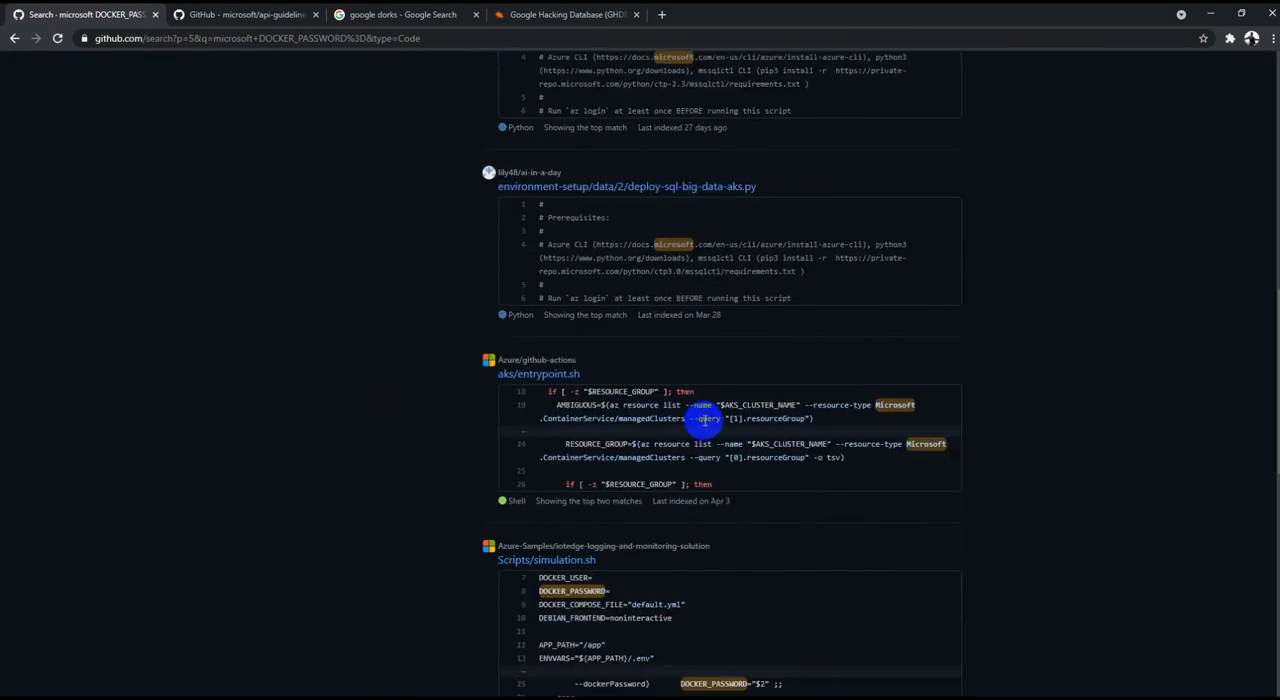
pyautogui.scroll(-3)
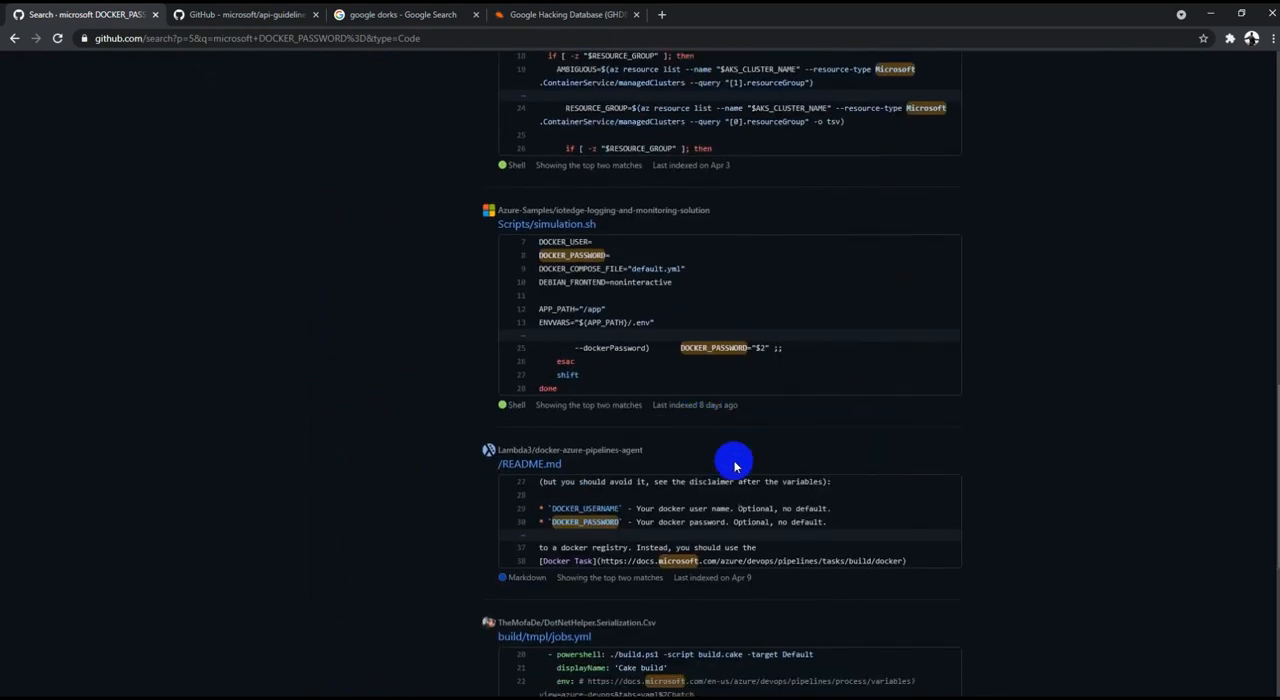
pyautogui.scroll(-3)
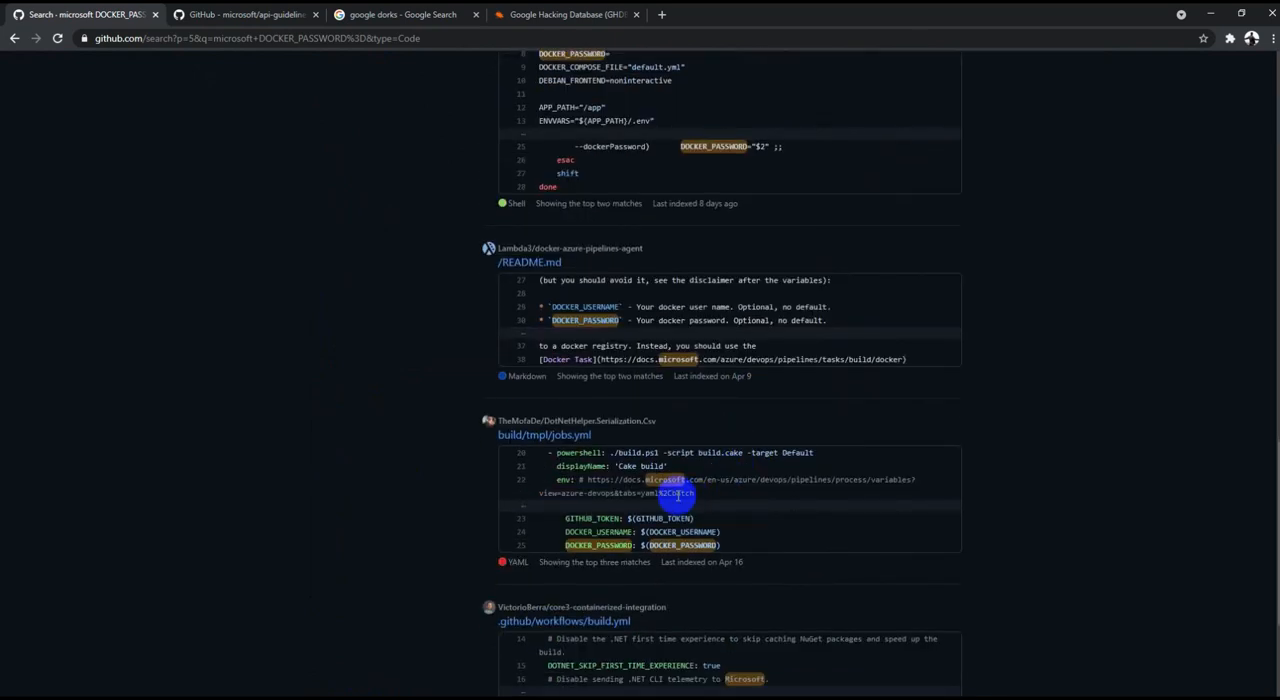
pyautogui.moveTo(676, 496)
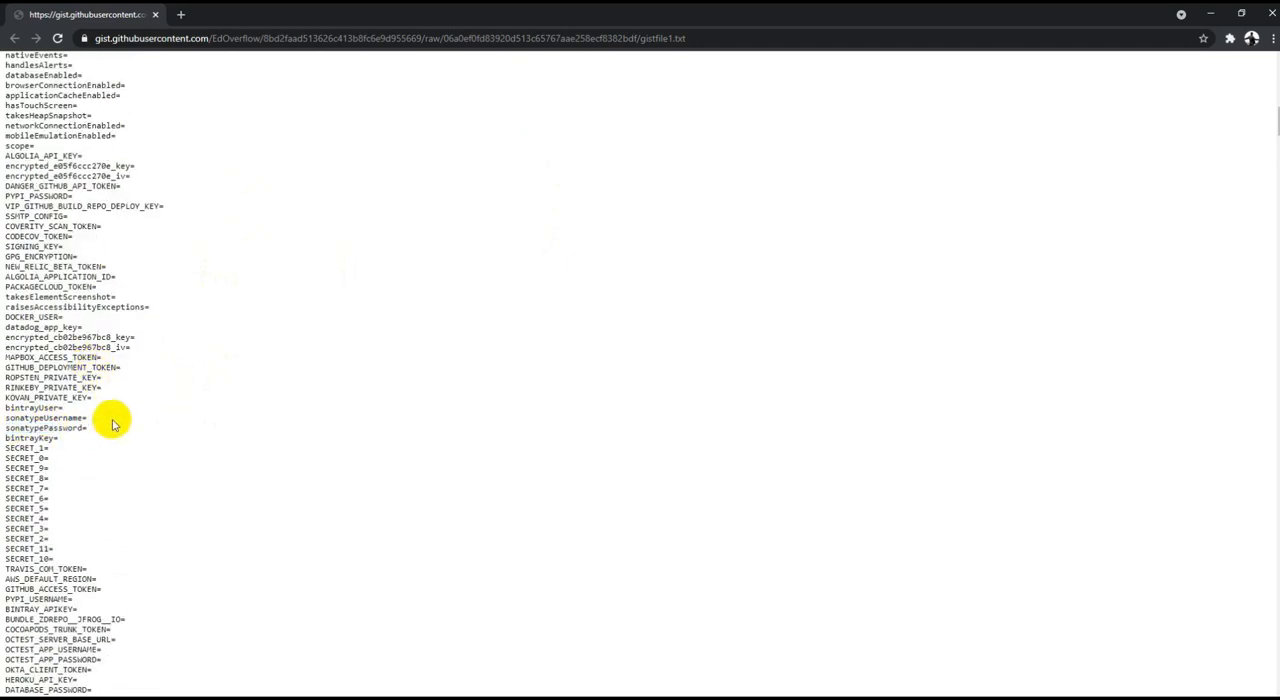
# Browse the raw gist of secret variable names like DOCKER_USER, GITHUB_AUTH and SLACK_WEBHOOK_URL
pyautogui.scroll(-3)
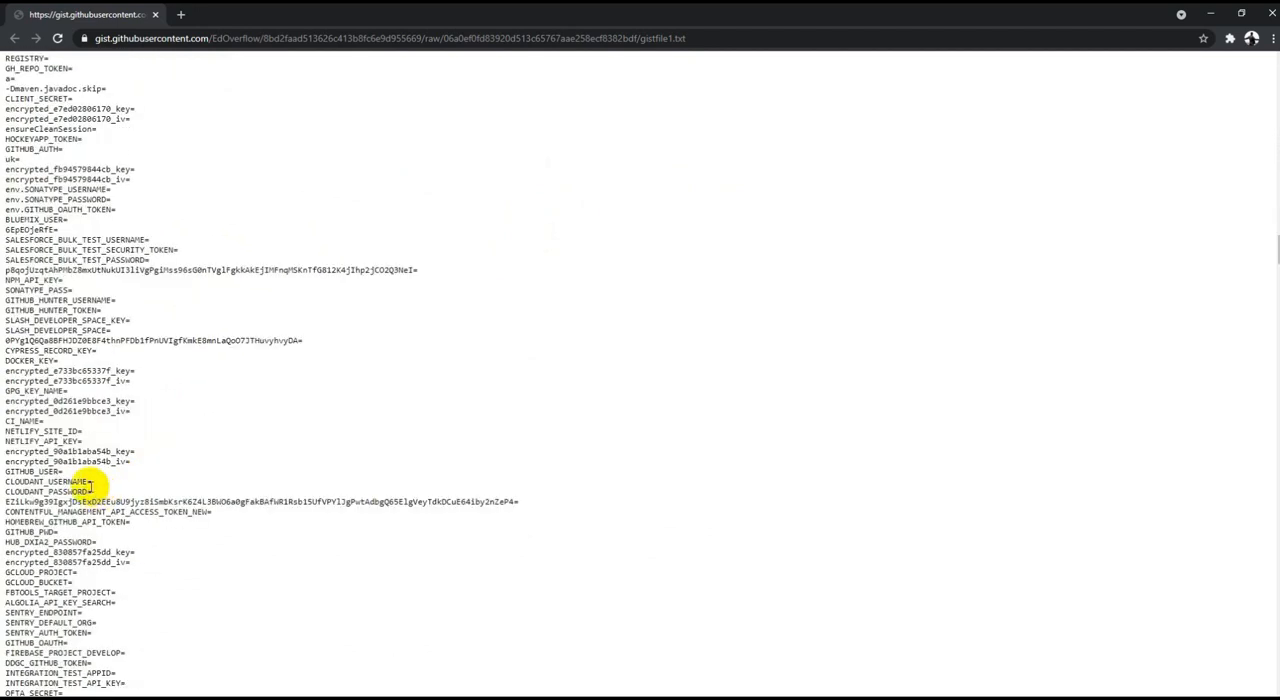
pyautogui.scroll(-3)
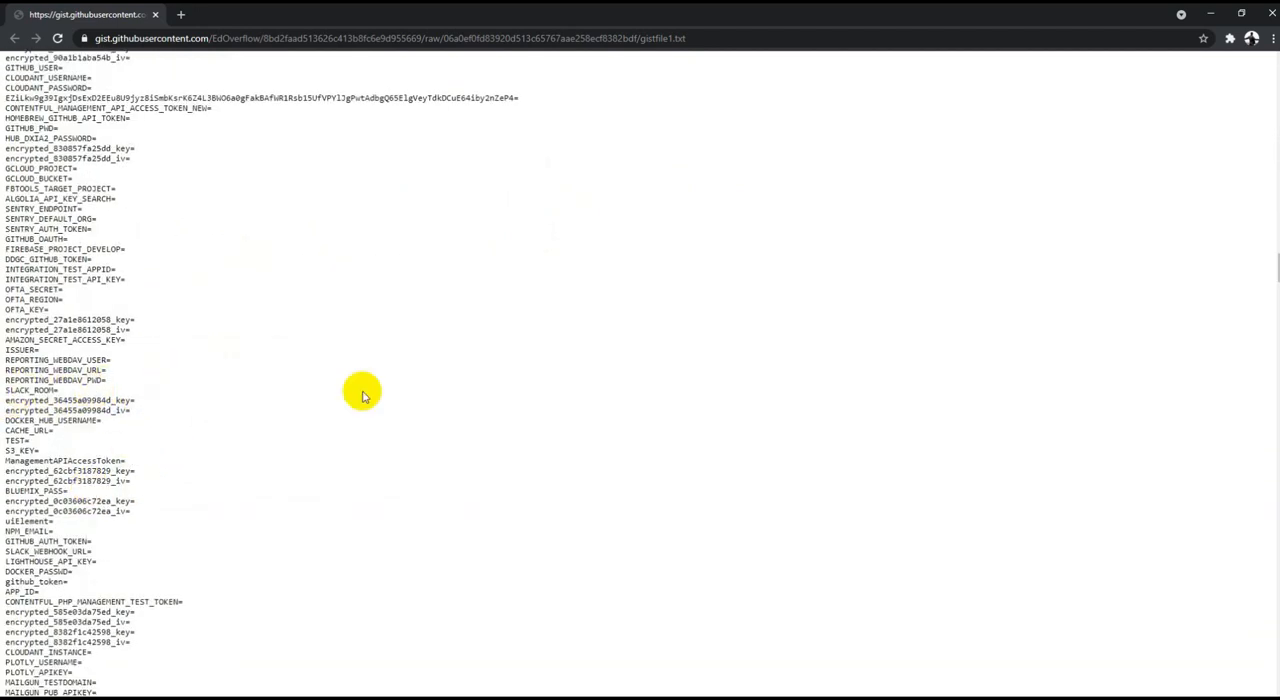
pyautogui.scroll(-3)
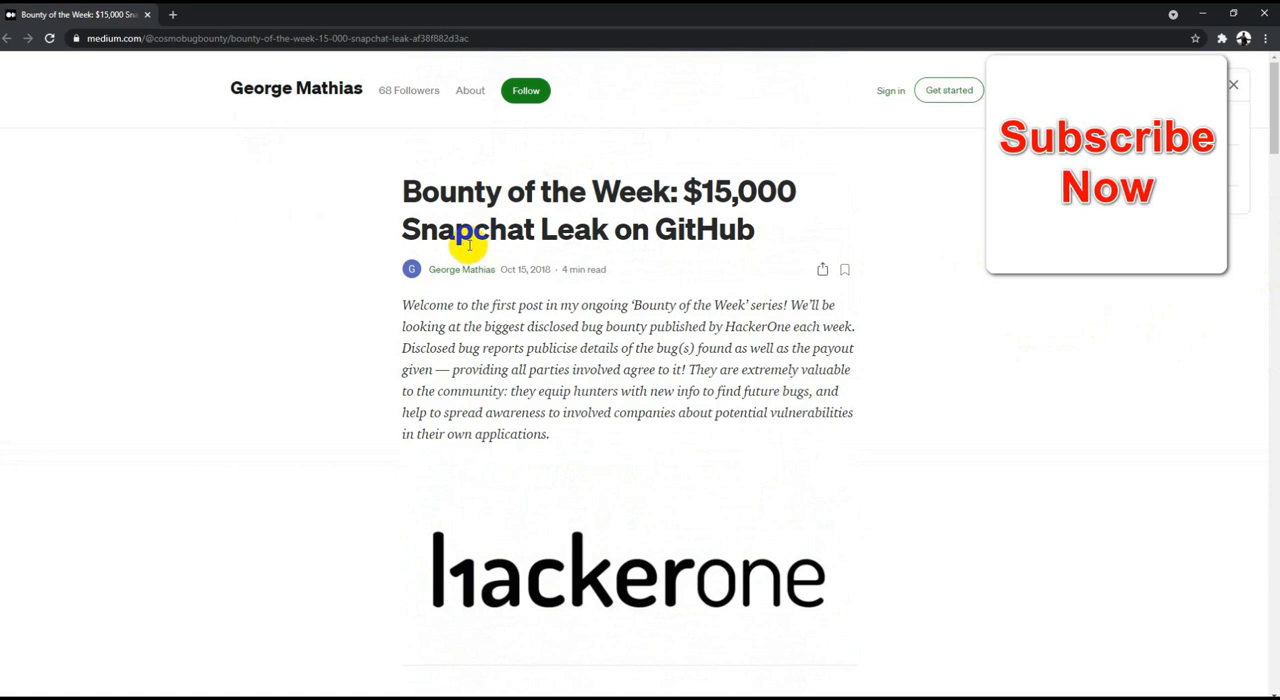
# Read the $15,000 Snapchat Leak article and follow its official HackerOne disclosed report link
pyautogui.moveTo(420, 228); pyautogui.dragTo(760, 228)
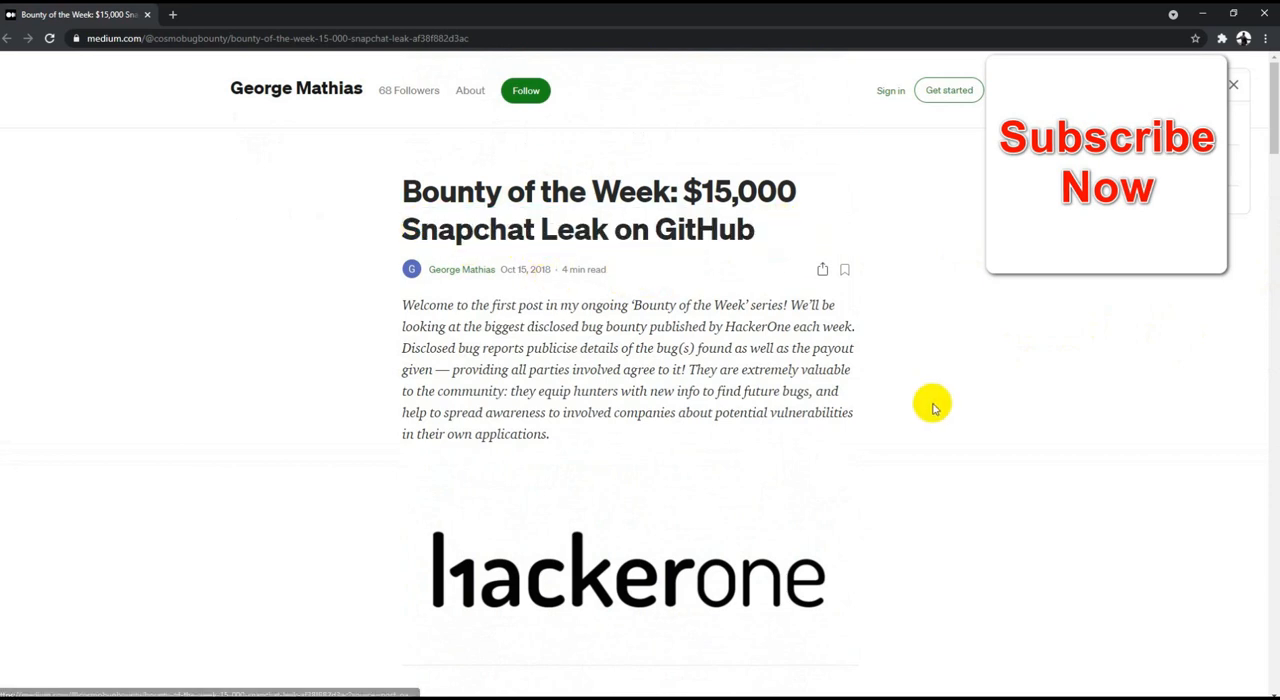
pyautogui.moveTo(516, 230)
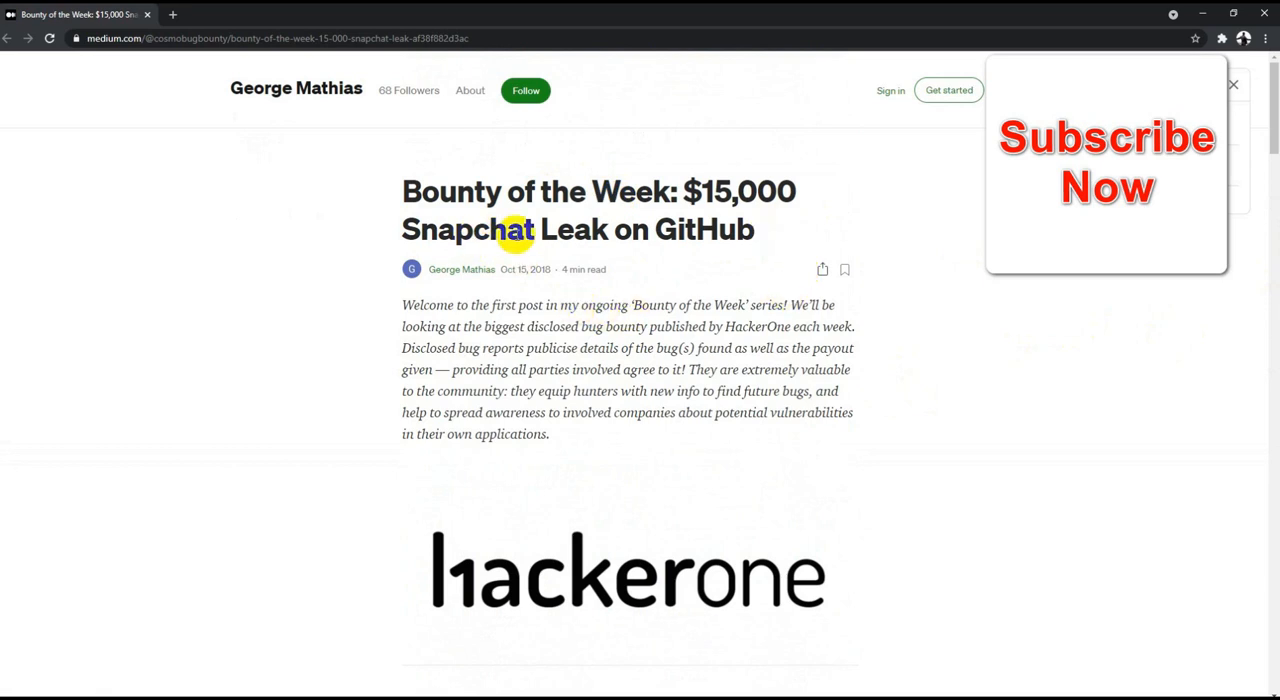
pyautogui.scroll(-3)
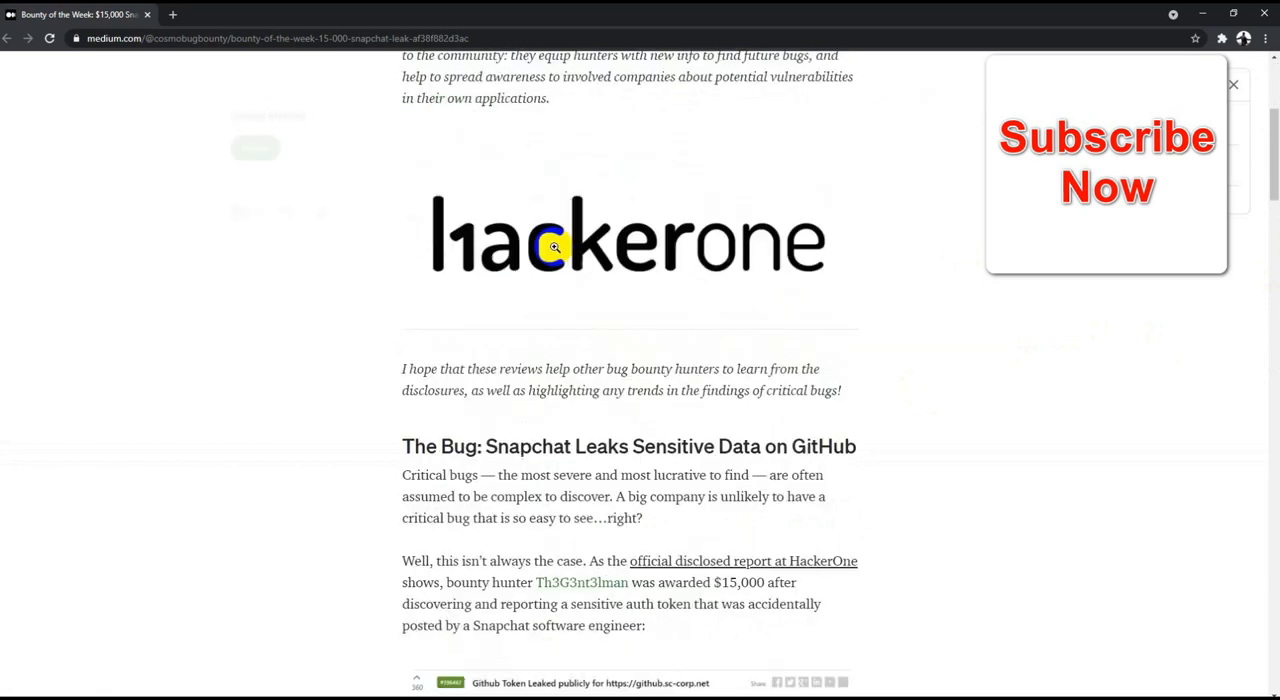
pyautogui.scroll(-3)
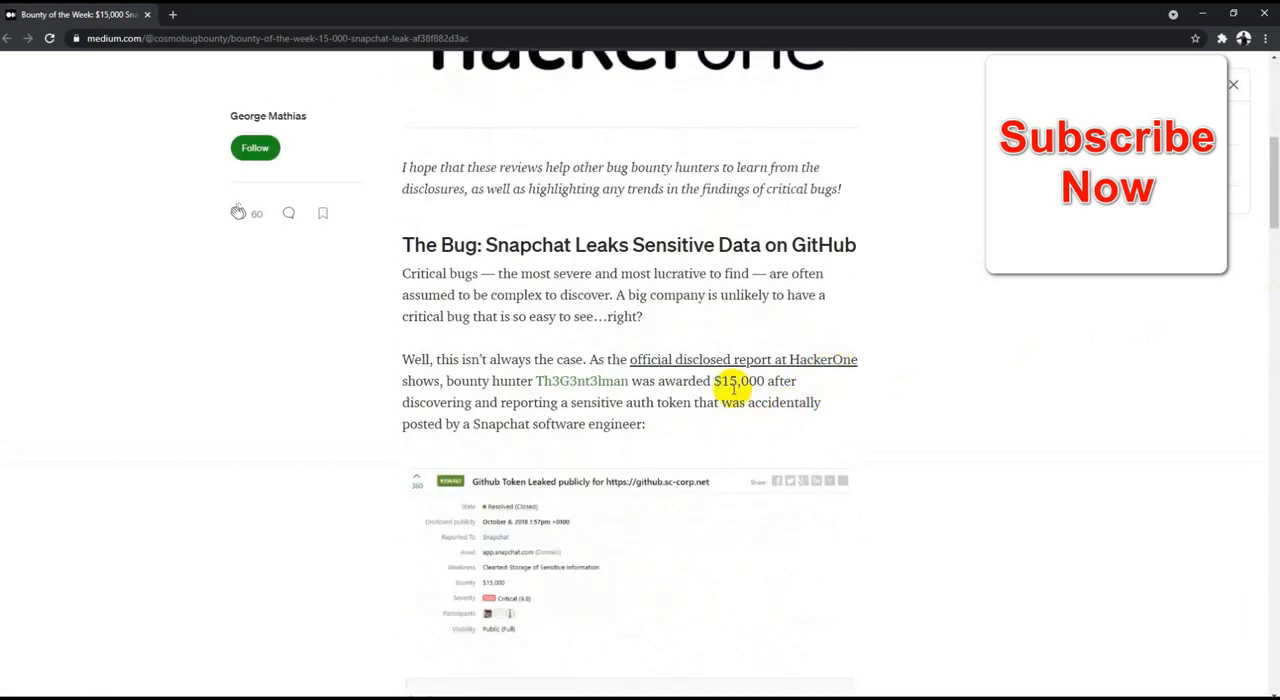
pyautogui.scroll(-3)
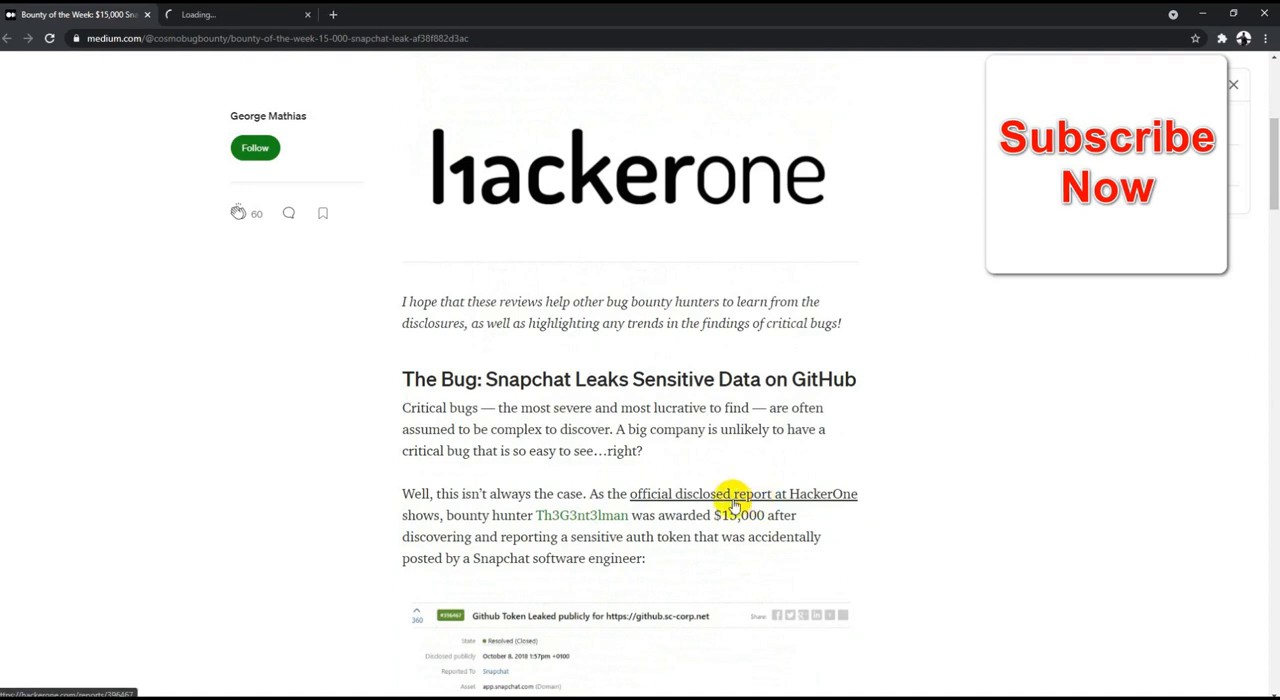
pyautogui.click(734, 492)
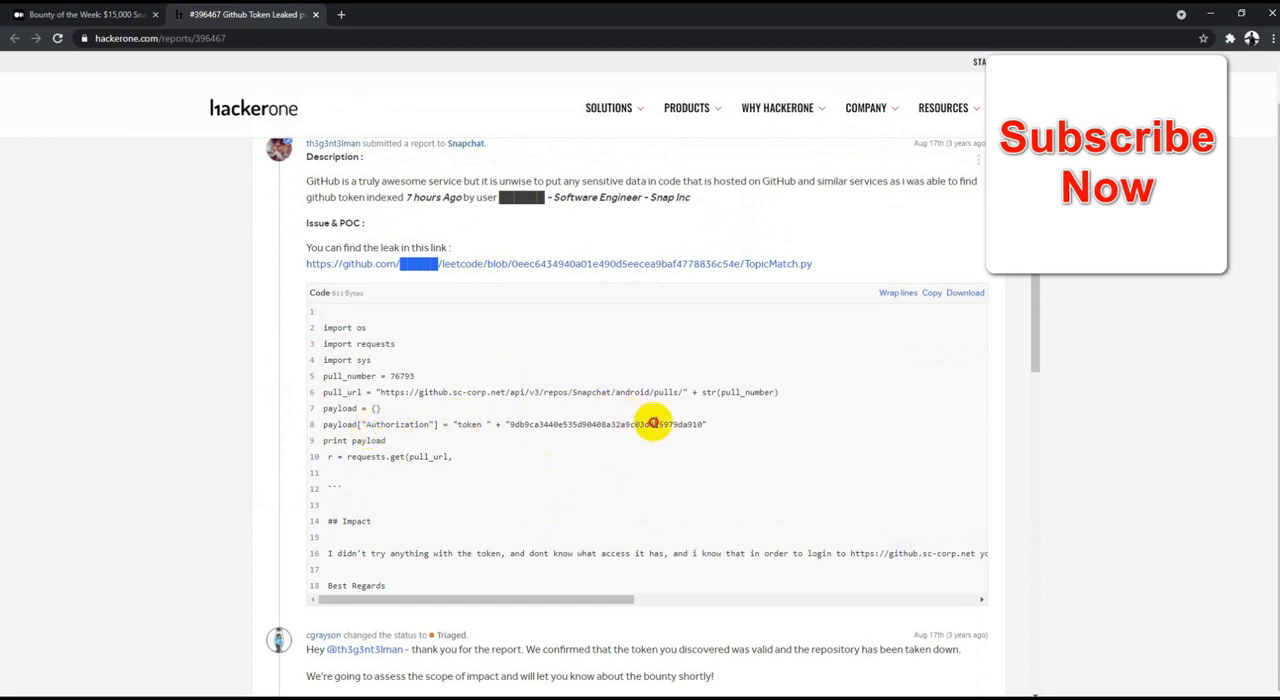
# Read through the Snapchat token report and the Starbucks GitHub JMS information leak report
pyautogui.scroll(-3)
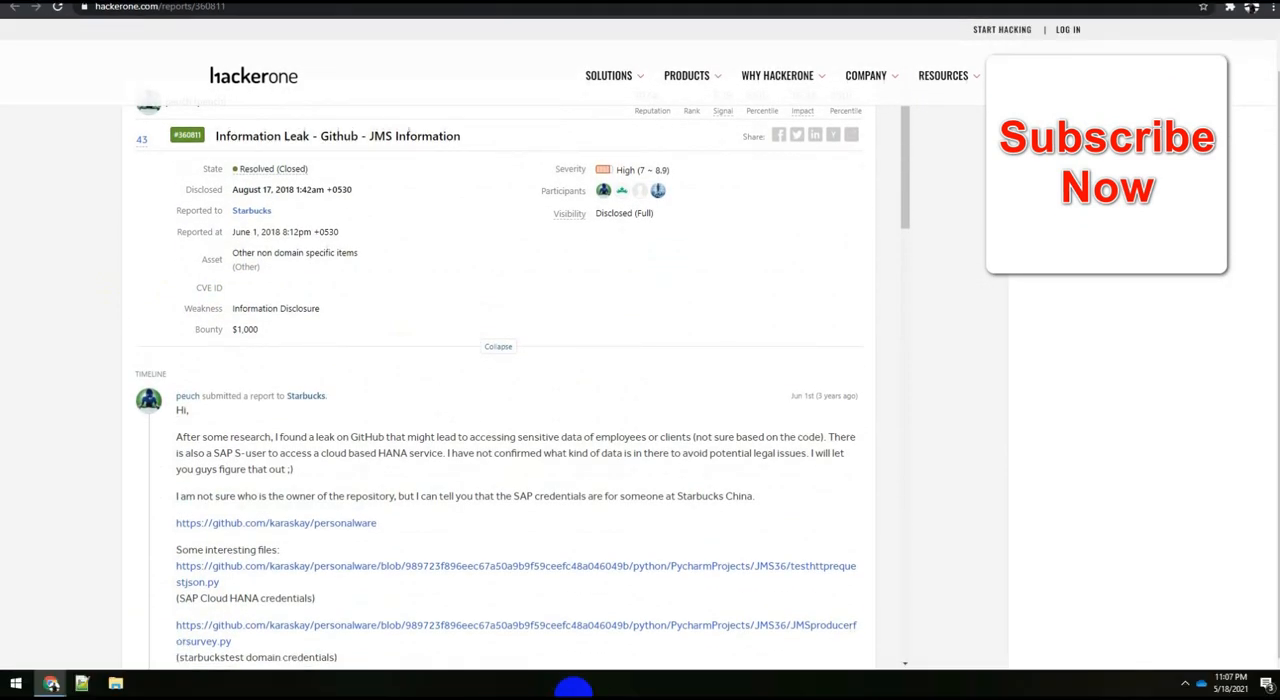
pyautogui.scroll(-3)
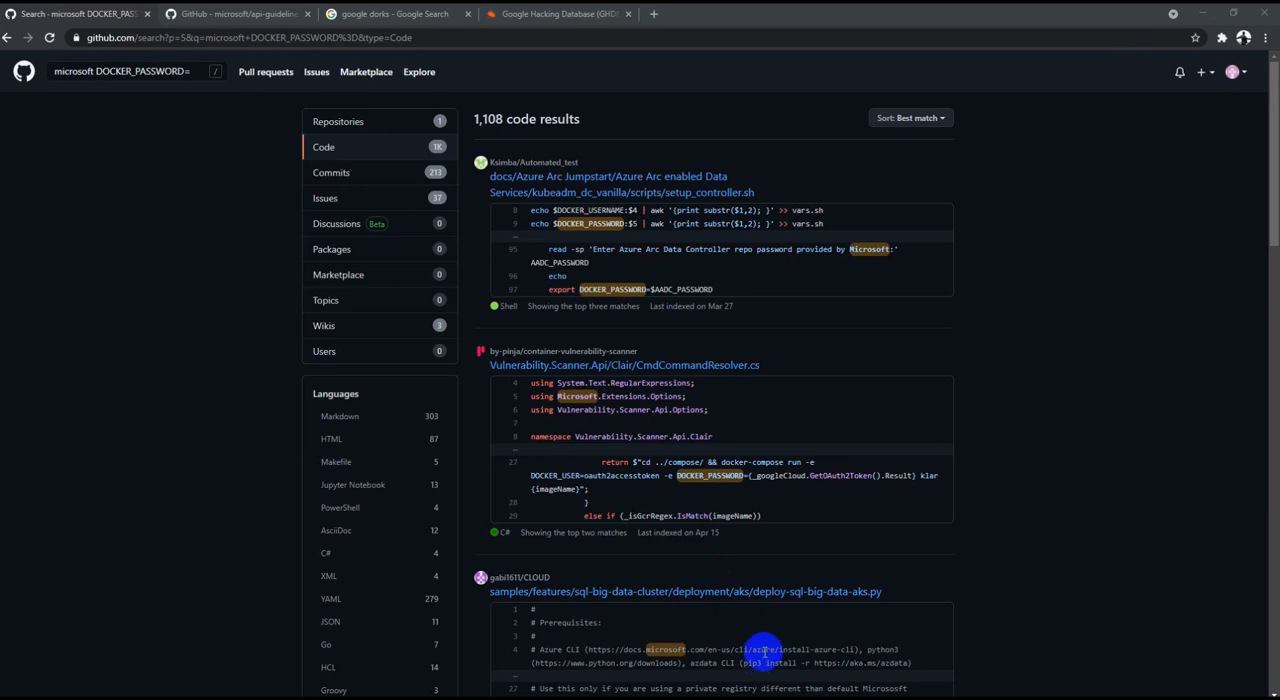
pyautogui.moveTo(568, 356)
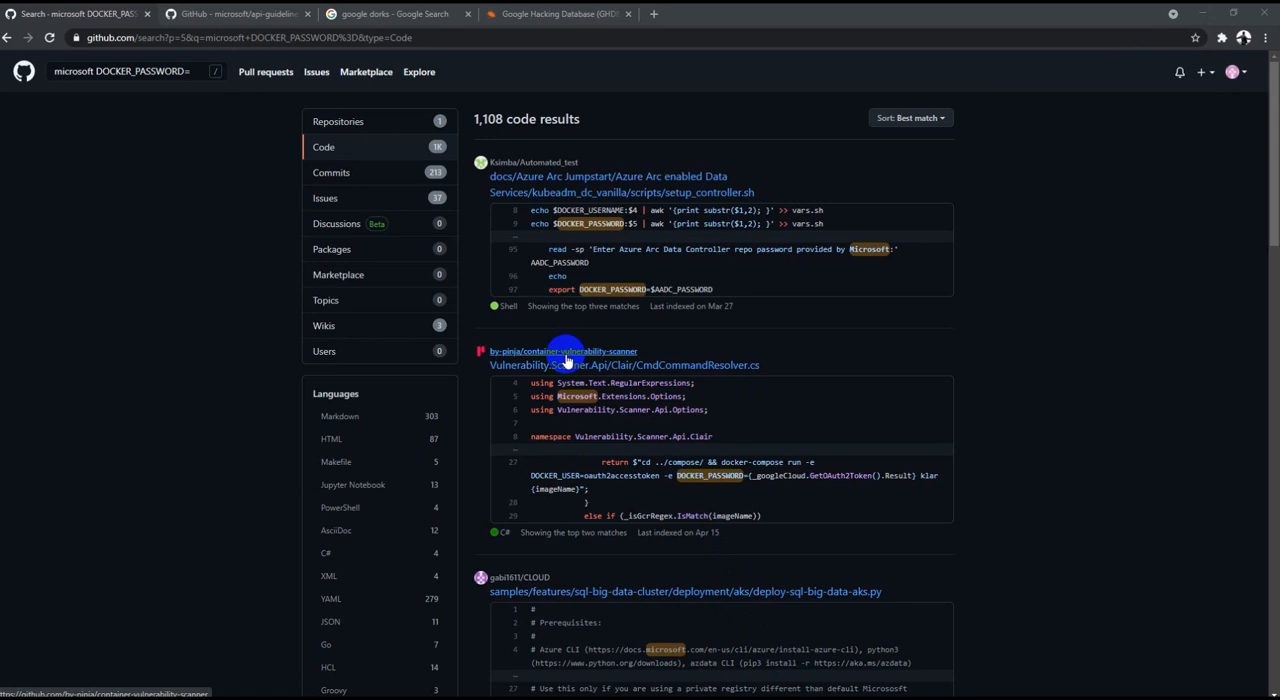
pyautogui.moveTo(936, 316)
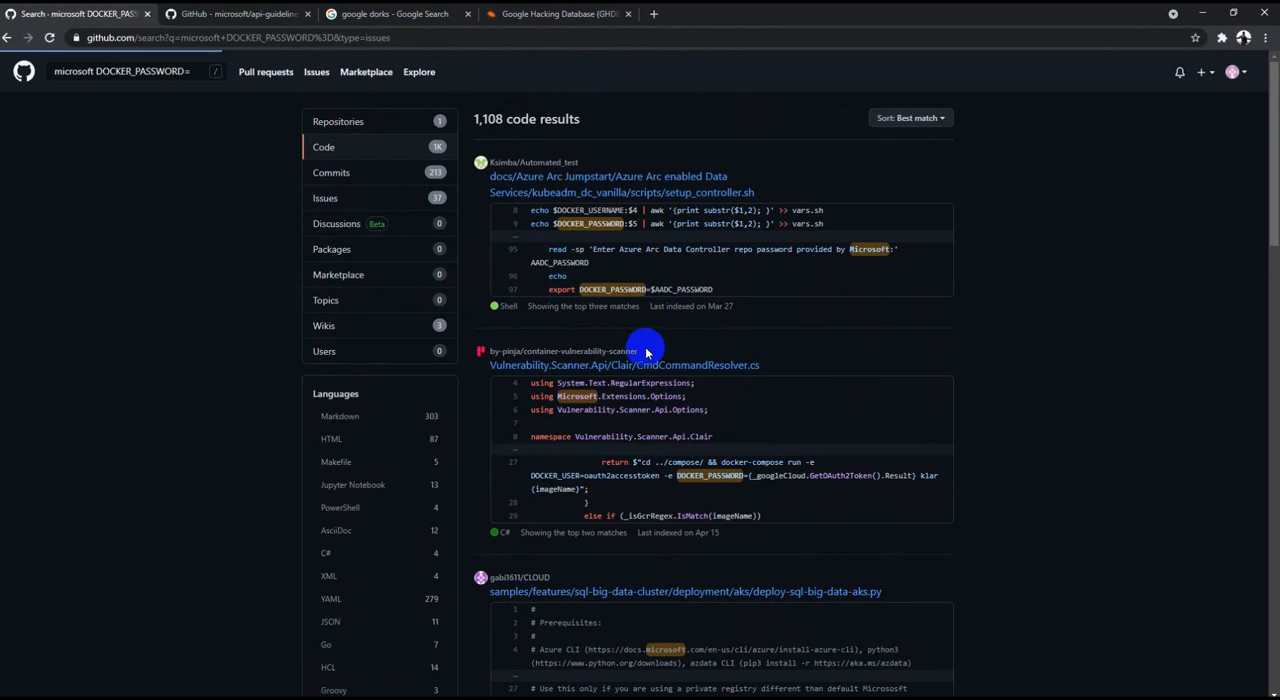
# Return to the 1,108 DOCKER_PASSWORD= code results via the Issues and Code filters
pyautogui.click(324, 198)
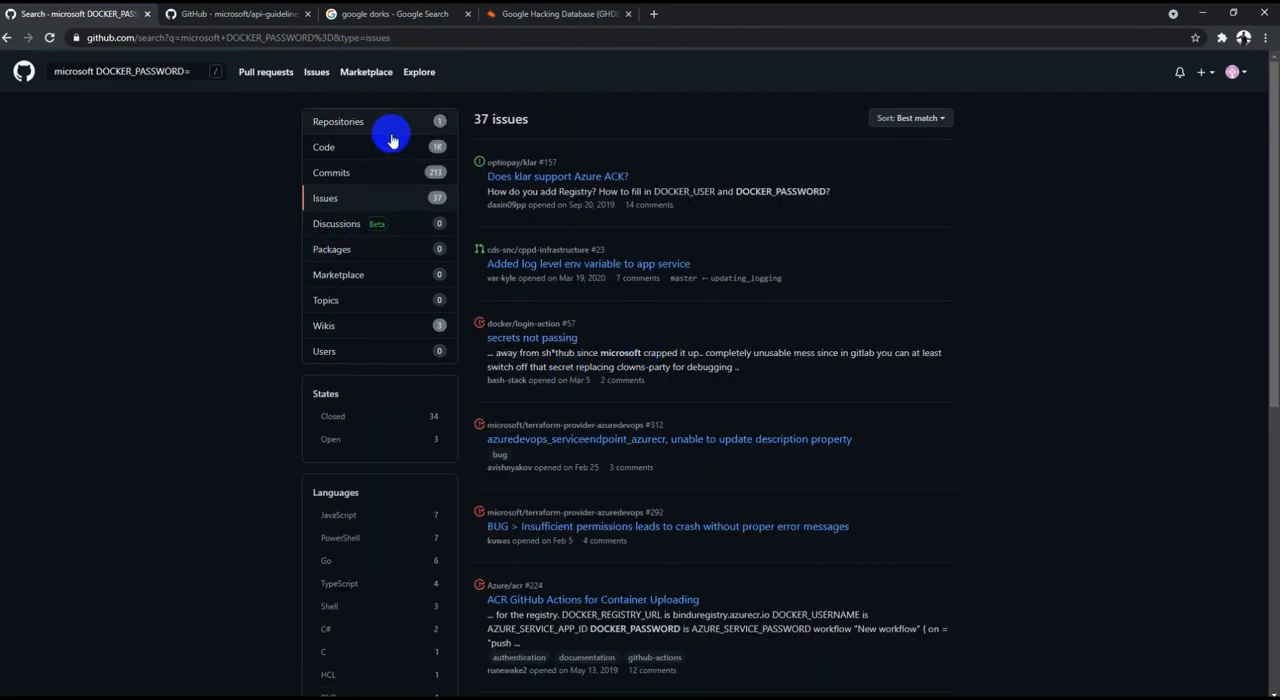
pyautogui.click(324, 148)
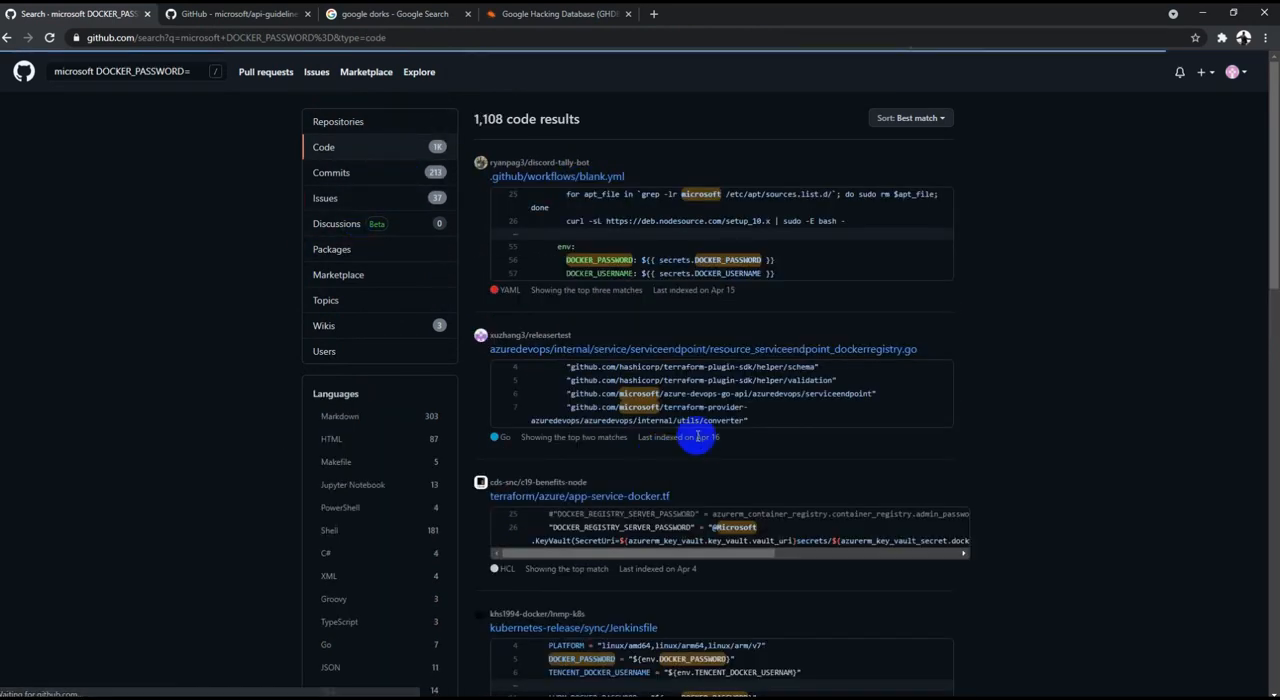
pyautogui.scroll(-3)
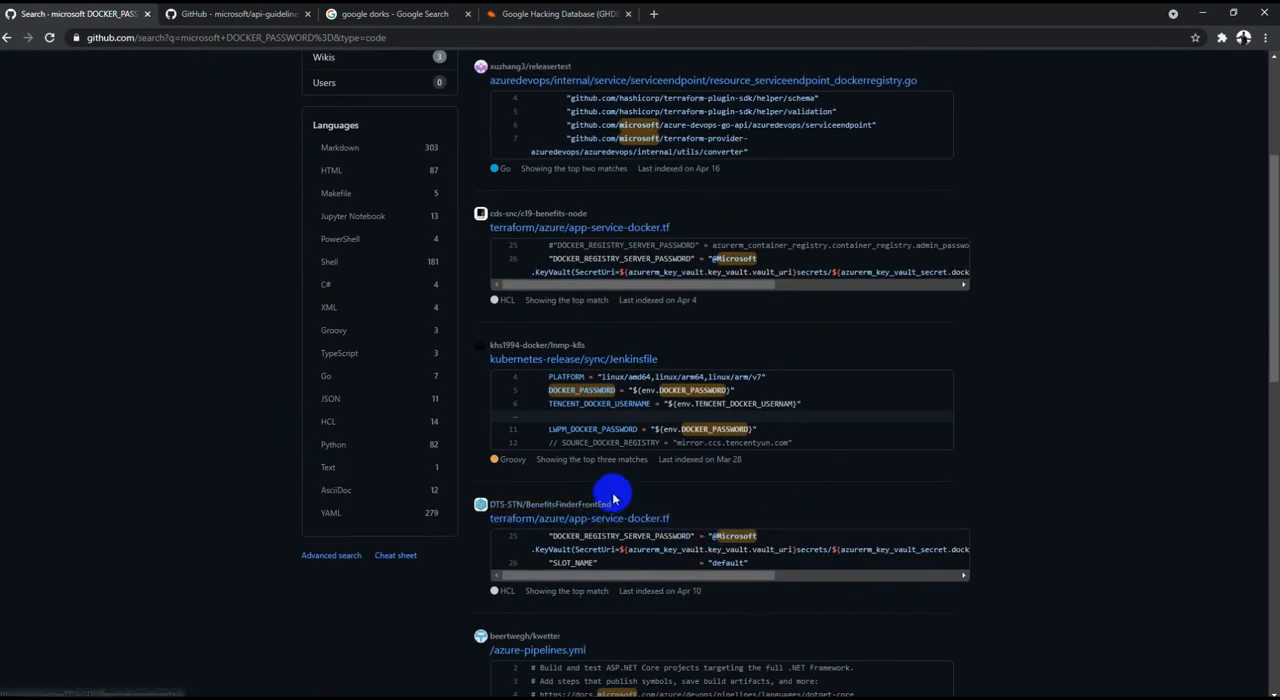
pyautogui.scroll(-3)
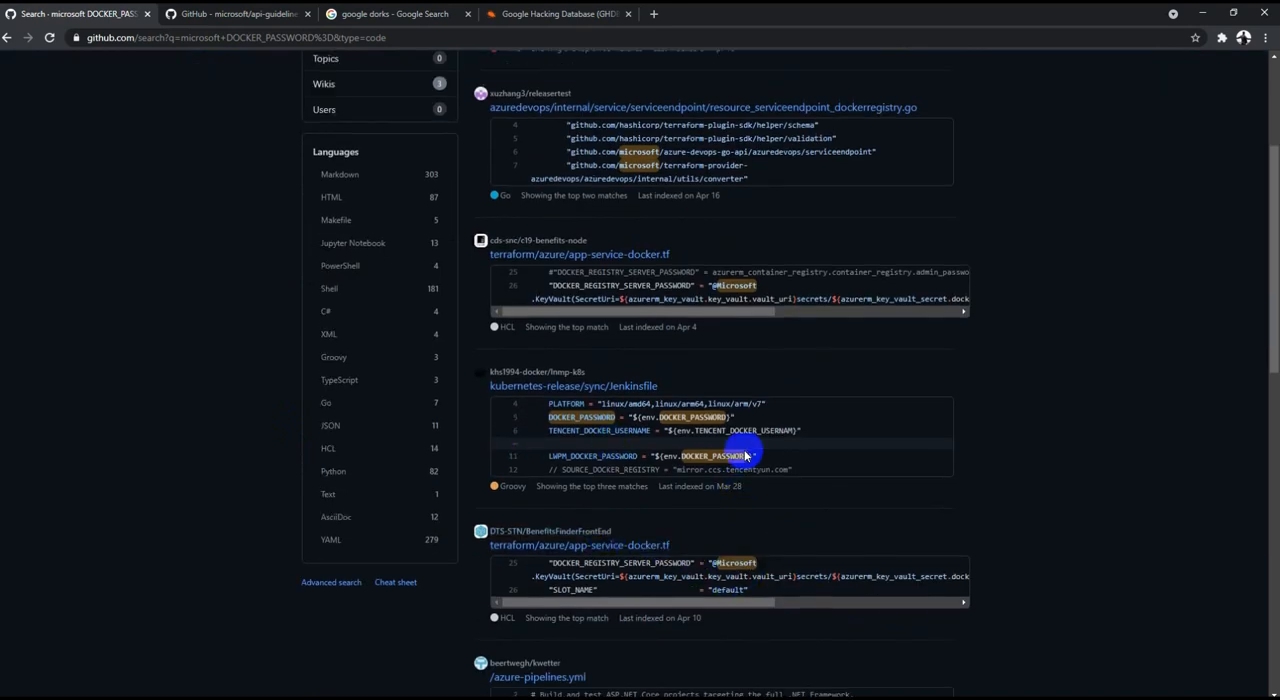
pyautogui.scroll(3)
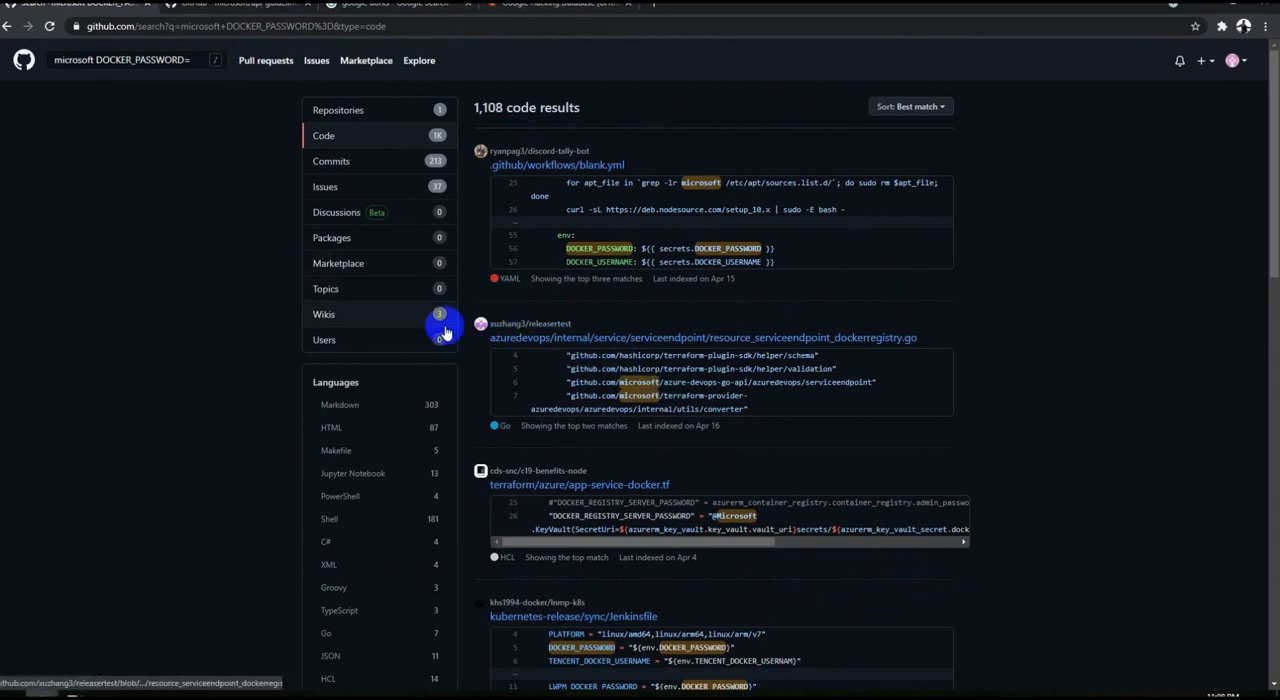
# Browse terraform and kubernetes files exposing DOCKER_PASSWORD variables in the results
pyautogui.scroll(-3)
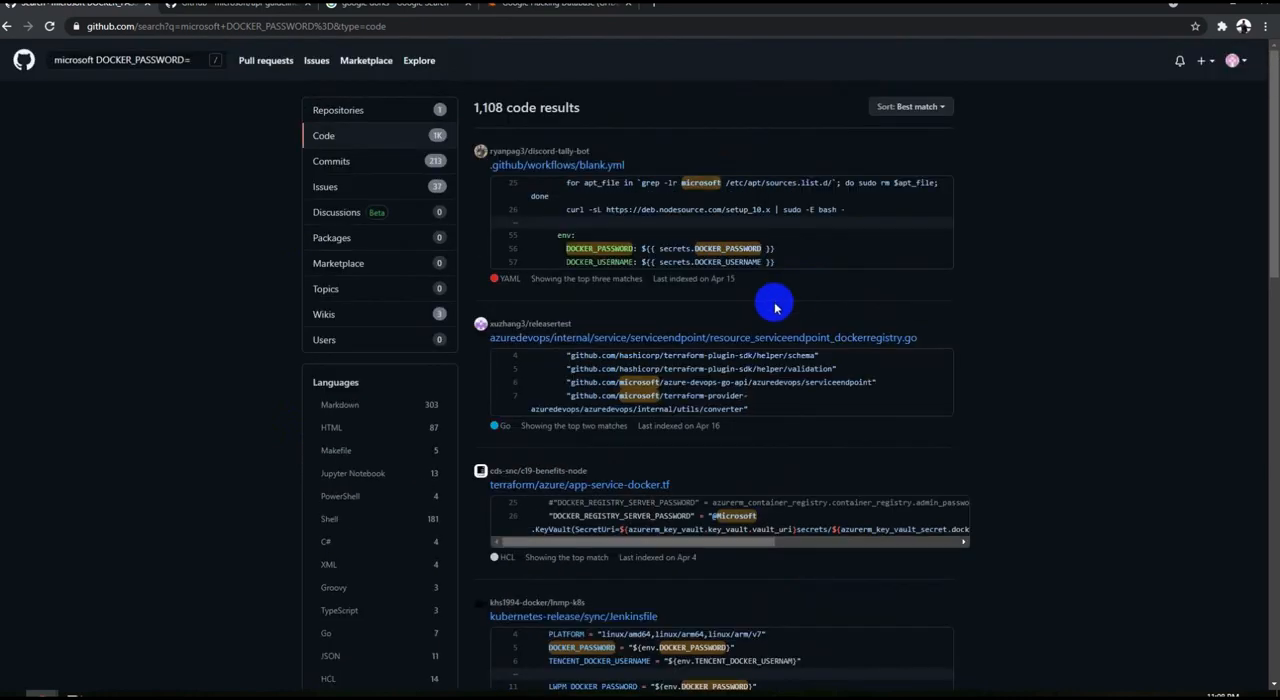
pyautogui.moveTo(332, 248)
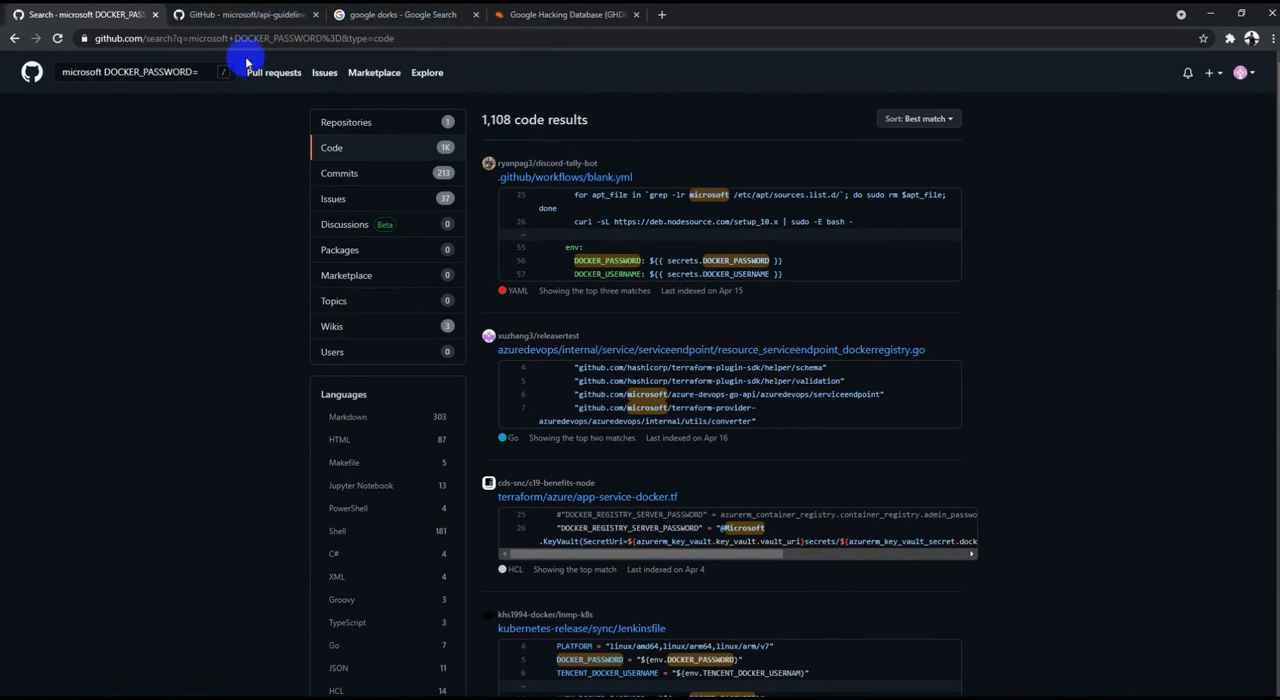
pyautogui.scroll(-3)
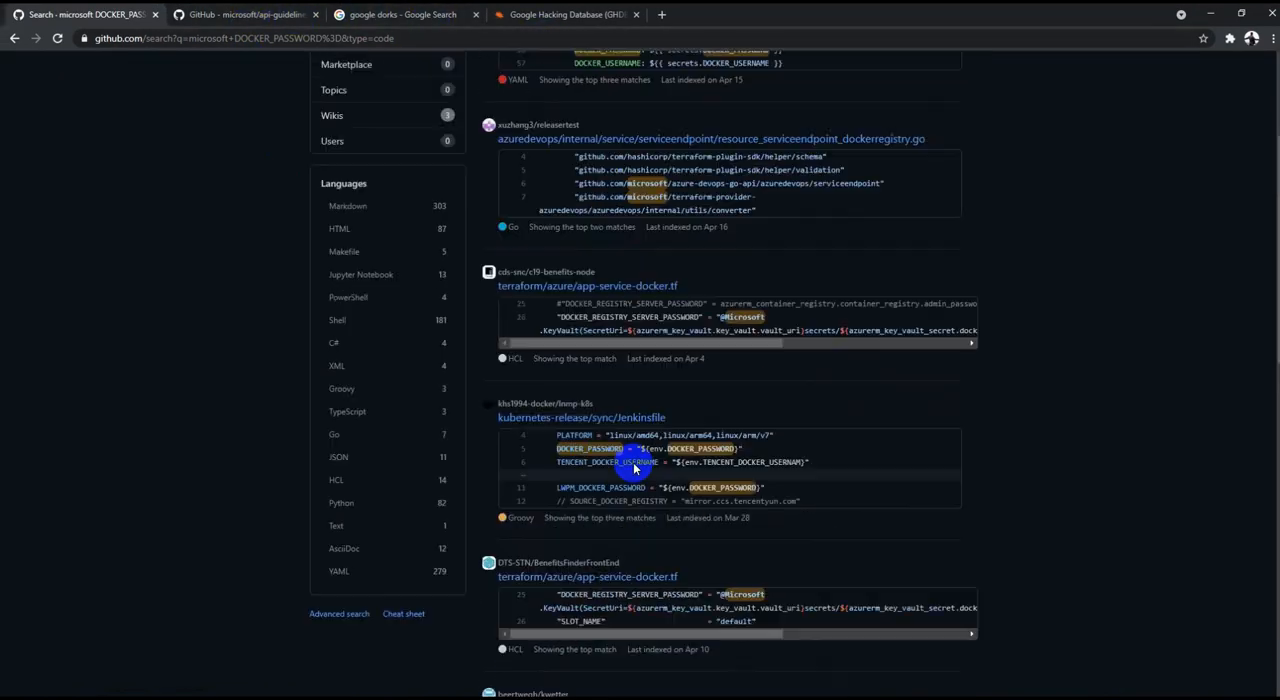
pyautogui.scroll(-3)
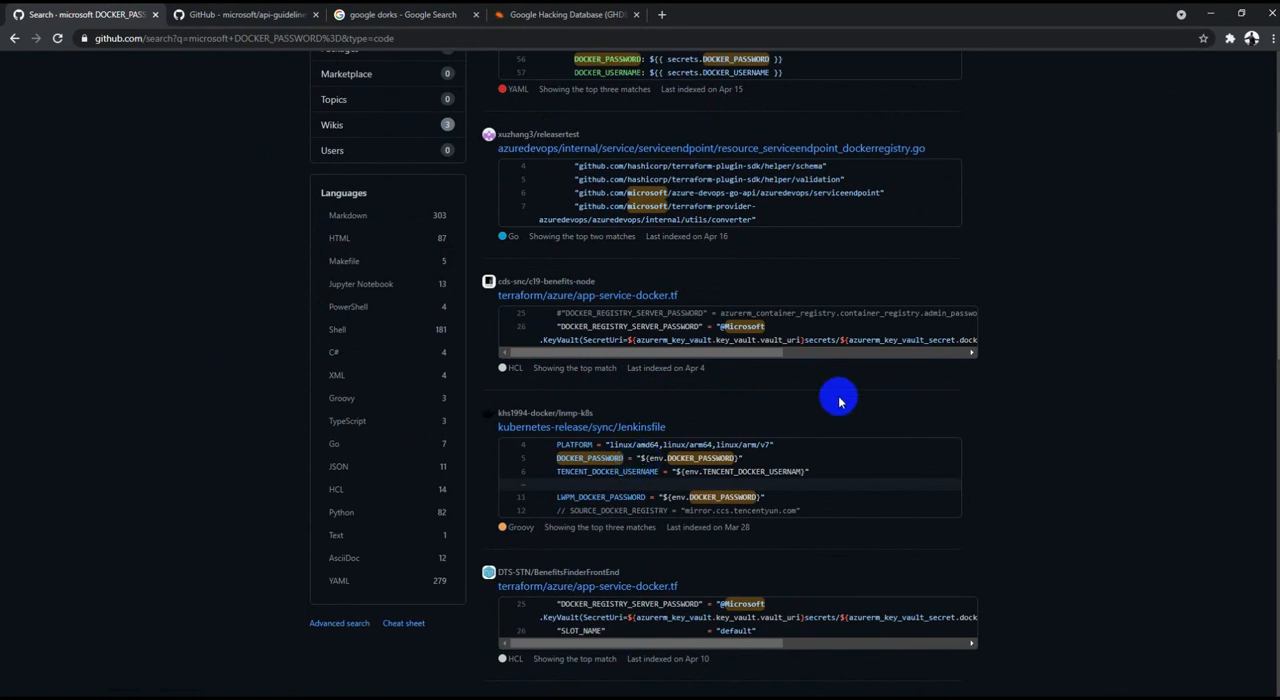
pyautogui.moveTo(884, 448)
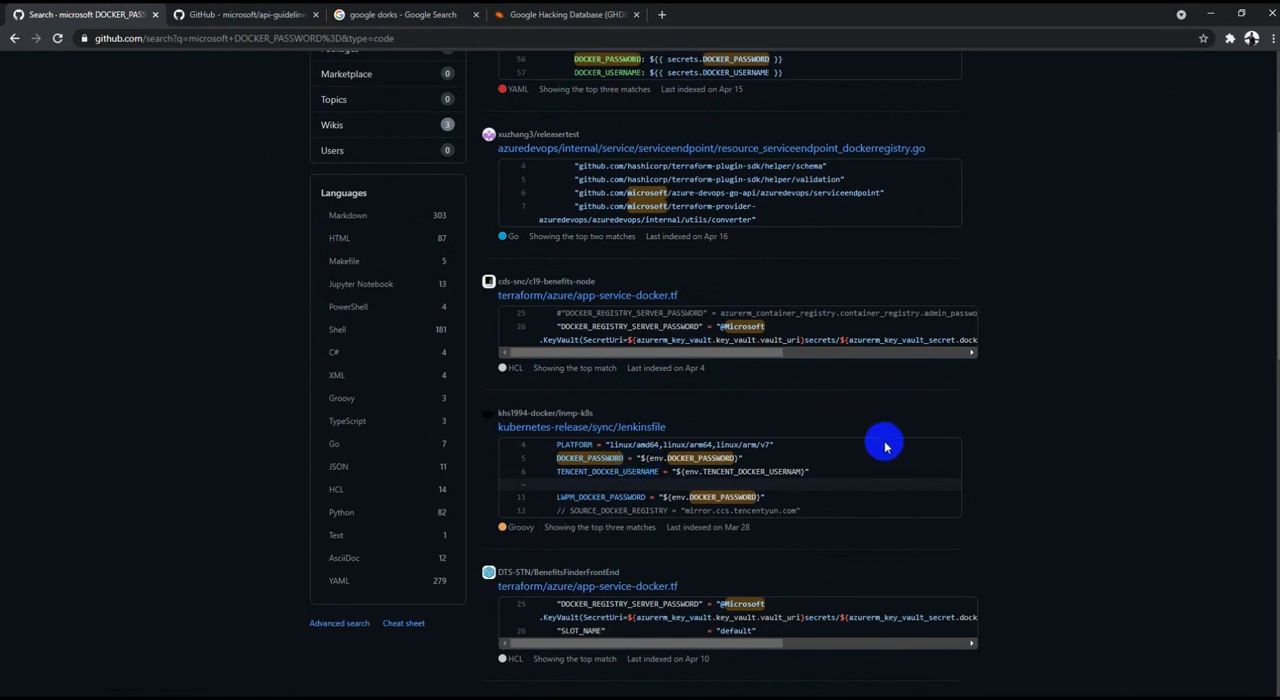
pyautogui.moveTo(850, 506)
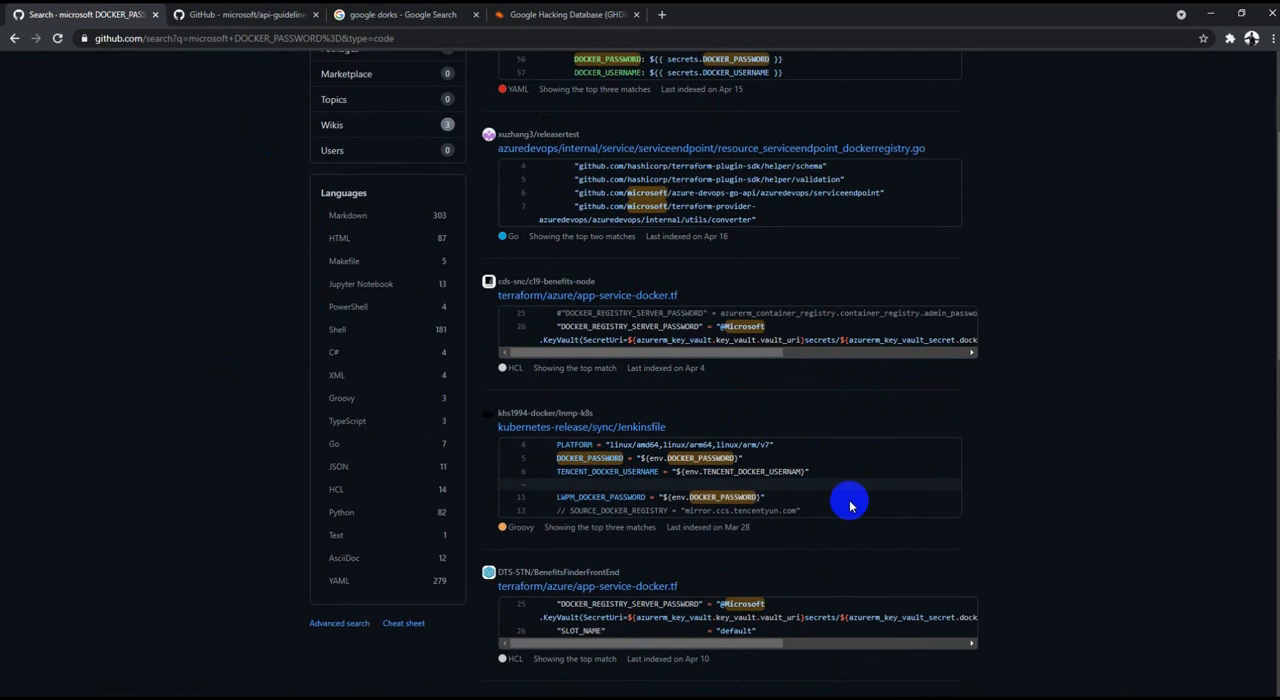
pyautogui.scroll(-3)
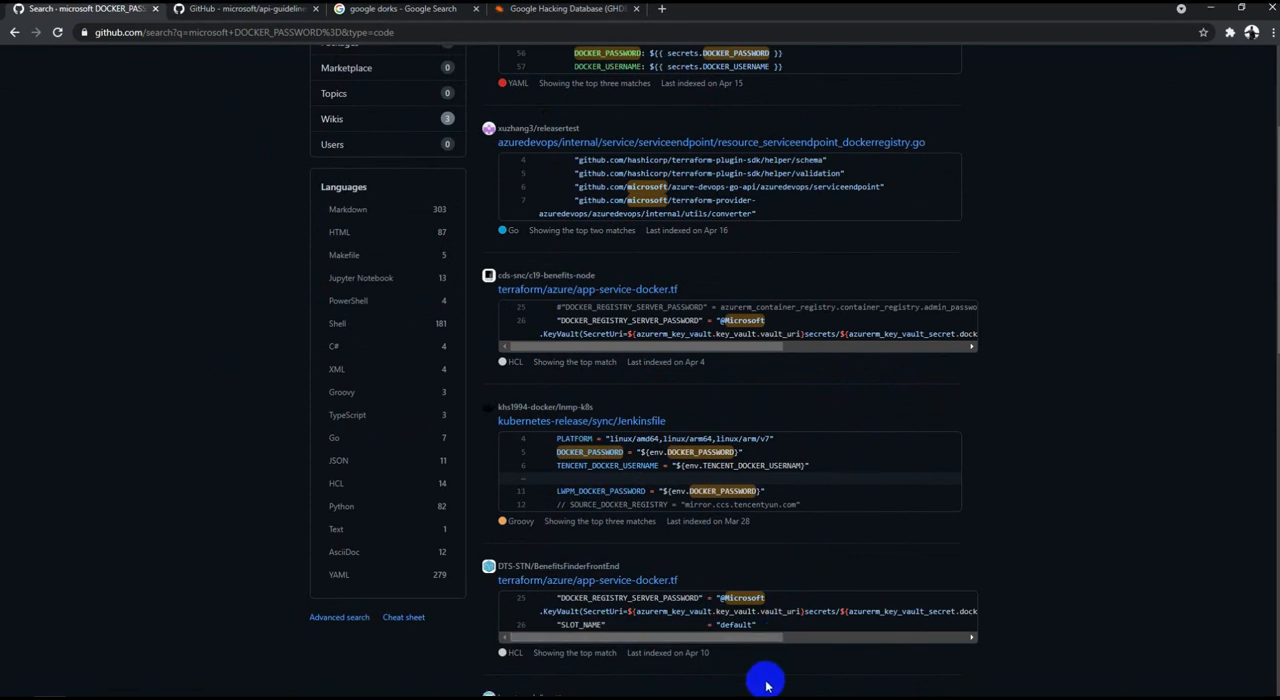